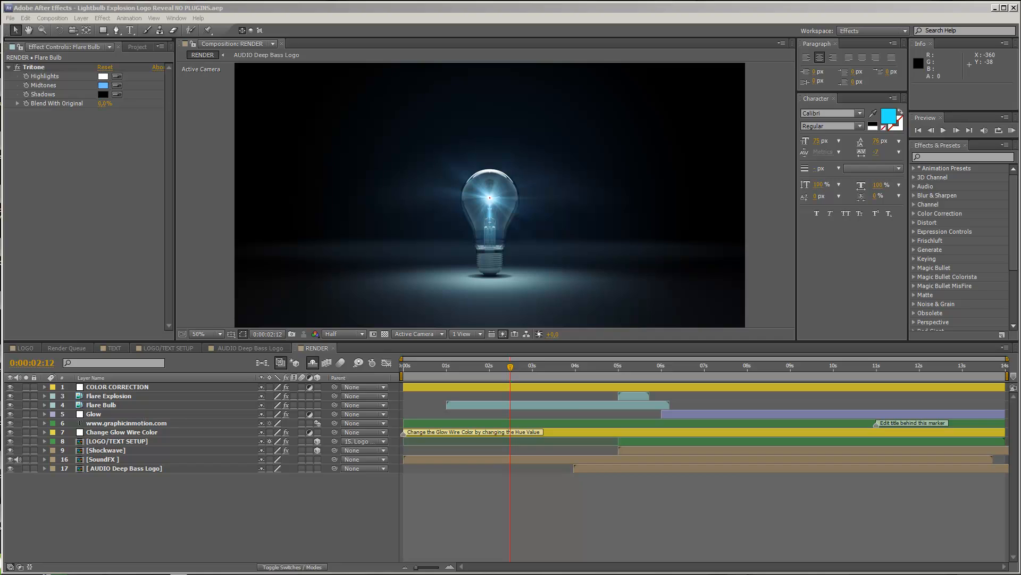
pyautogui.moveTo(291, 174)
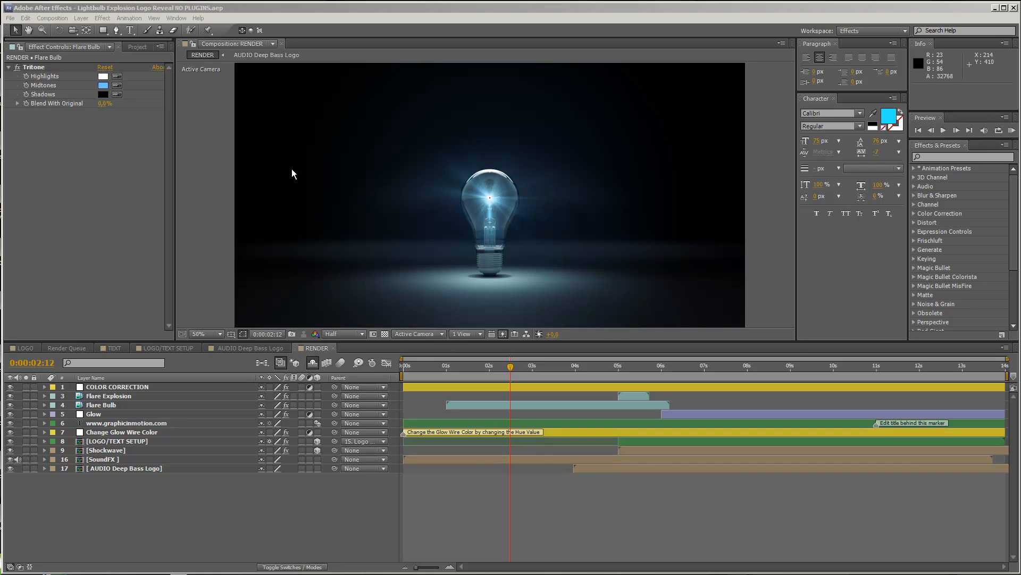
pyautogui.moveTo(276, 142)
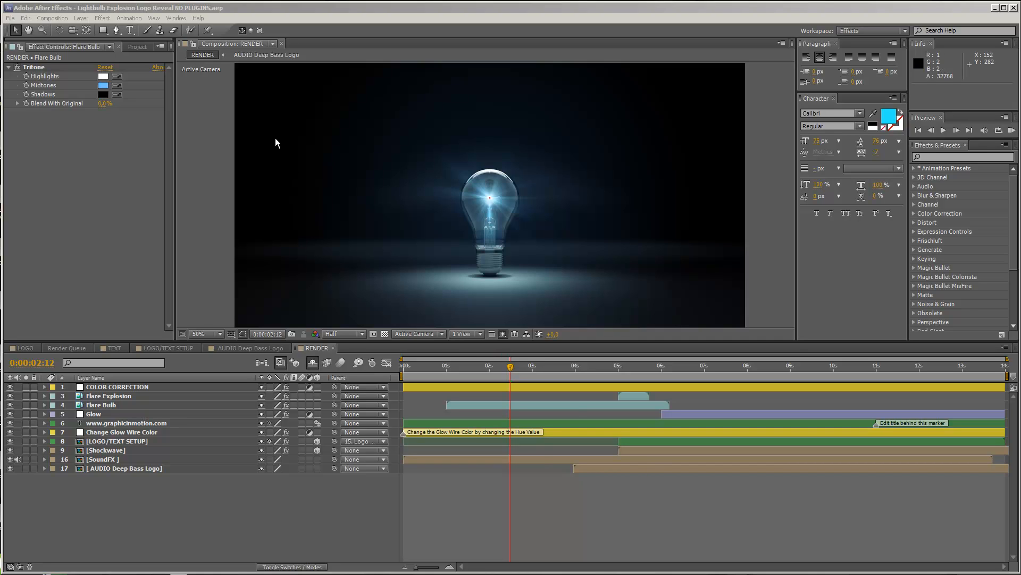
pyautogui.moveTo(200, 275)
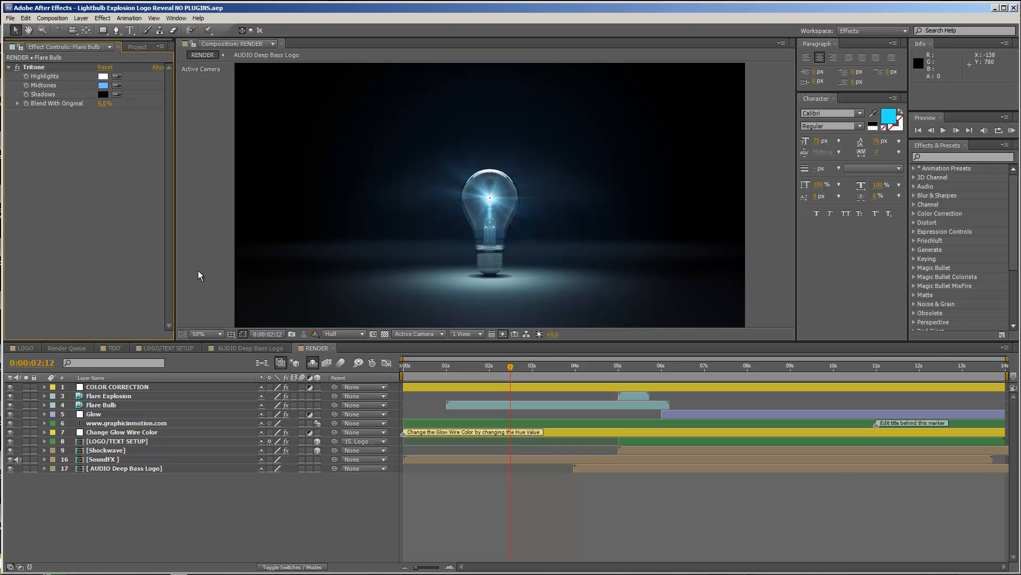
pyautogui.moveTo(233, 268)
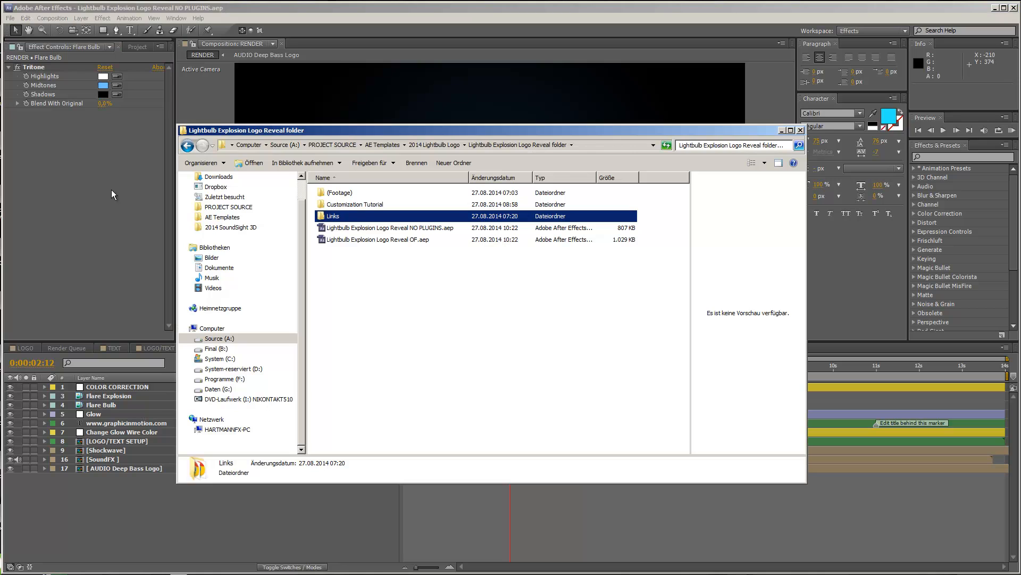
pyautogui.moveTo(422, 230)
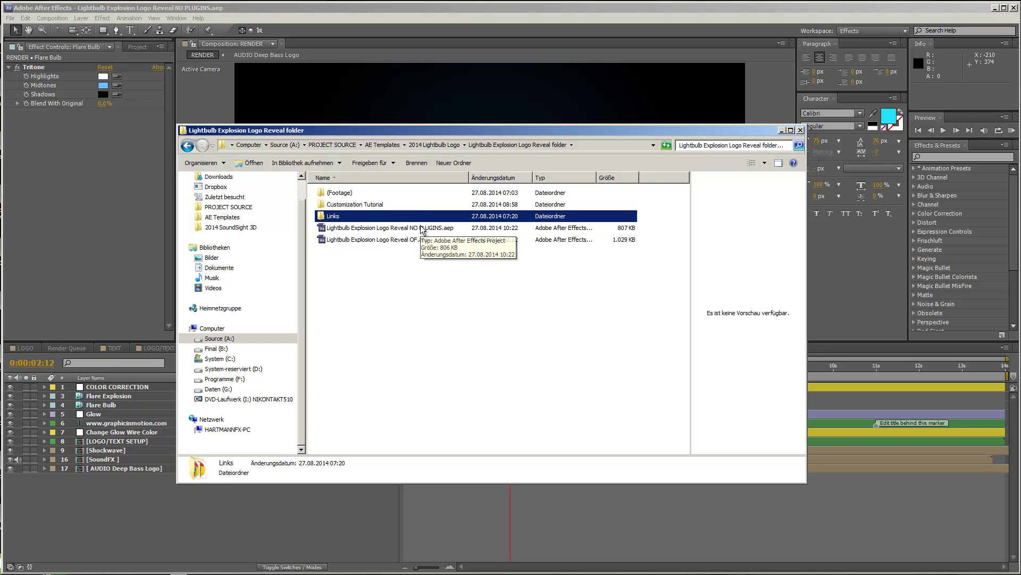
pyautogui.moveTo(344, 233)
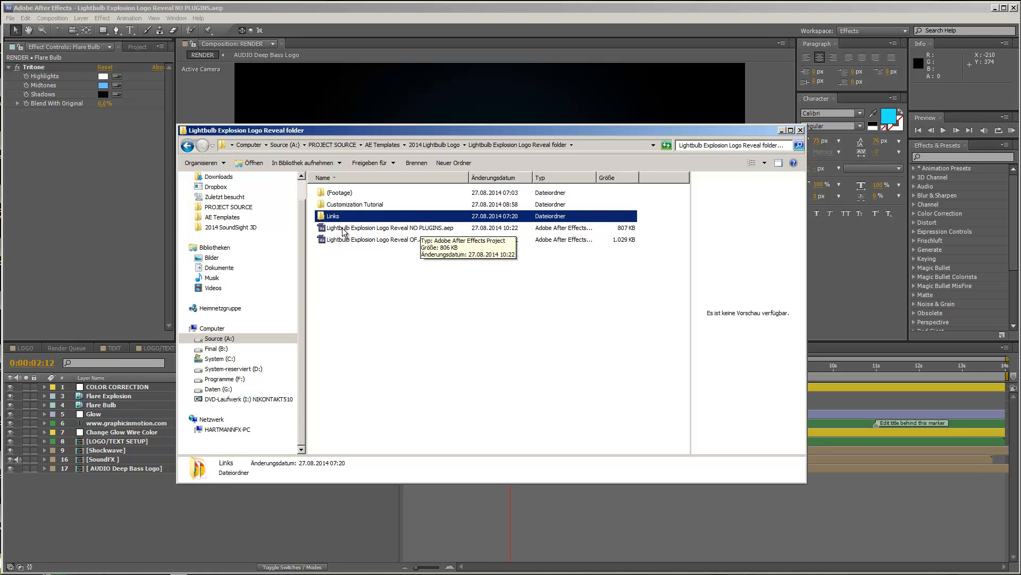
pyautogui.moveTo(448, 234)
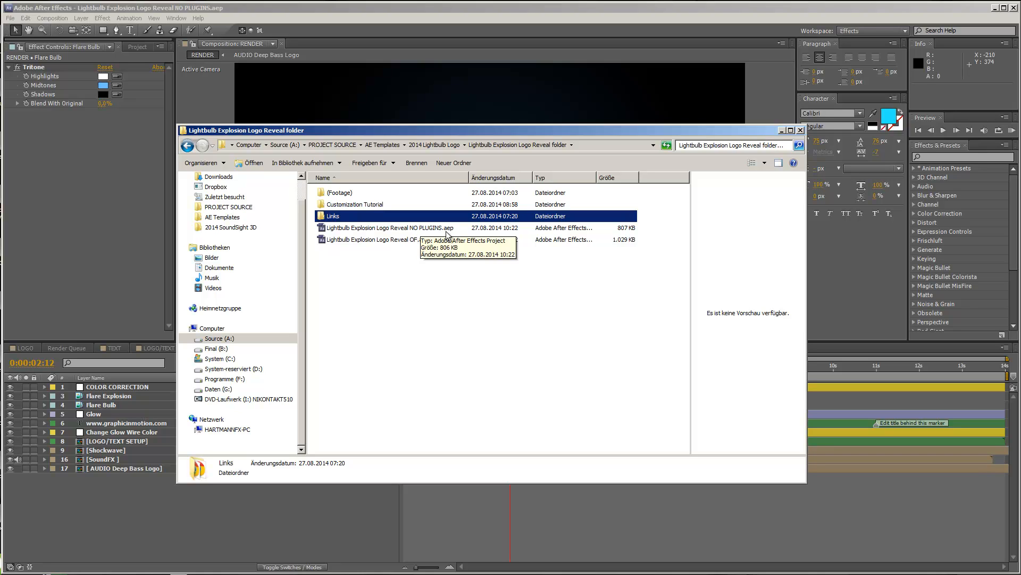
pyautogui.moveTo(410, 240)
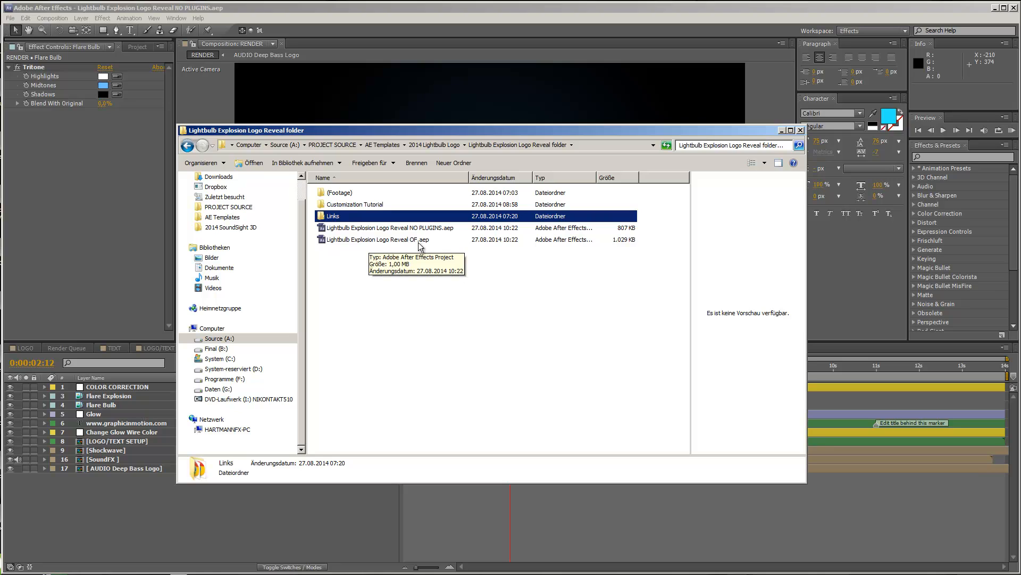
pyautogui.moveTo(415, 231)
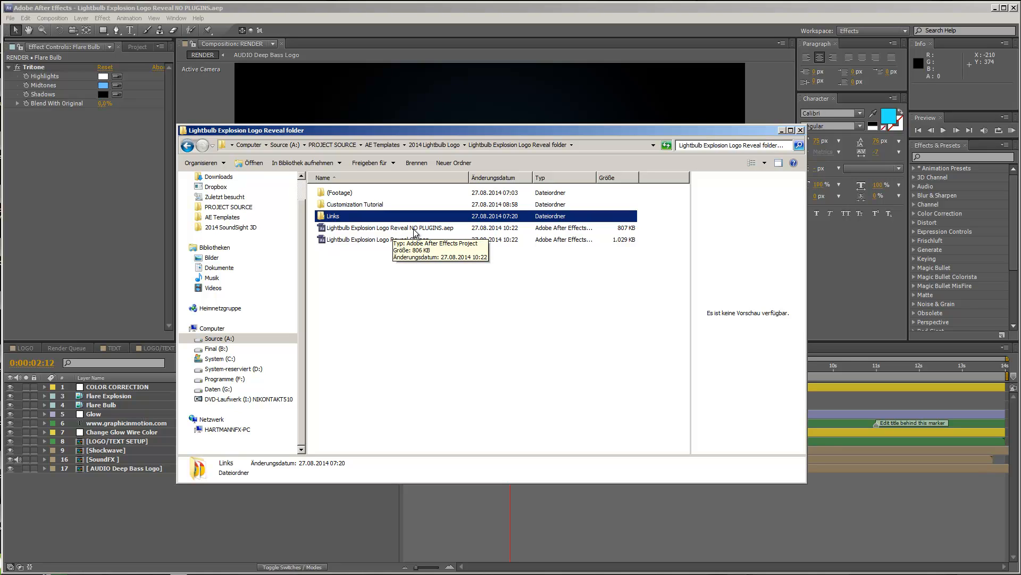
pyautogui.moveTo(445, 233)
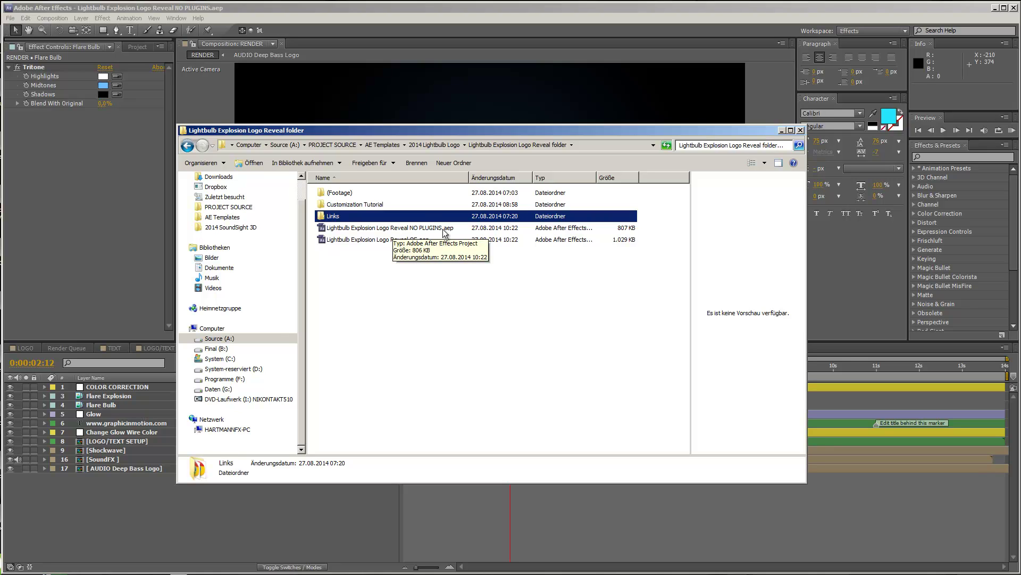
pyautogui.moveTo(342, 249)
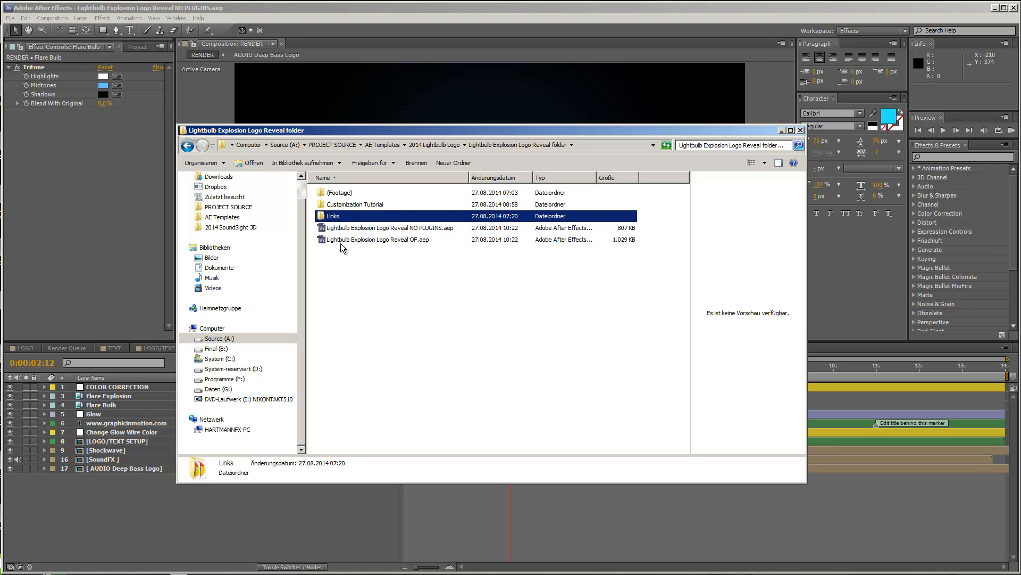
pyautogui.moveTo(420, 243)
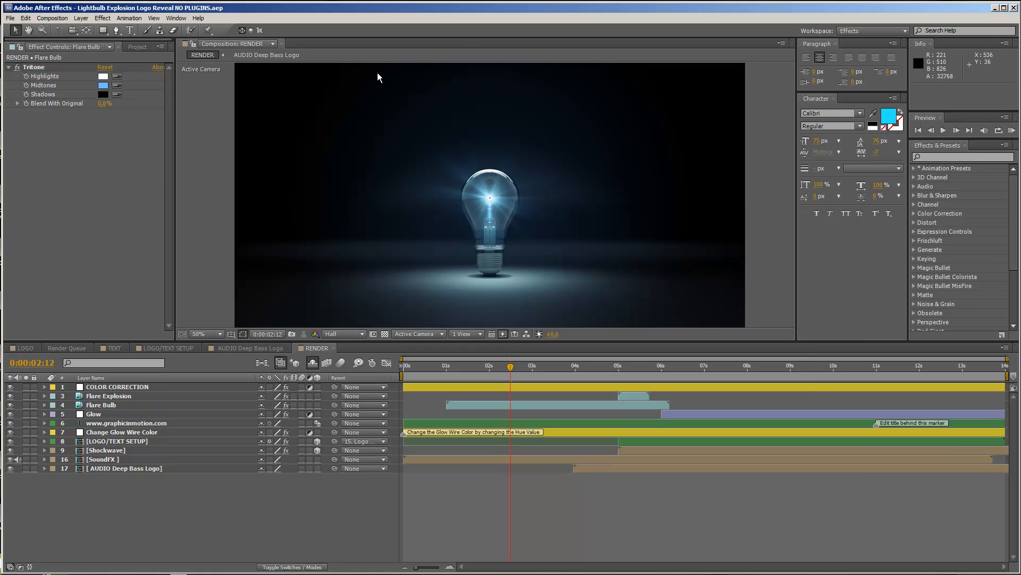
# Select the COLOR CORRECTION layer and preview the bulb-explosion and logo-reveal frames on the time ruler
pyautogui.click(117, 387)
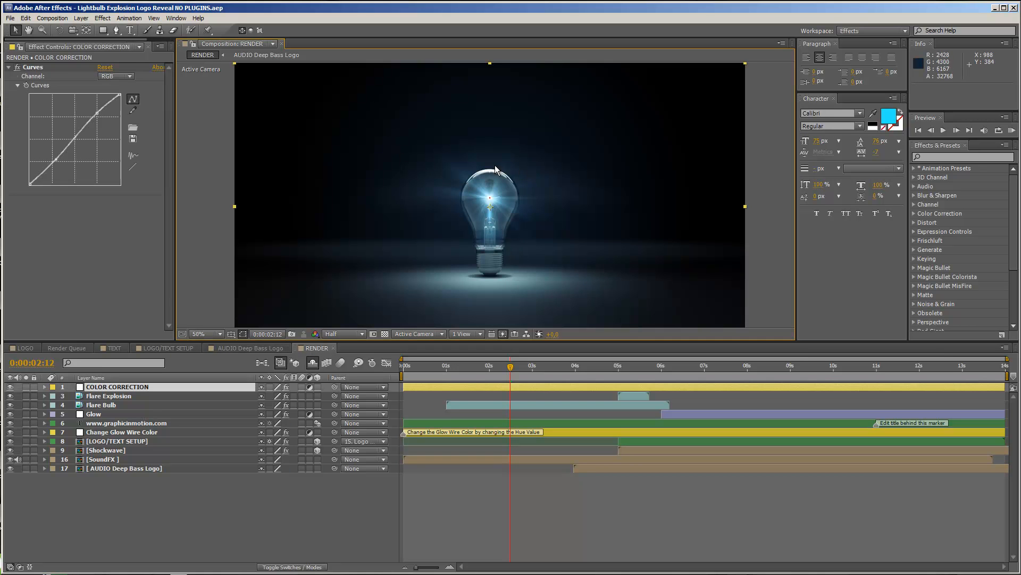
pyautogui.moveTo(448, 226)
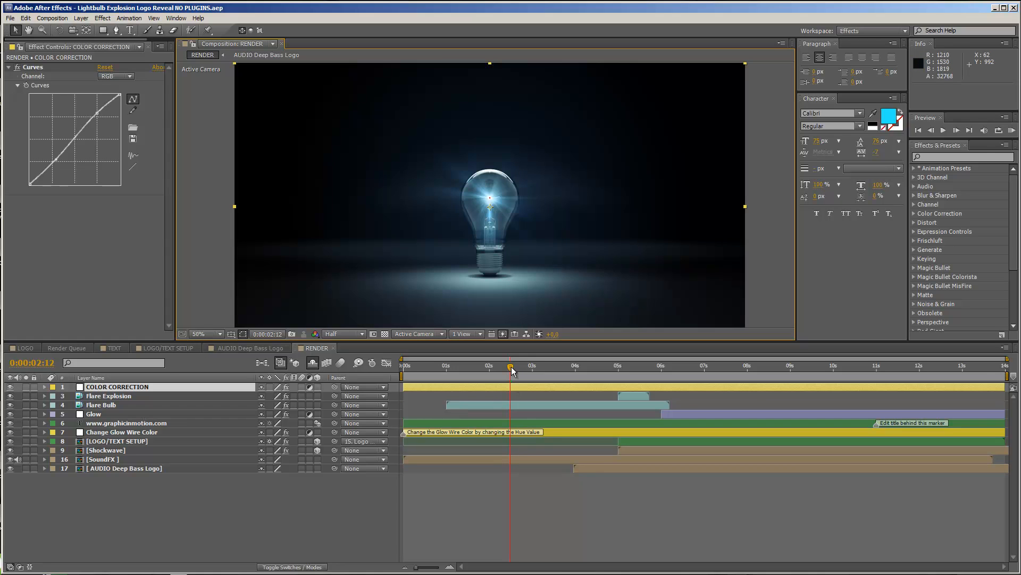
pyautogui.moveTo(533, 244)
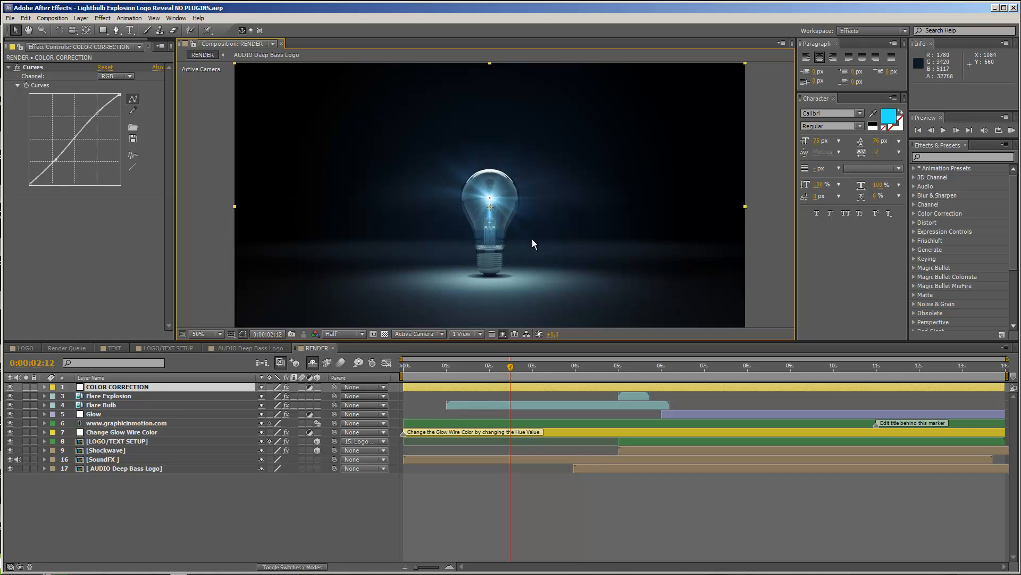
pyautogui.moveTo(585, 365)
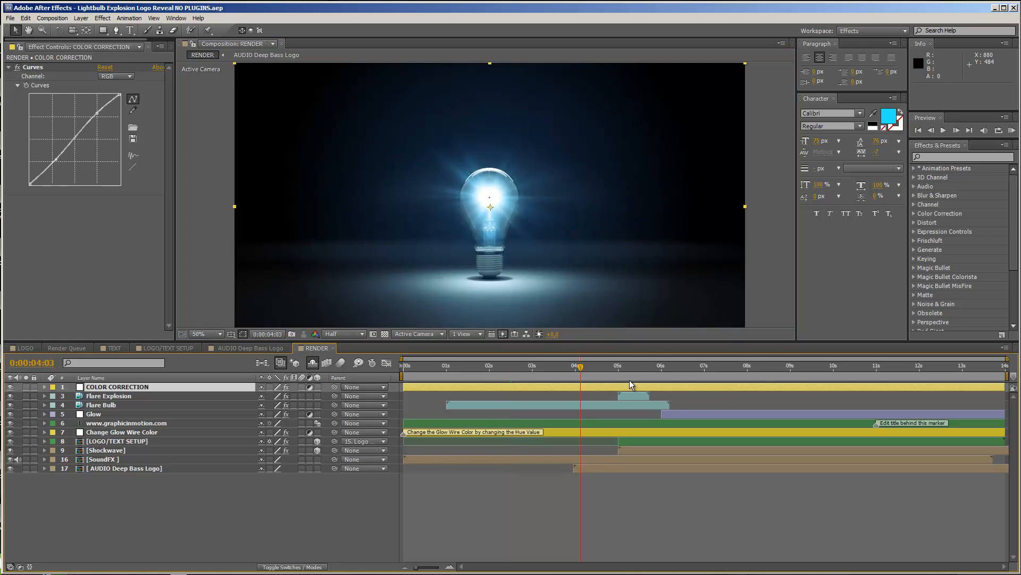
pyautogui.click(618, 365)
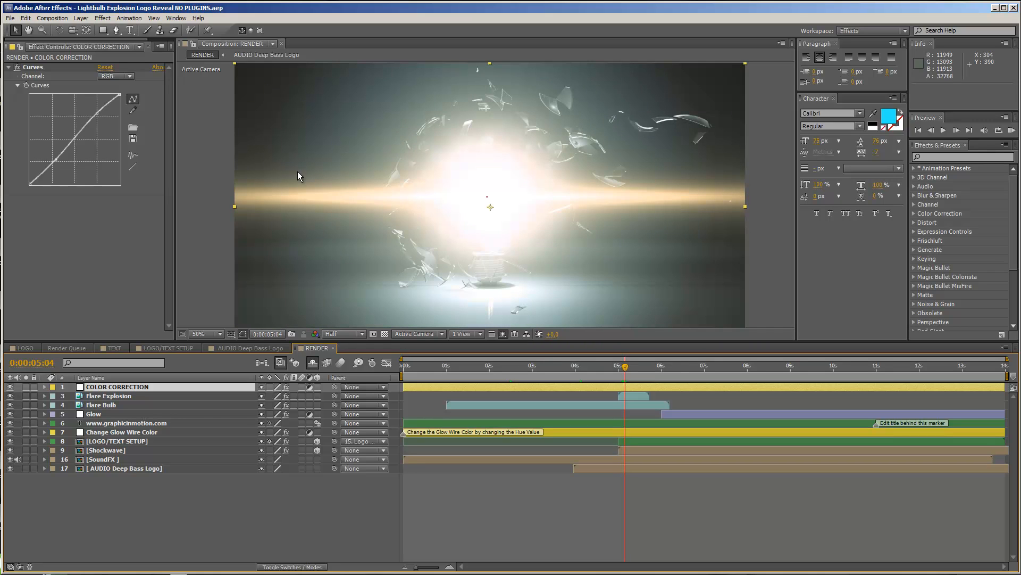
pyautogui.moveTo(527, 170)
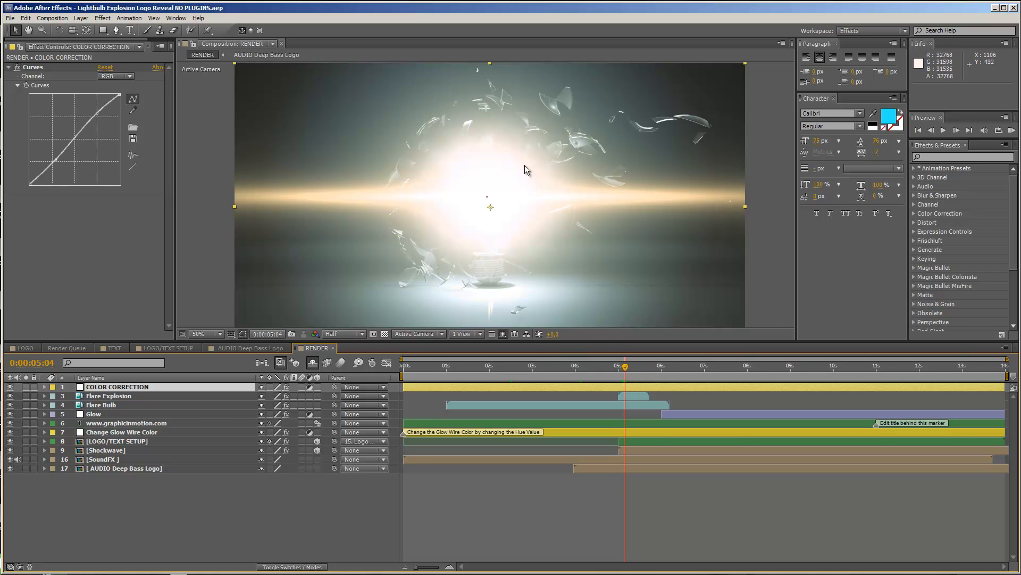
pyautogui.moveTo(456, 203)
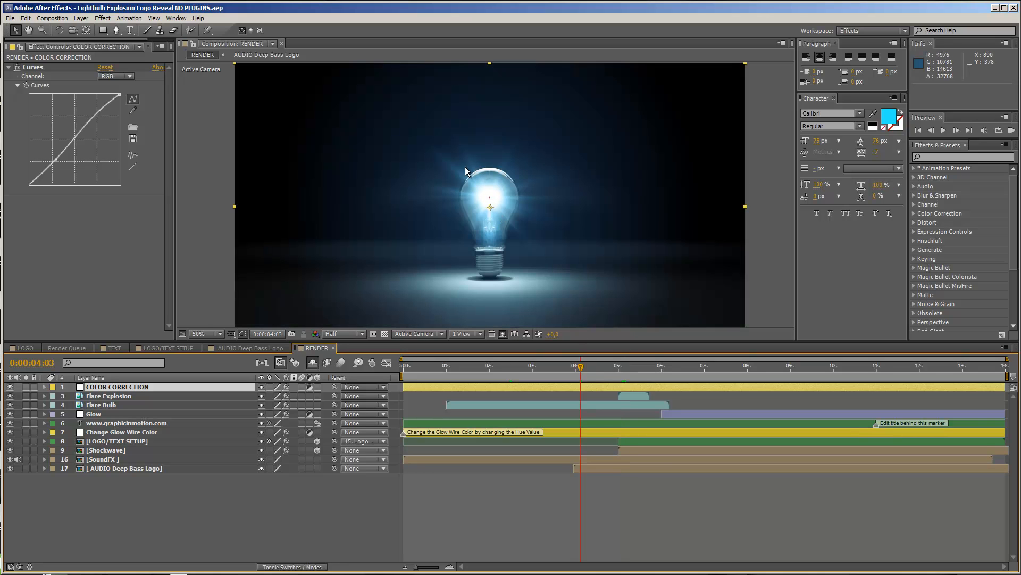
pyautogui.moveTo(457, 231)
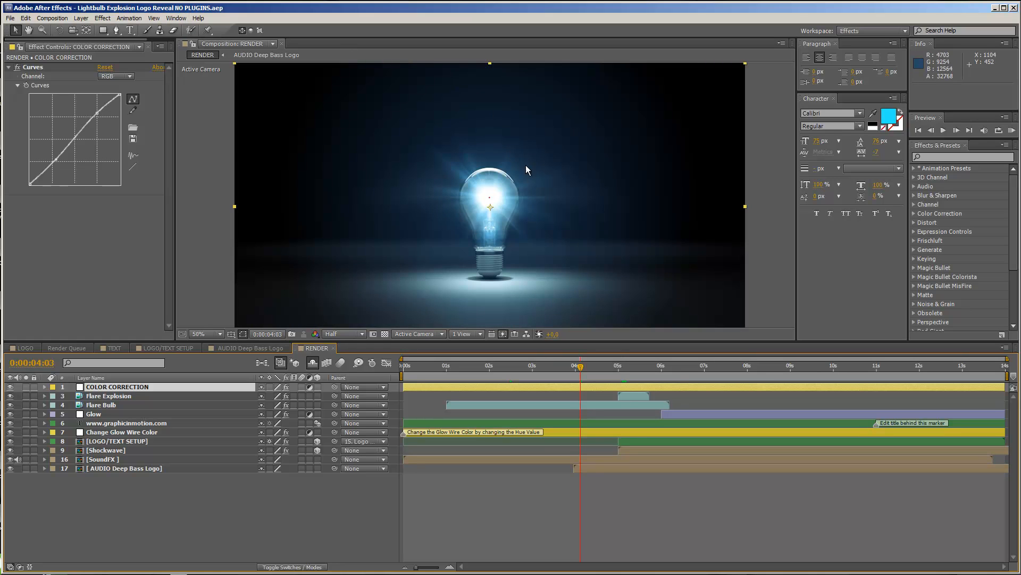
pyautogui.moveTo(473, 164)
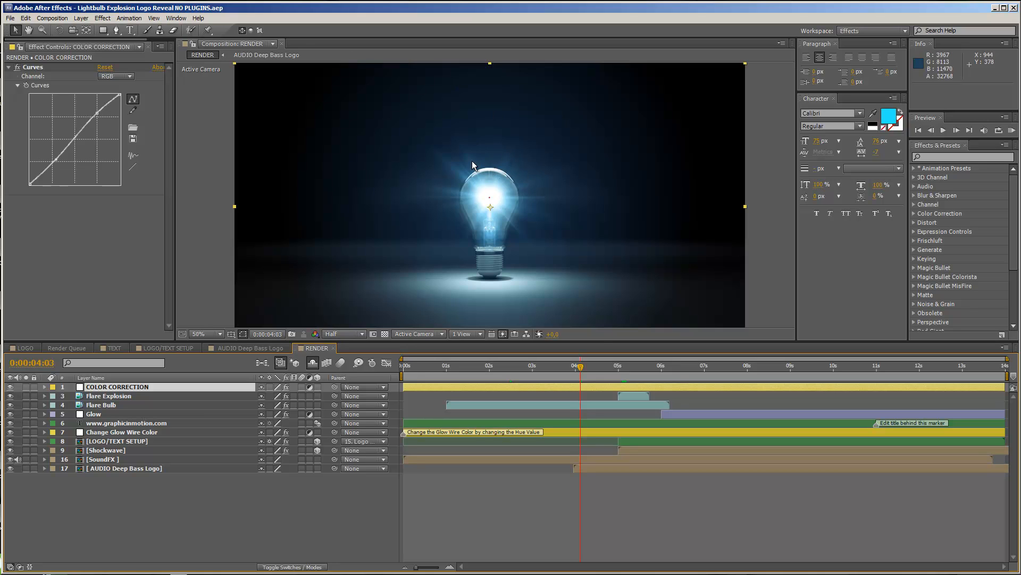
pyautogui.moveTo(448, 201)
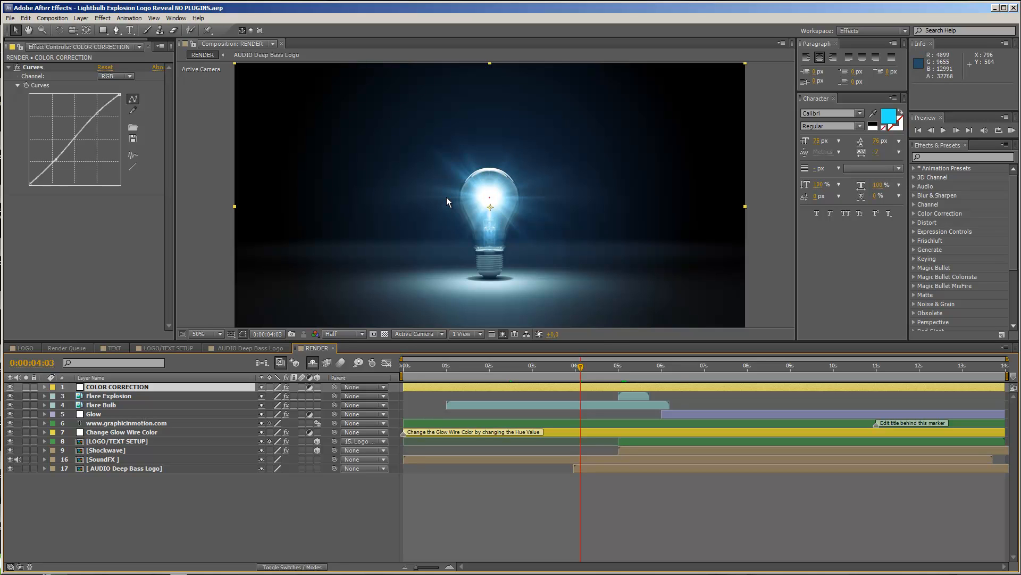
pyautogui.moveTo(189, 14)
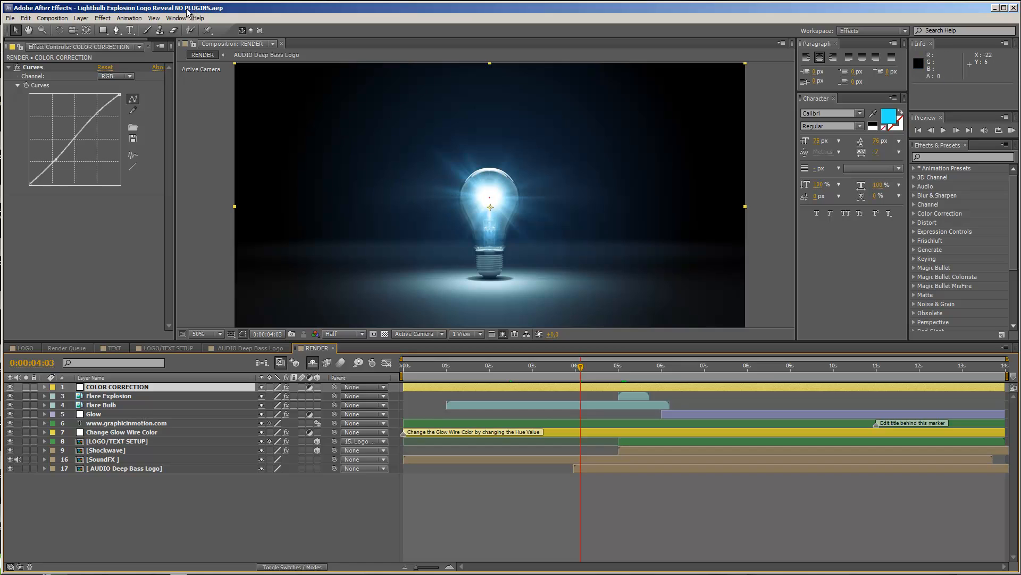
pyautogui.moveTo(541, 216)
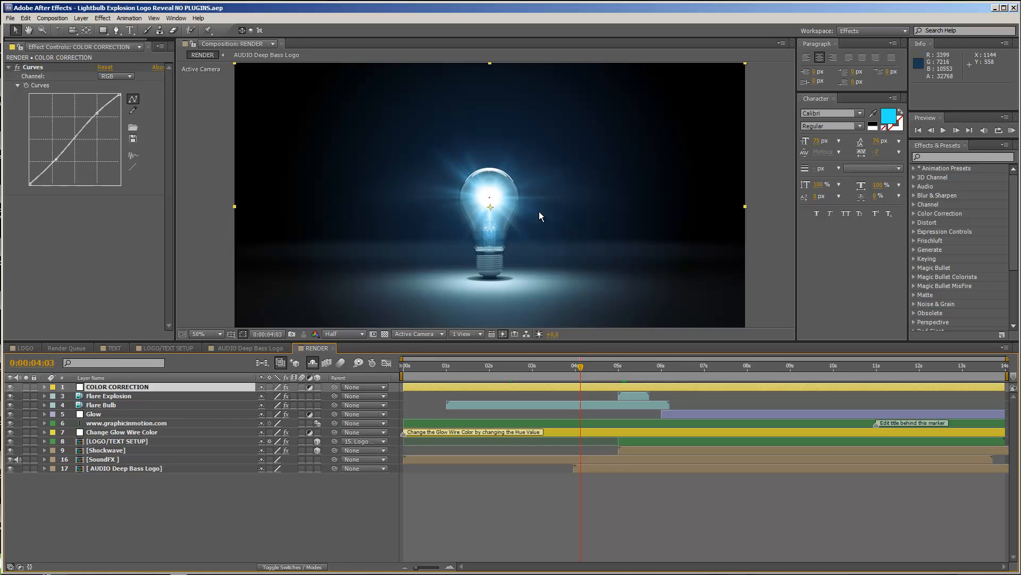
pyautogui.moveTo(559, 387)
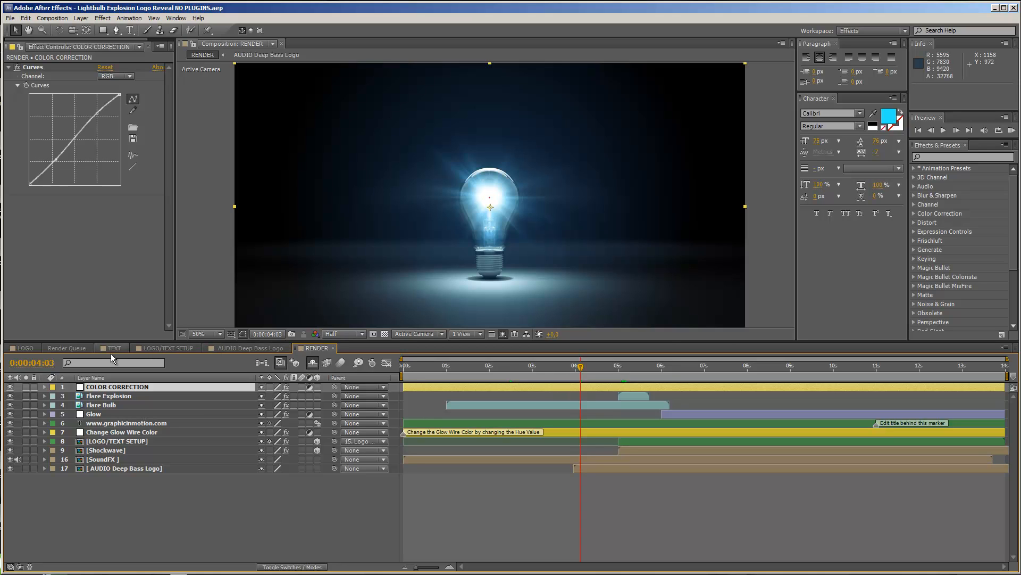
pyautogui.moveTo(905, 372)
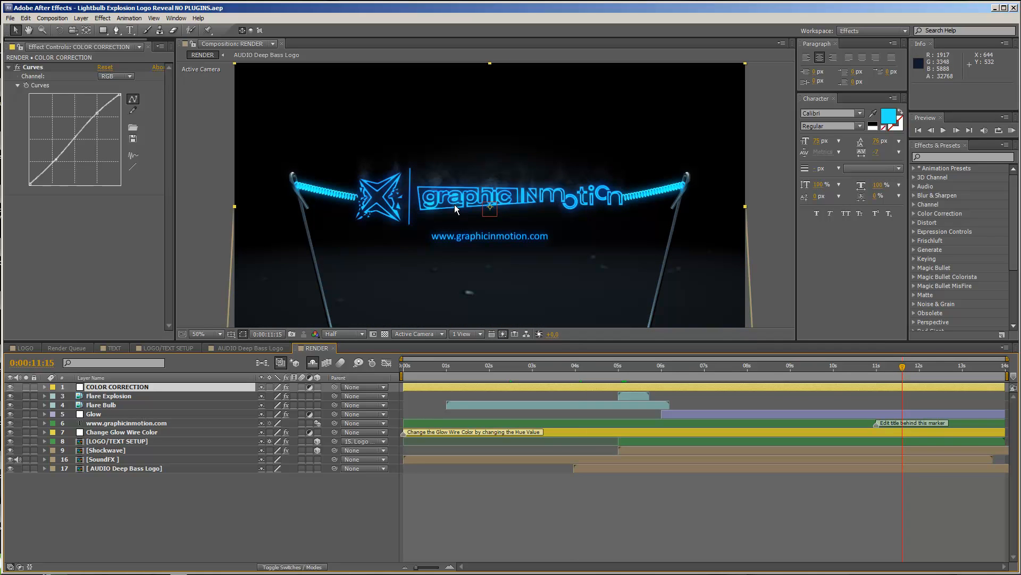
pyautogui.moveTo(580, 371)
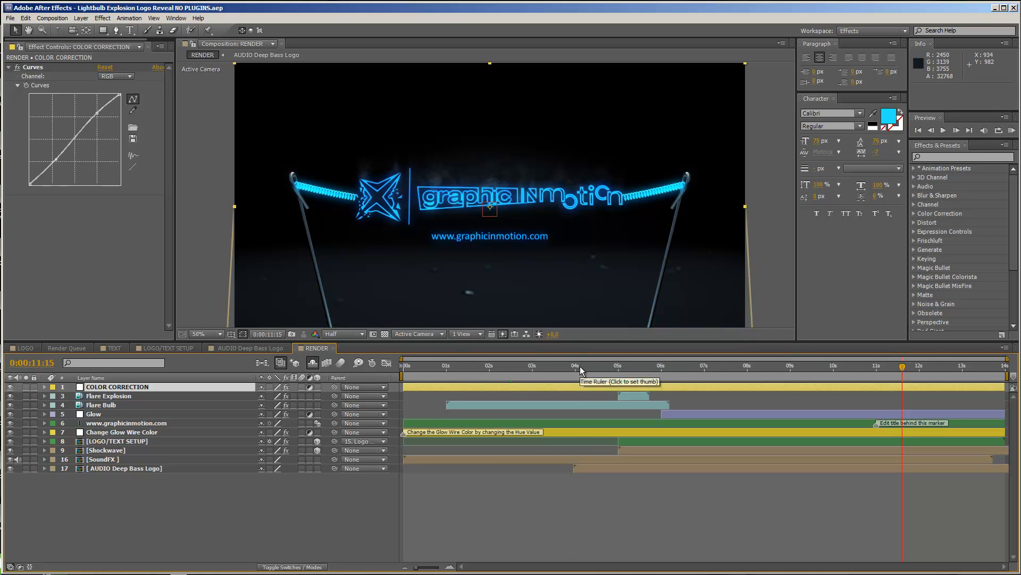
pyautogui.click(579, 365)
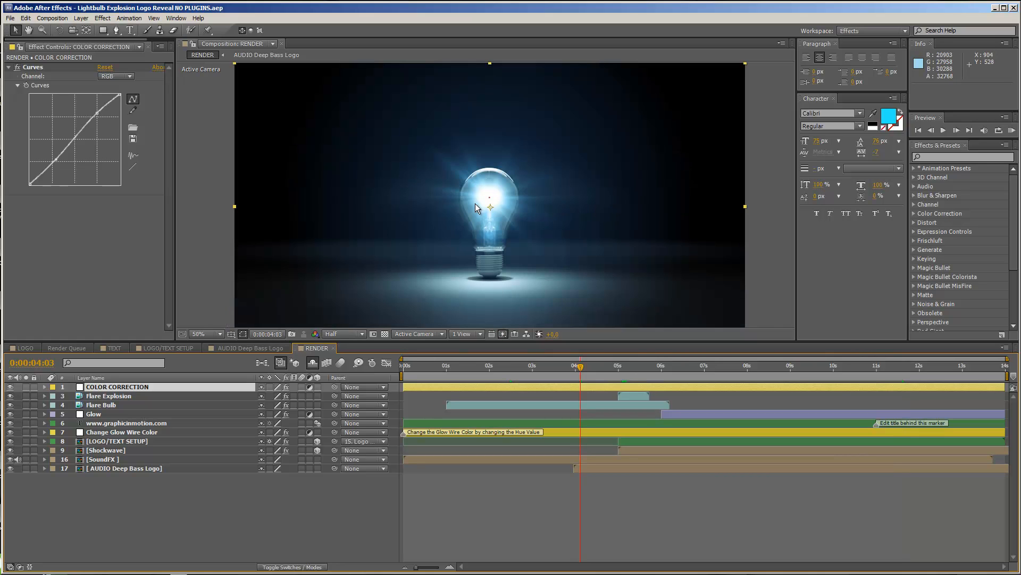
pyautogui.moveTo(493, 207)
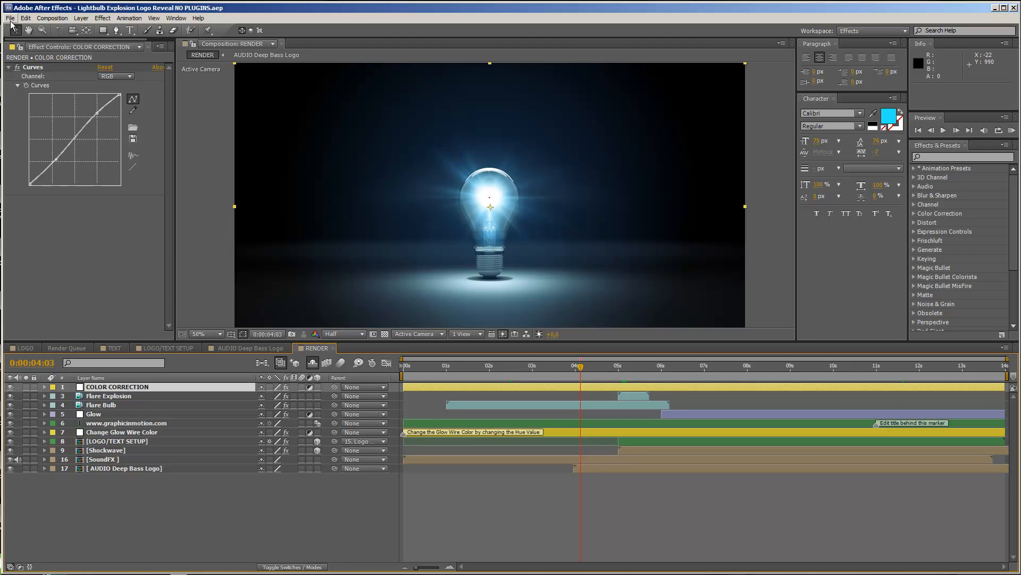
pyautogui.moveTo(53, 297)
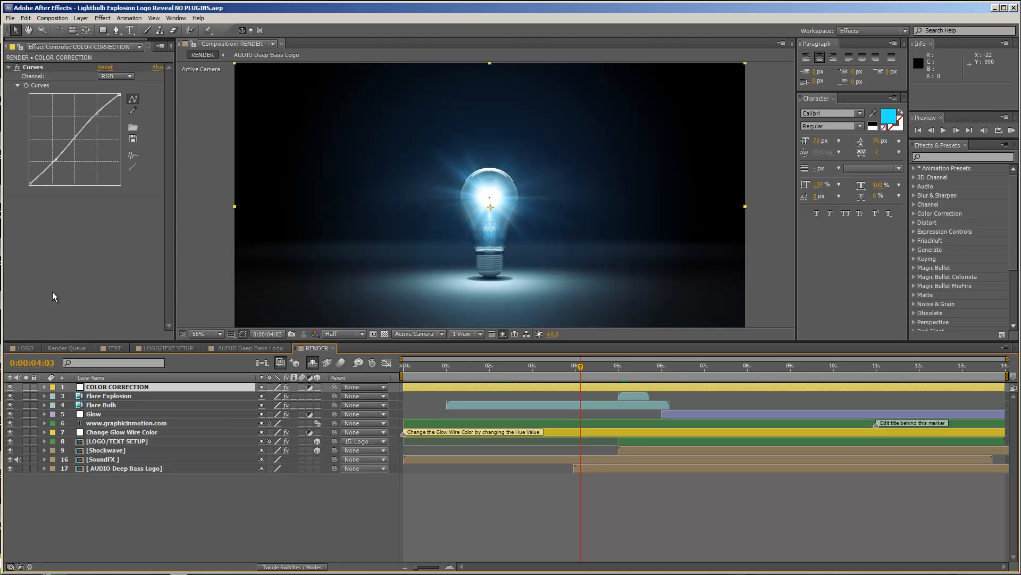
pyautogui.moveTo(83, 45)
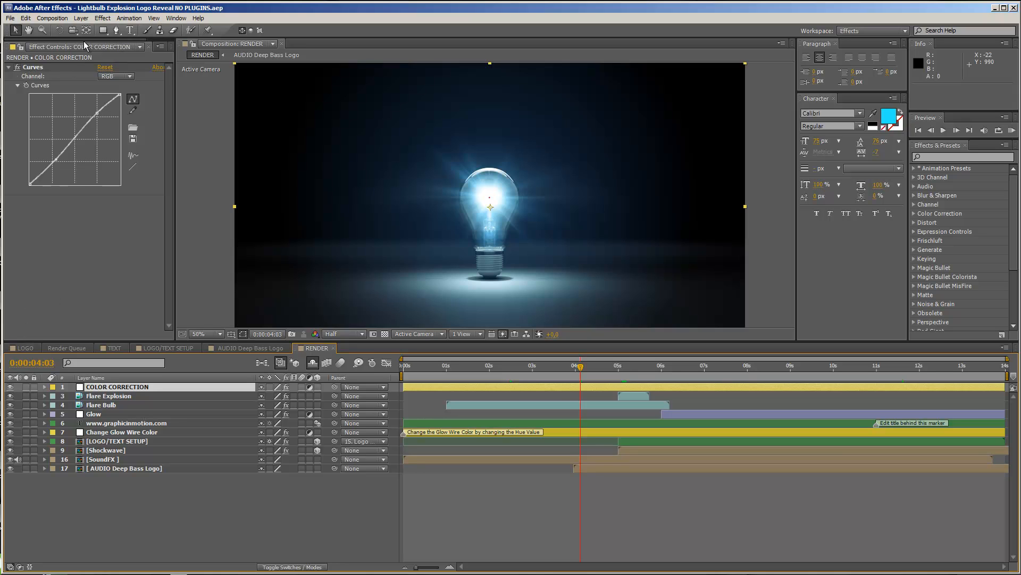
pyautogui.click(137, 45)
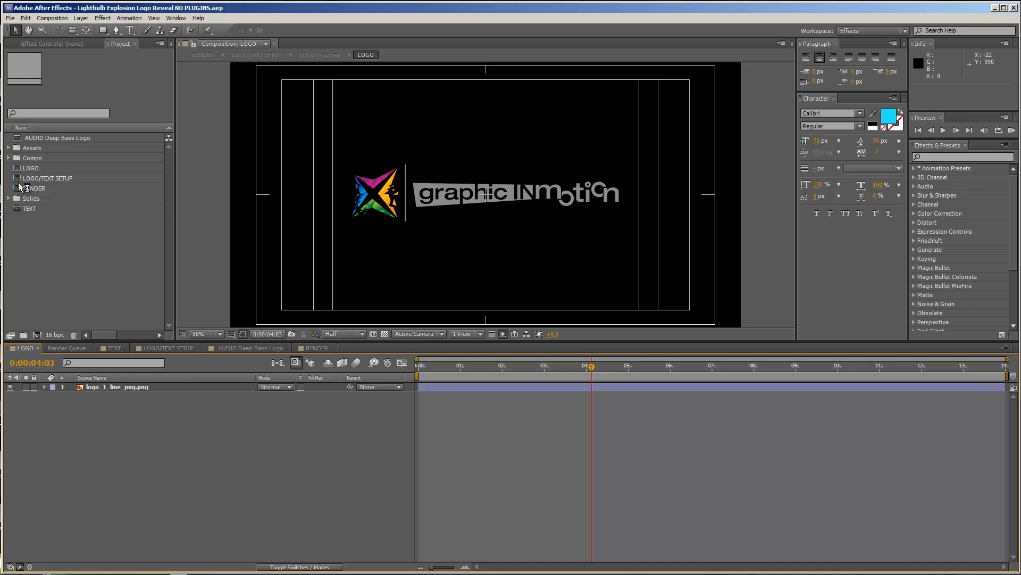
# Import the envato_white.ai logo file into the project
pyautogui.click(31, 168)
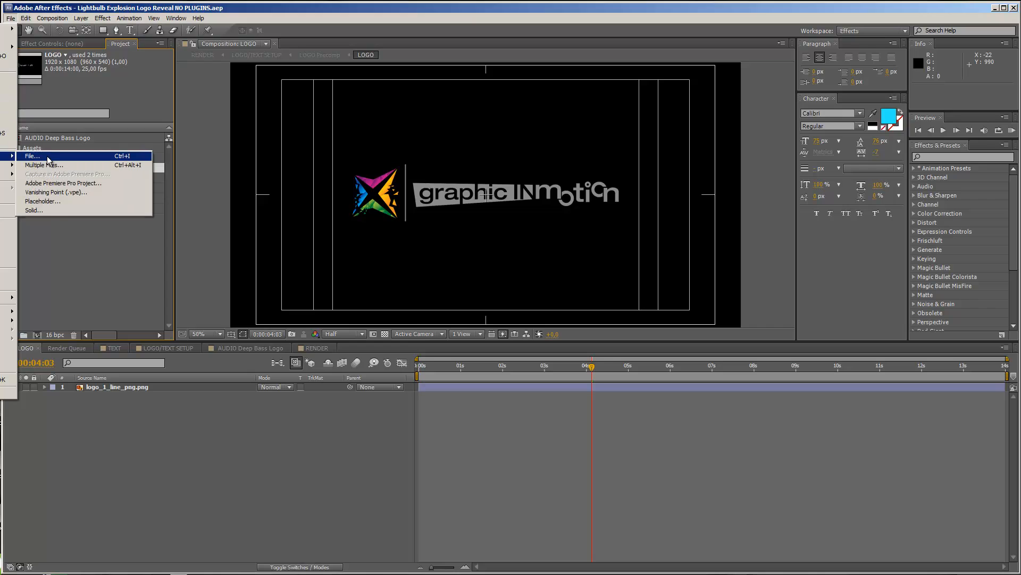
pyautogui.click(32, 156)
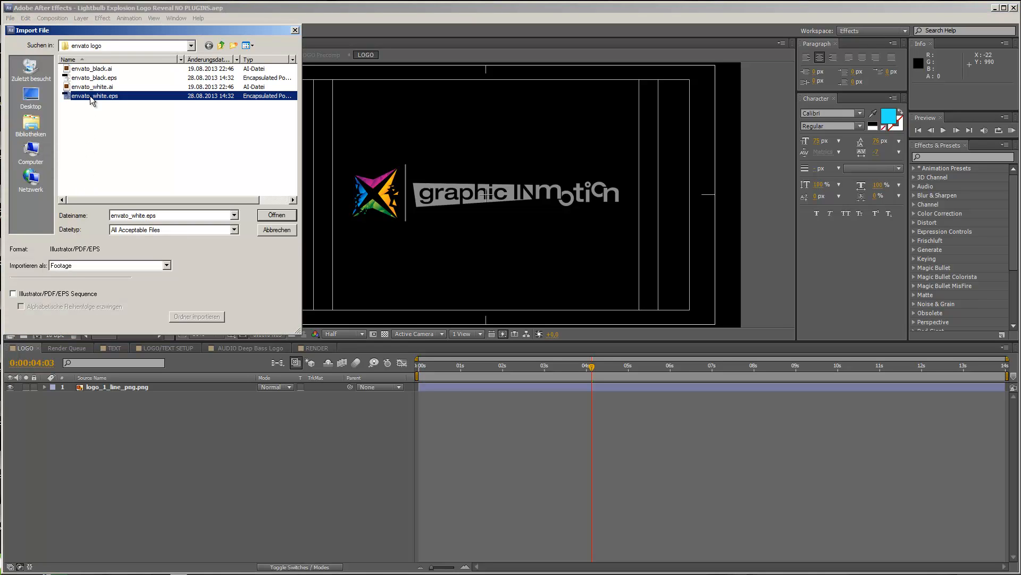
pyautogui.click(93, 86)
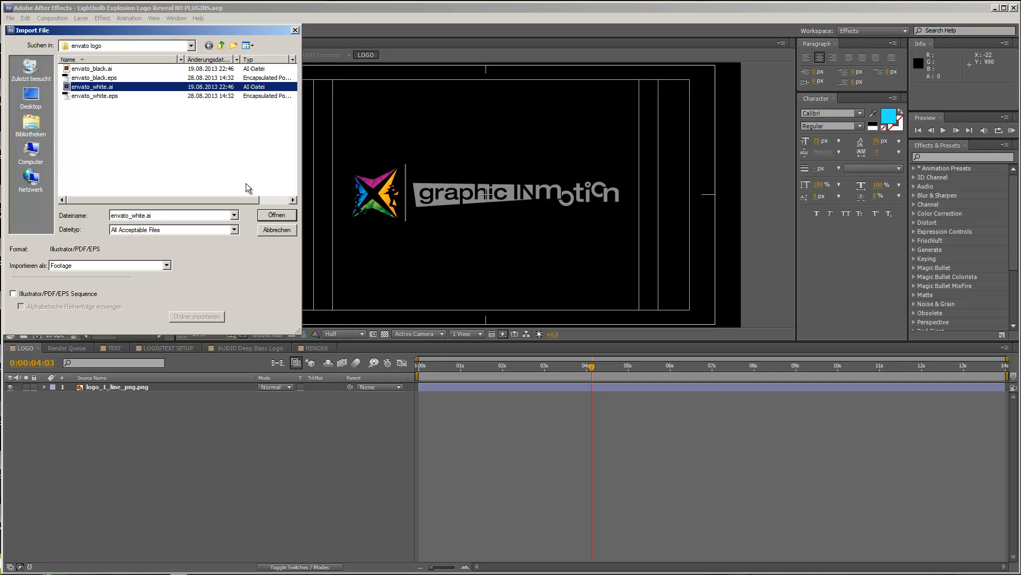
pyautogui.click(276, 215)
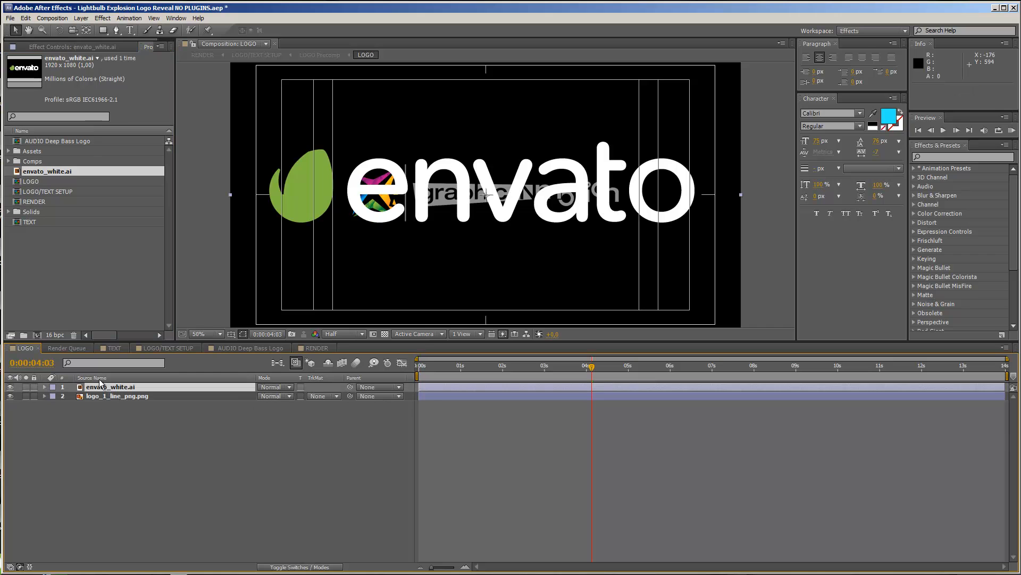
# Place the envato logo in the LOGO comp at 65% scale, hiding the old logo layer
pyautogui.click(43, 386)
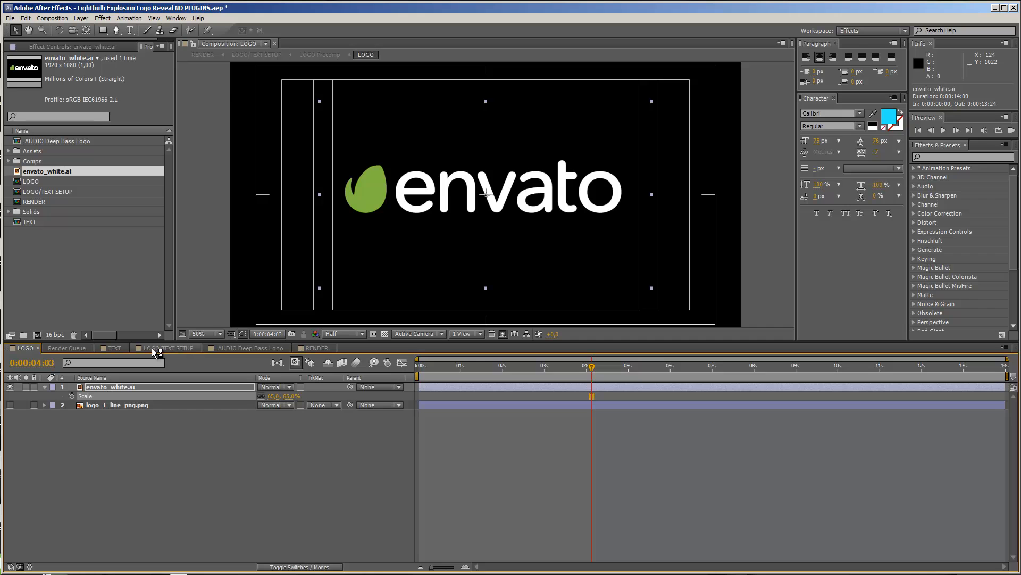
pyautogui.click(165, 347)
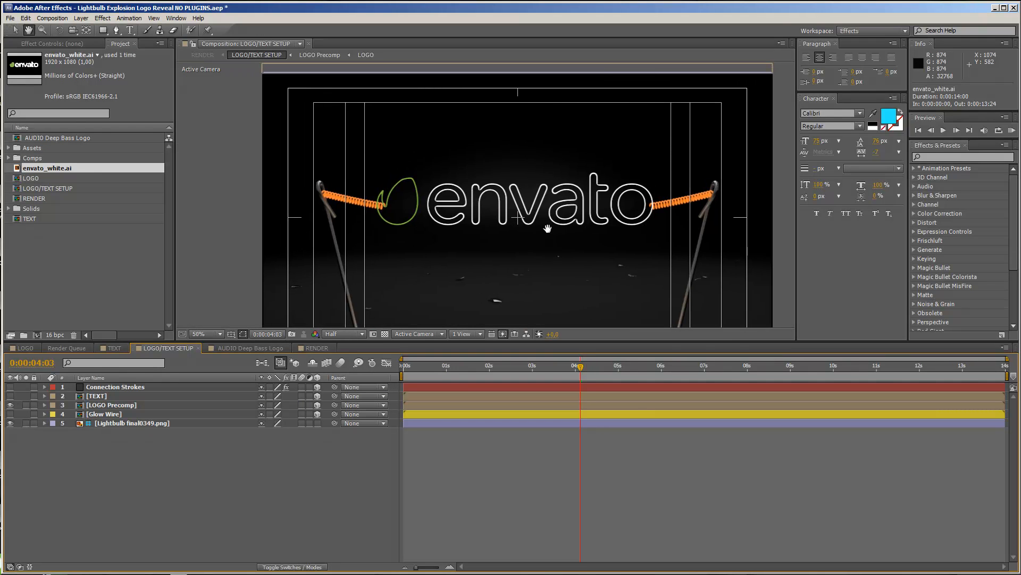
# Inspect the outlined envato logo between the wire coils, comparing LOGO/TEXT SETUP with the LOGO comp
pyautogui.click(202, 333)
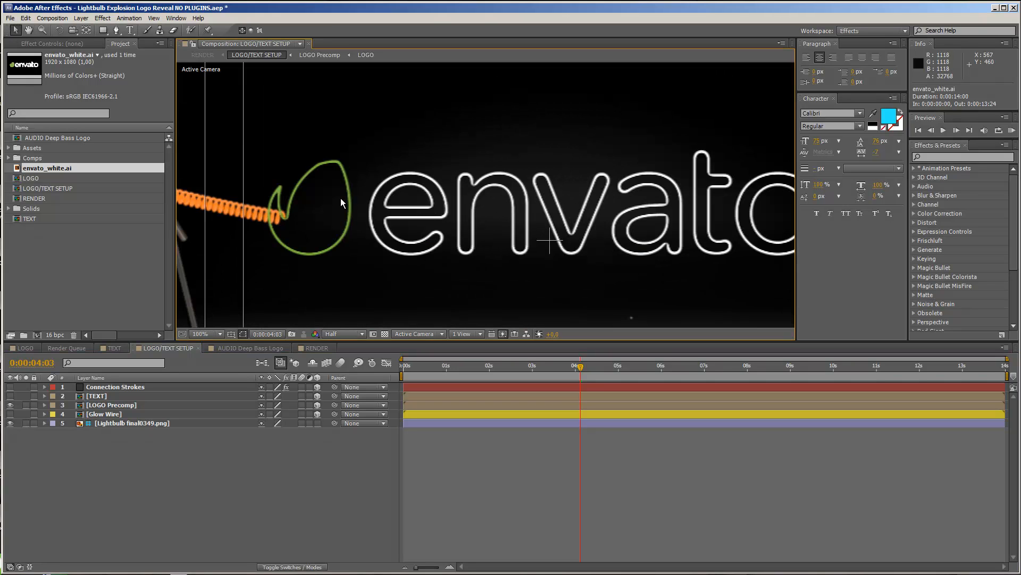
pyautogui.moveTo(279, 193)
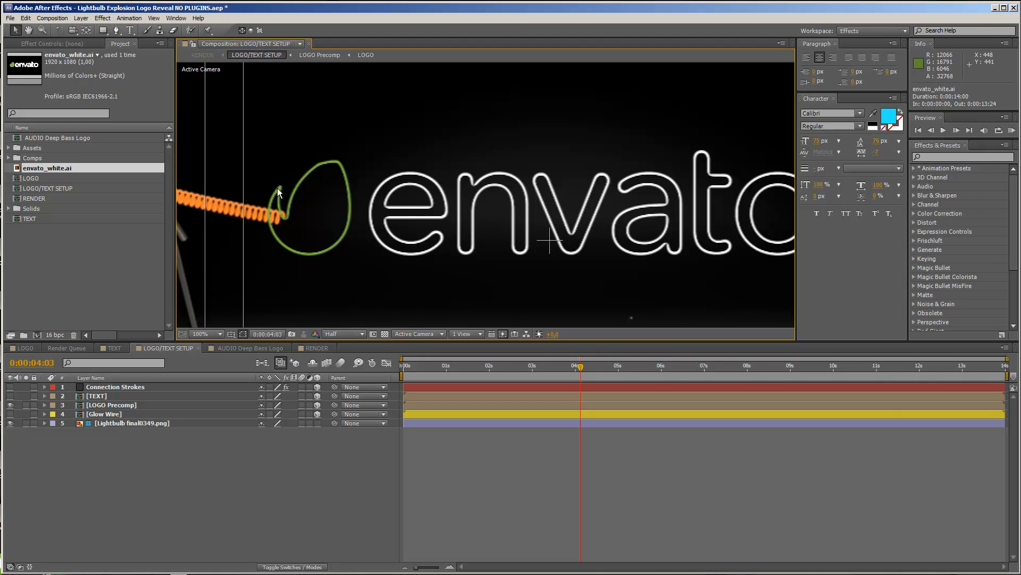
pyautogui.moveTo(372, 281)
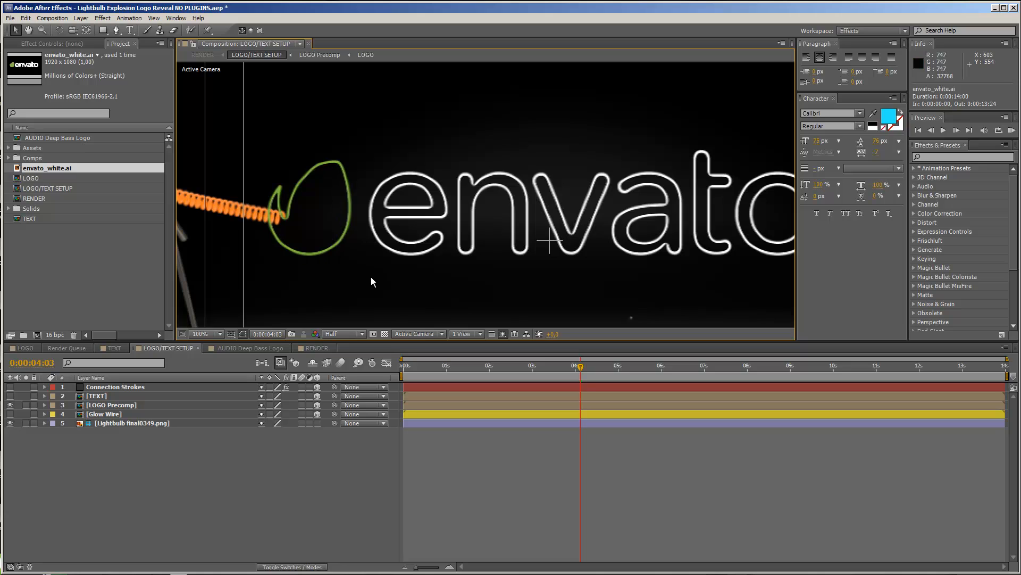
pyautogui.moveTo(95, 382)
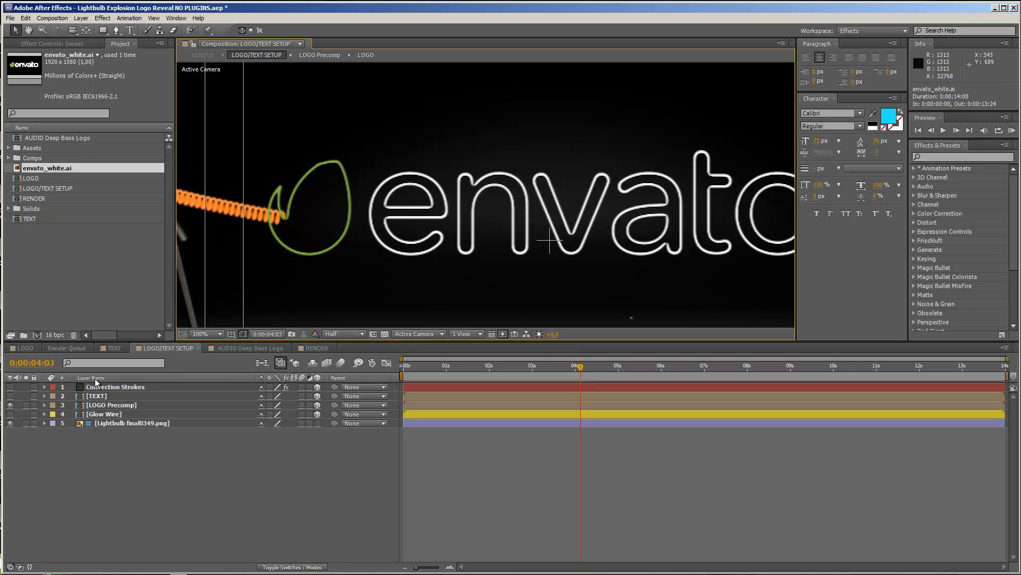
pyautogui.click(25, 347)
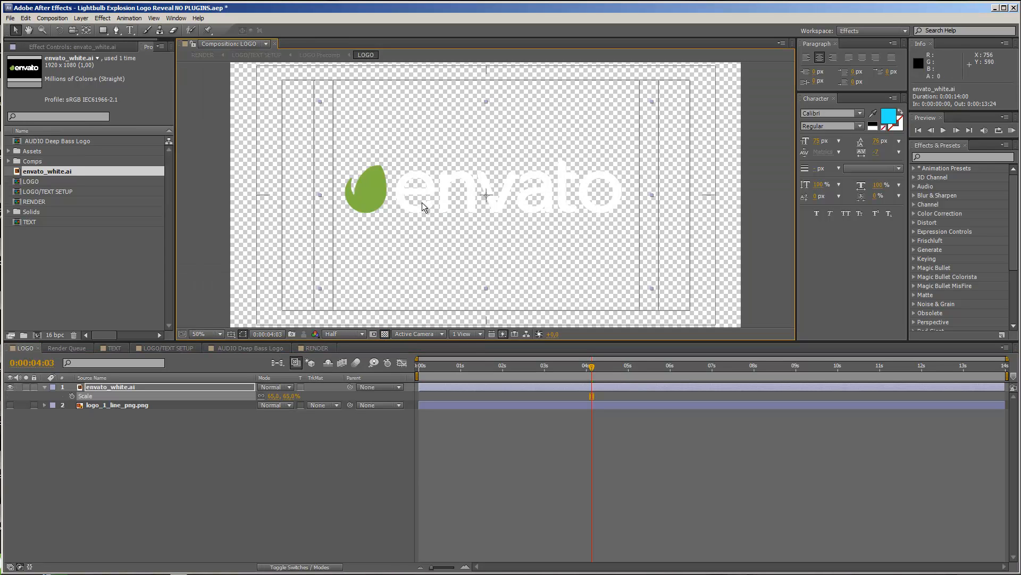
pyautogui.moveTo(429, 159)
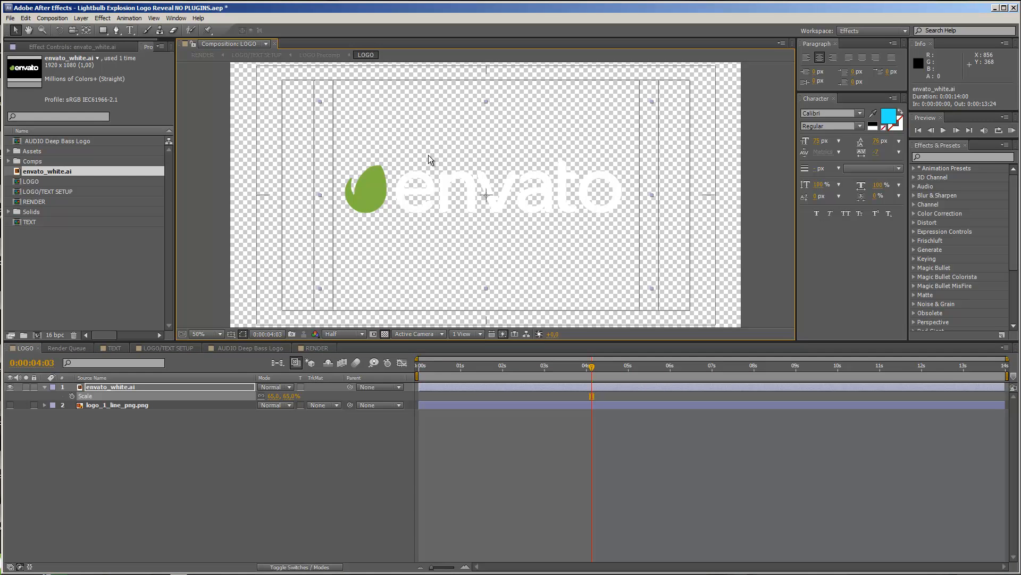
pyautogui.click(165, 347)
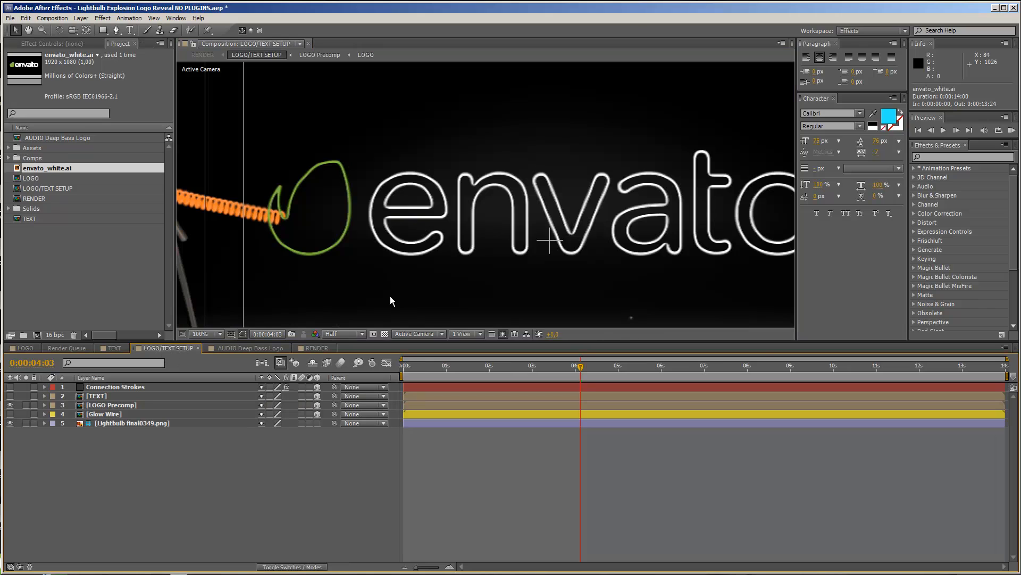
pyautogui.moveTo(295, 195)
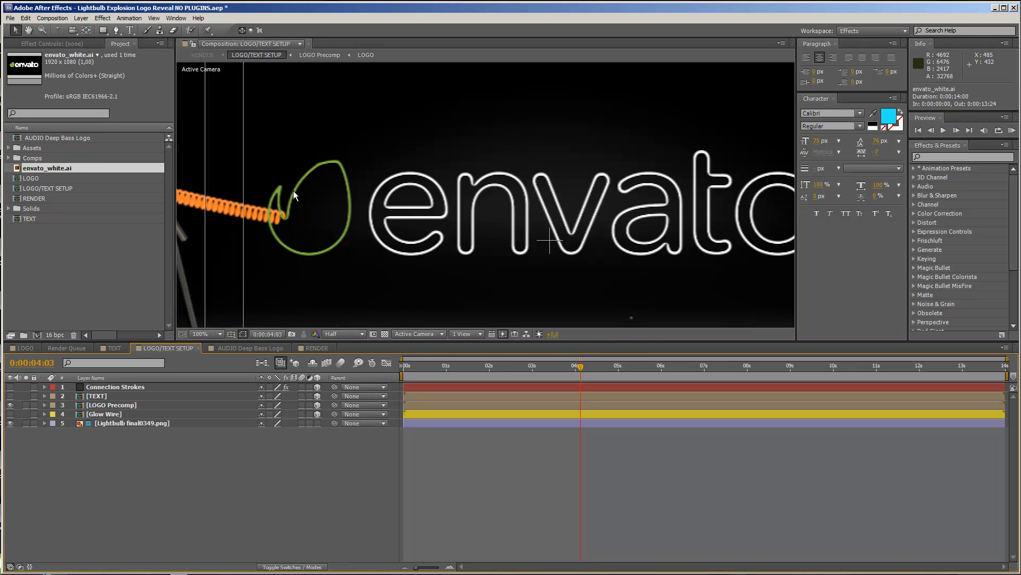
pyautogui.moveTo(338, 168)
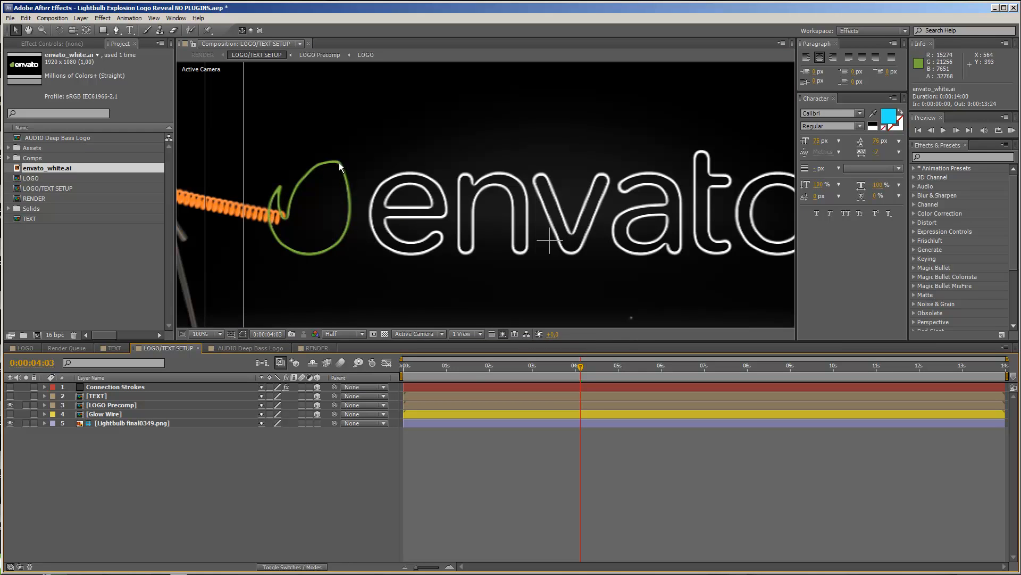
pyautogui.moveTo(414, 181)
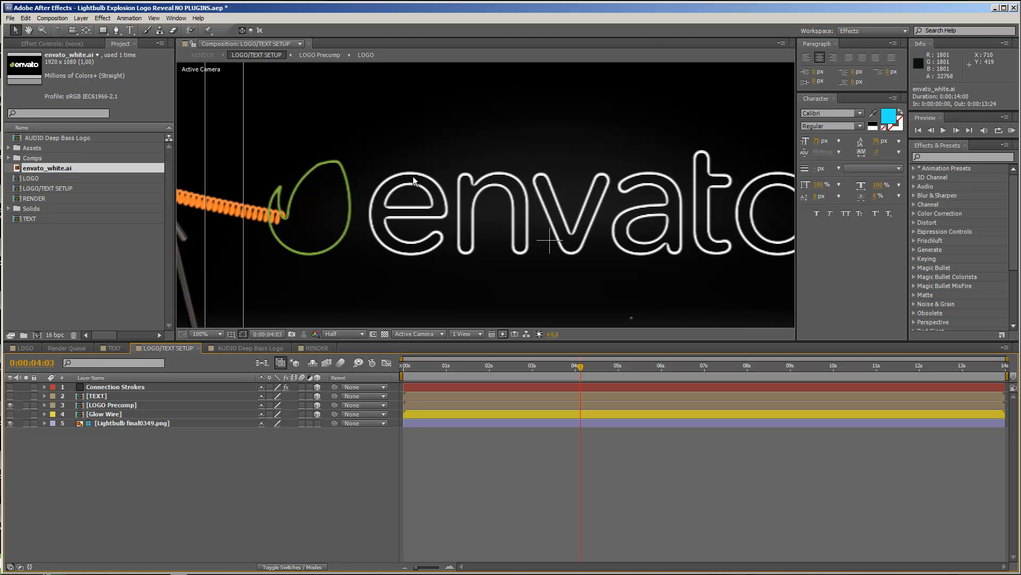
pyautogui.moveTo(576, 192)
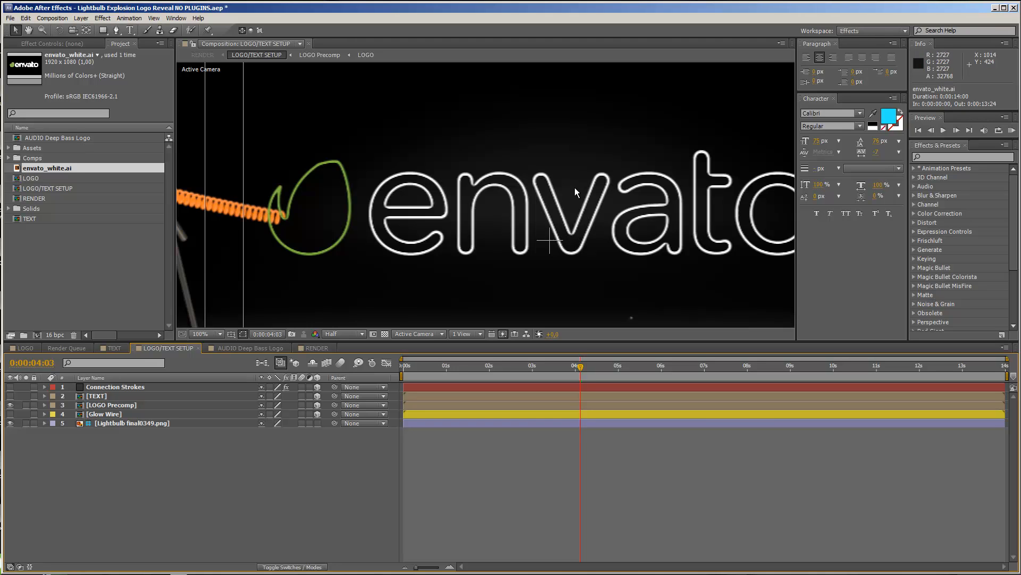
pyautogui.click(215, 333)
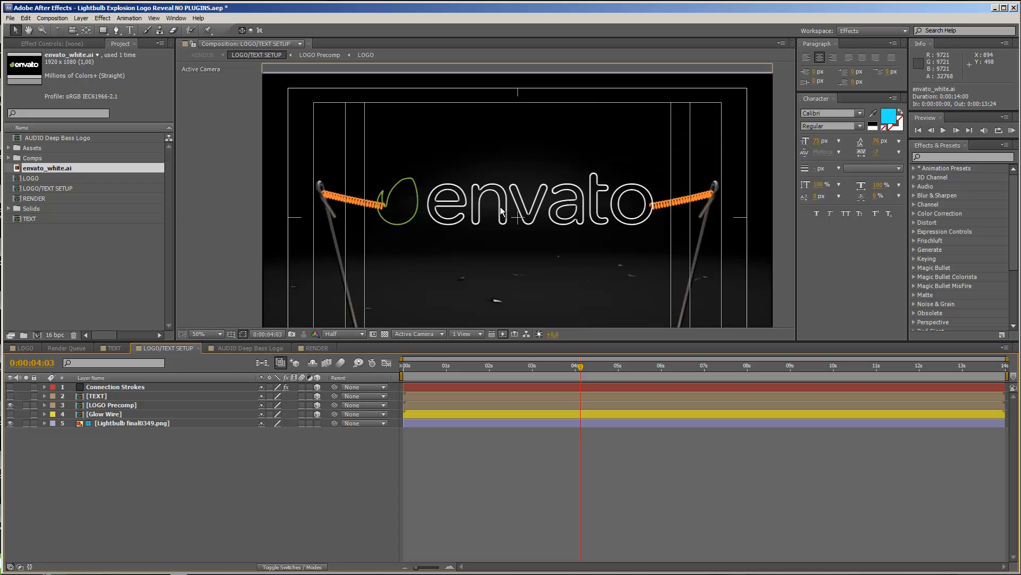
pyautogui.click(202, 333)
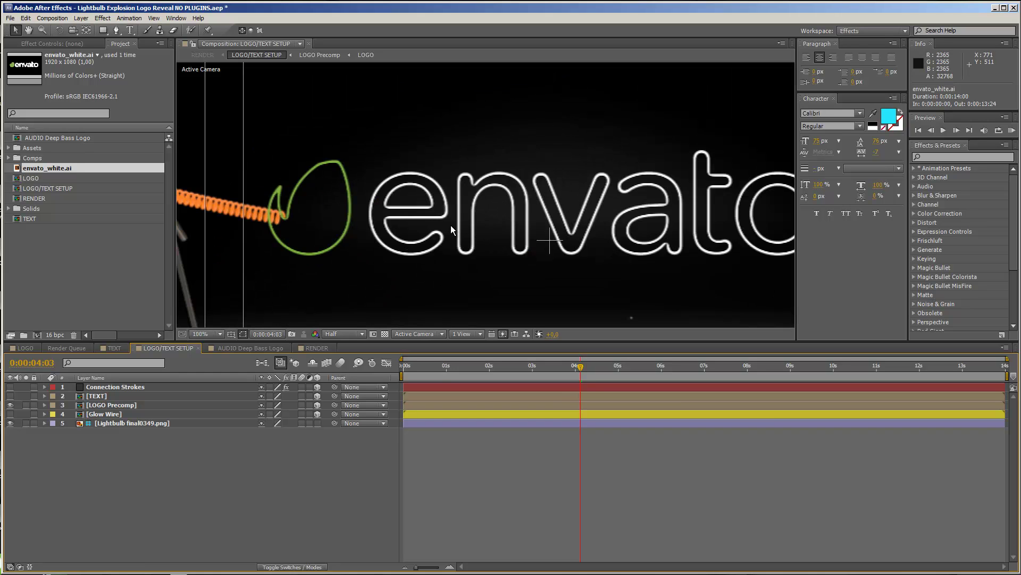
pyautogui.moveTo(552, 212)
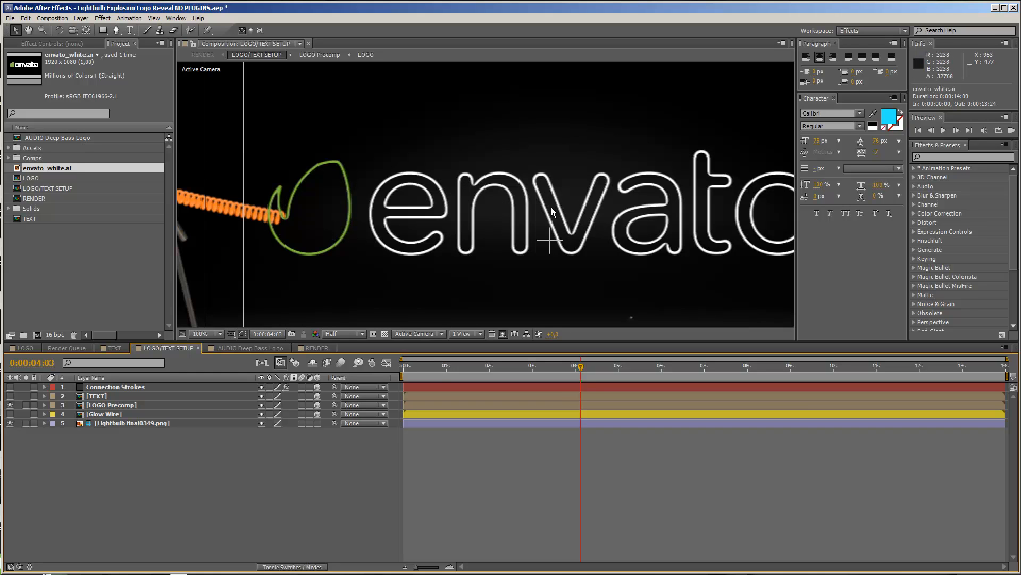
pyautogui.click(204, 333)
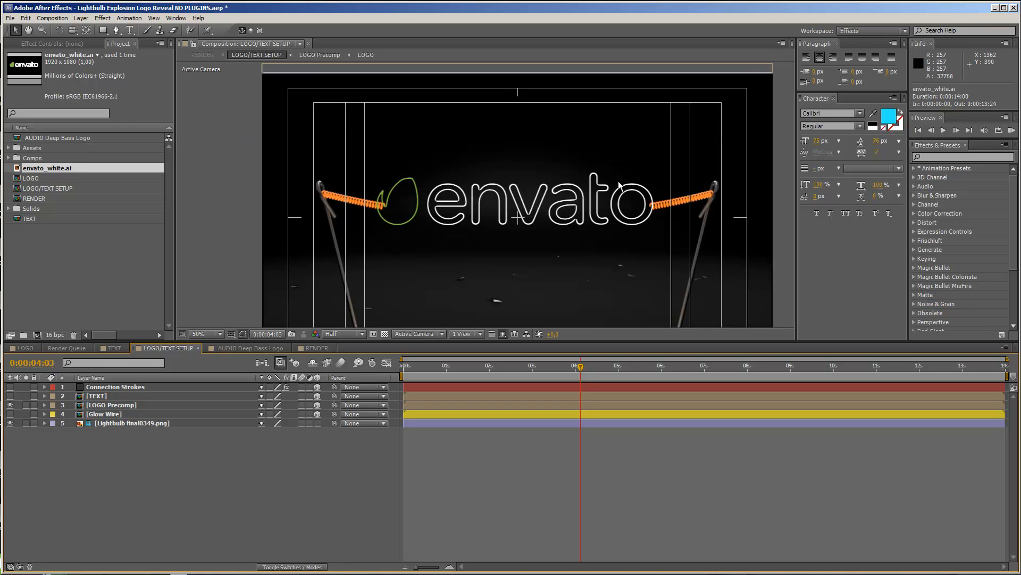
pyautogui.moveTo(609, 193)
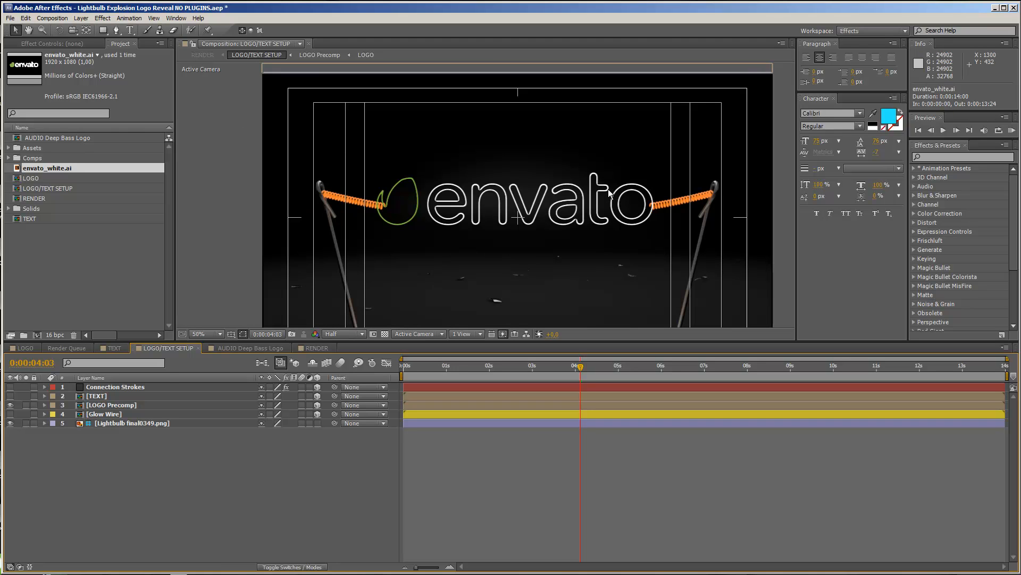
pyautogui.moveTo(554, 249)
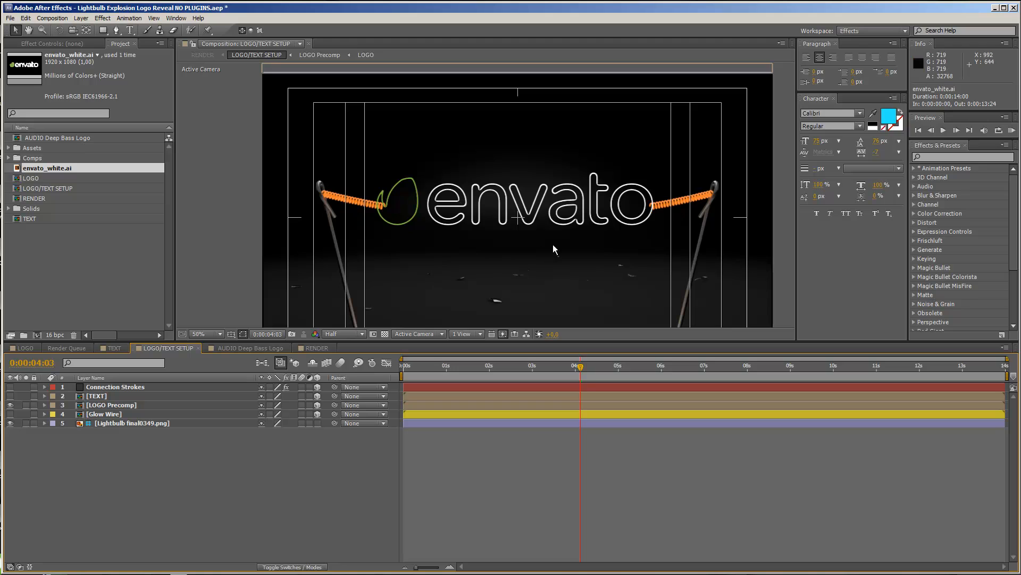
pyautogui.moveTo(416, 214)
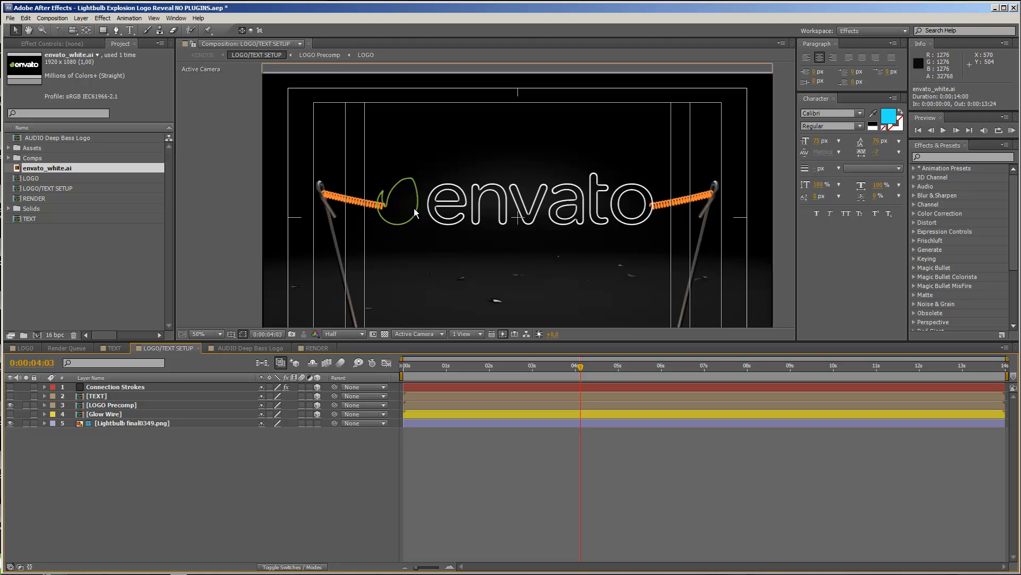
pyautogui.moveTo(120, 430)
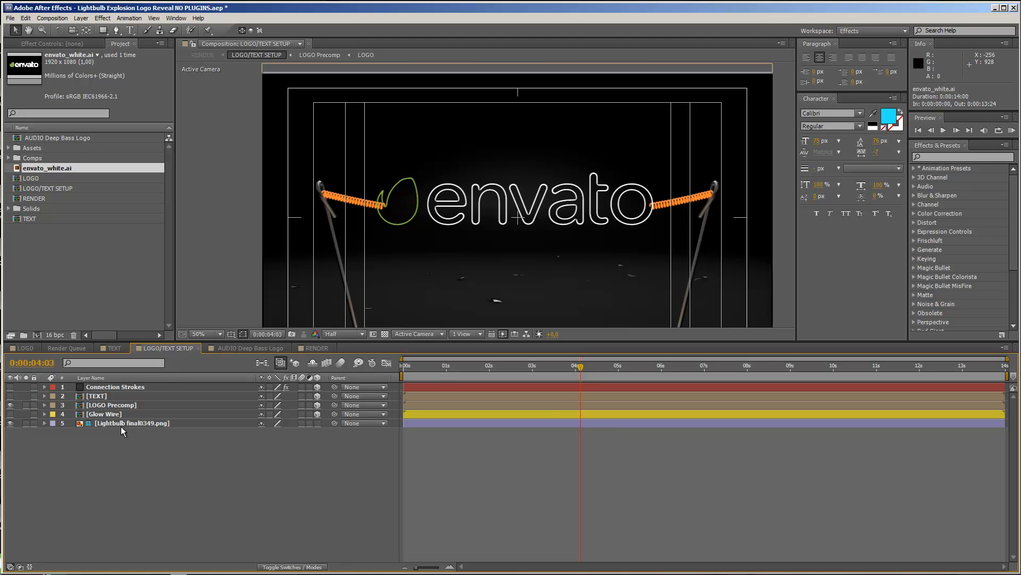
pyautogui.click(132, 422)
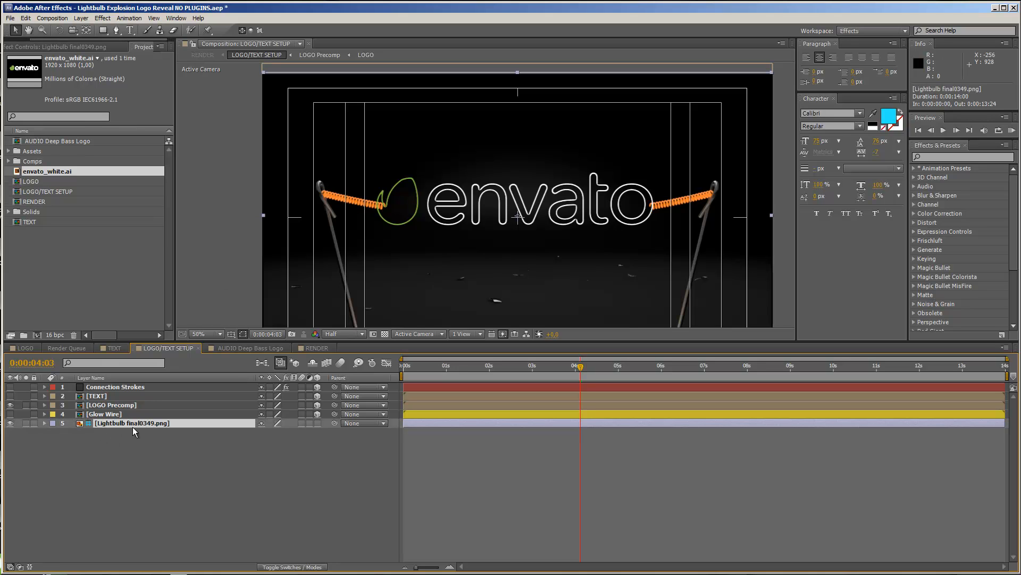
pyautogui.moveTo(21, 429)
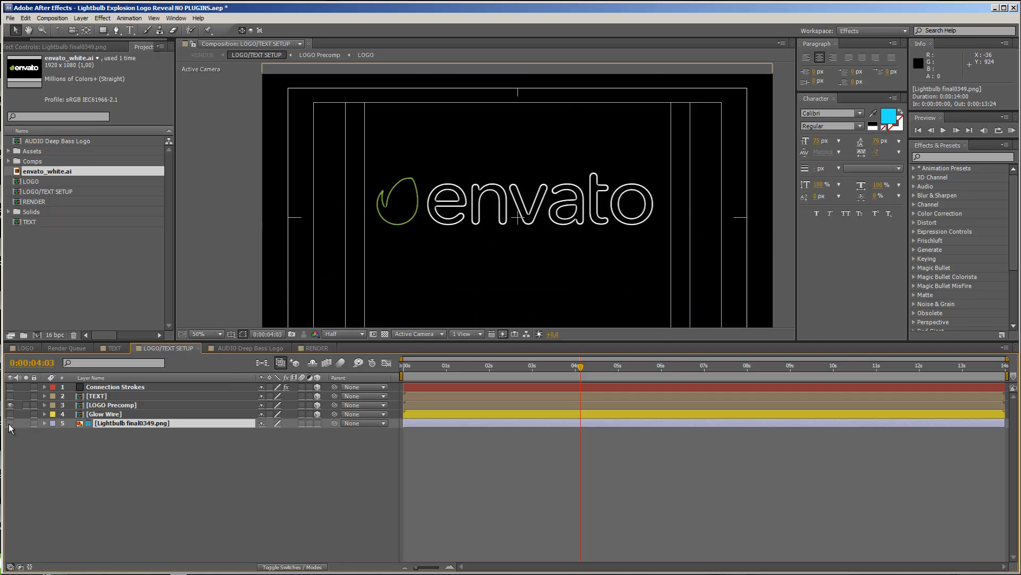
pyautogui.click(10, 404)
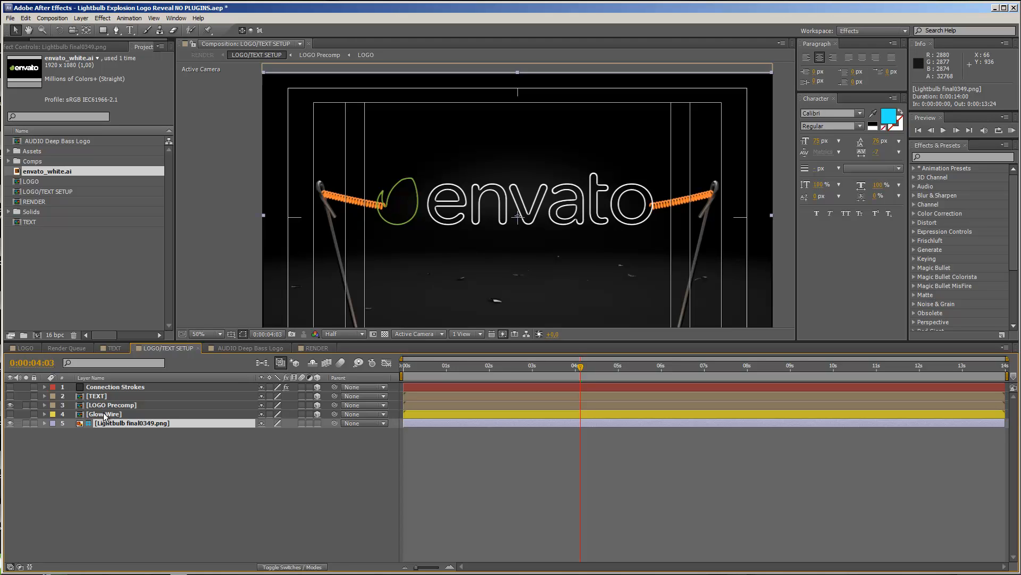
# Select the LOGO Precomp layer and scrub its Scale up from 49% to enlarge the logo
pyautogui.click(105, 414)
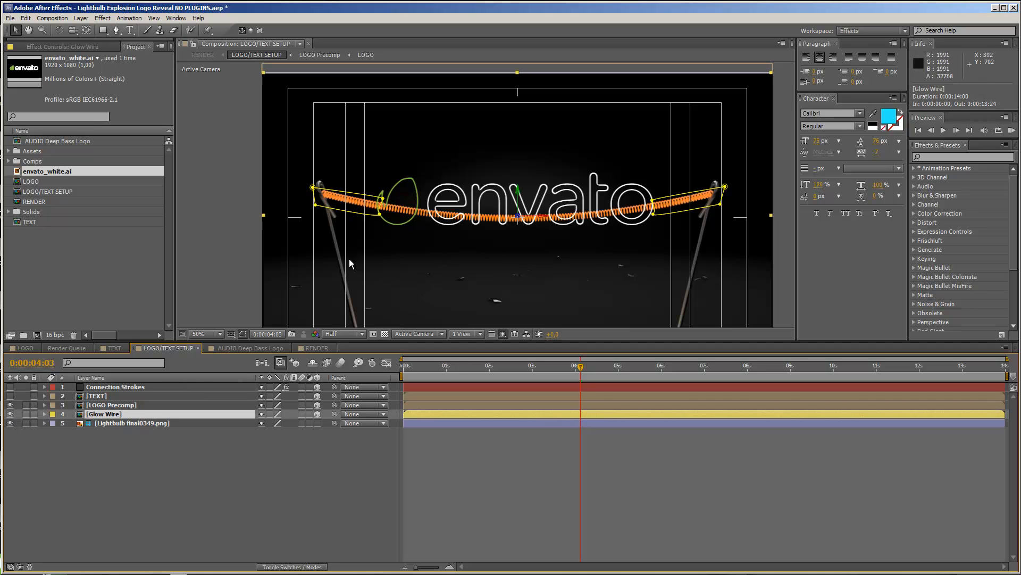
pyautogui.moveTo(380, 211)
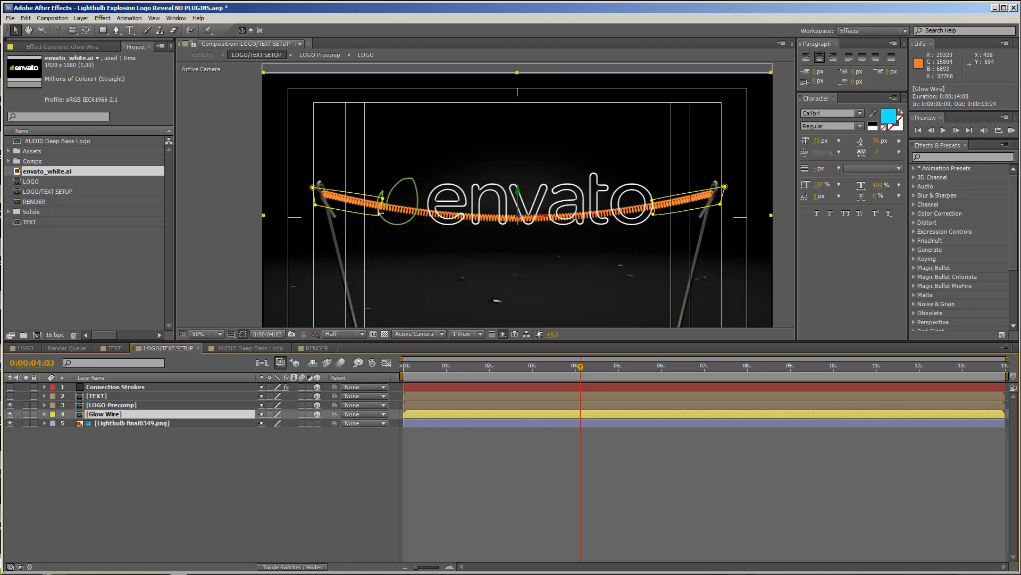
pyautogui.moveTo(391, 209)
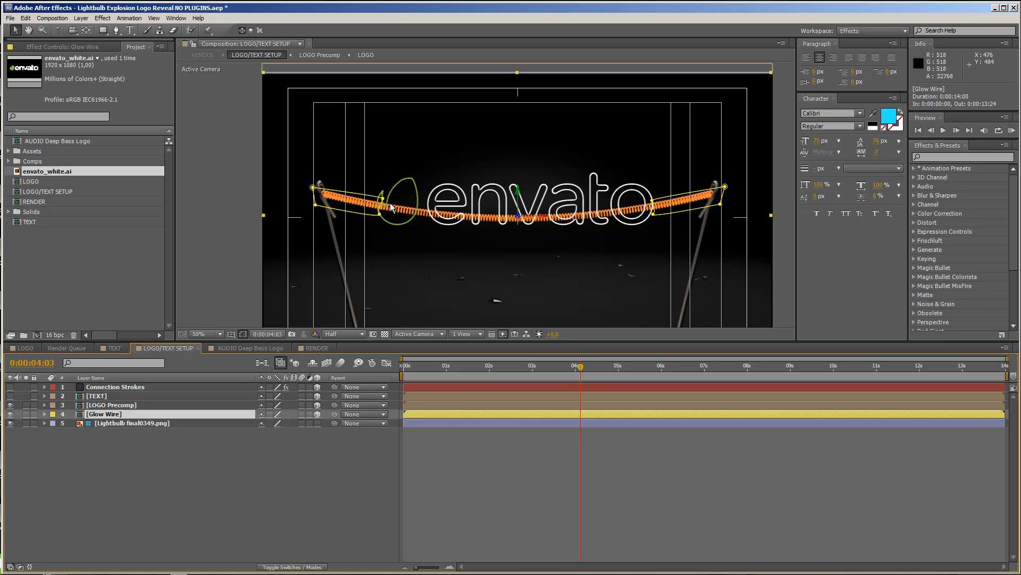
pyautogui.moveTo(644, 209)
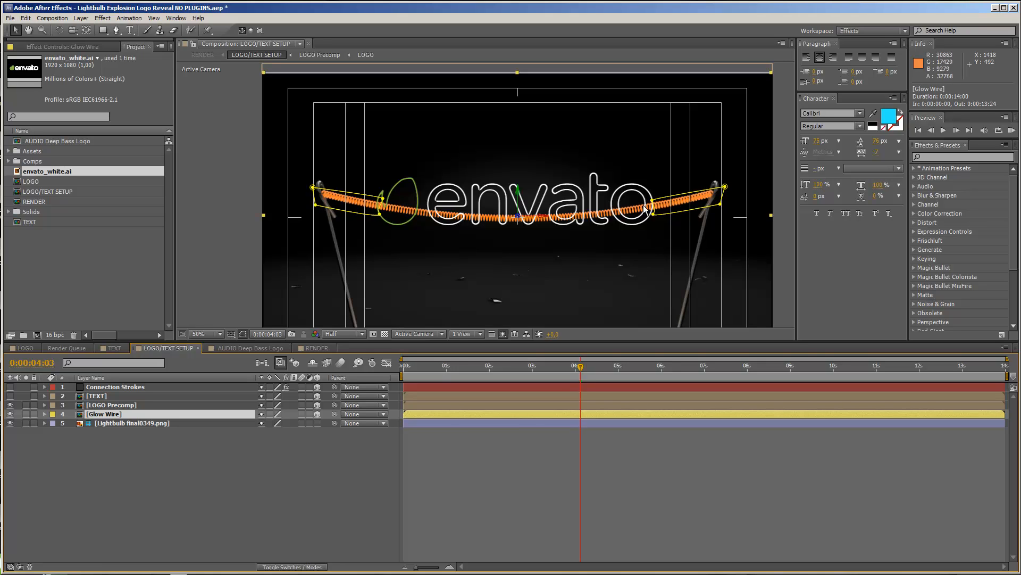
pyautogui.moveTo(119, 415)
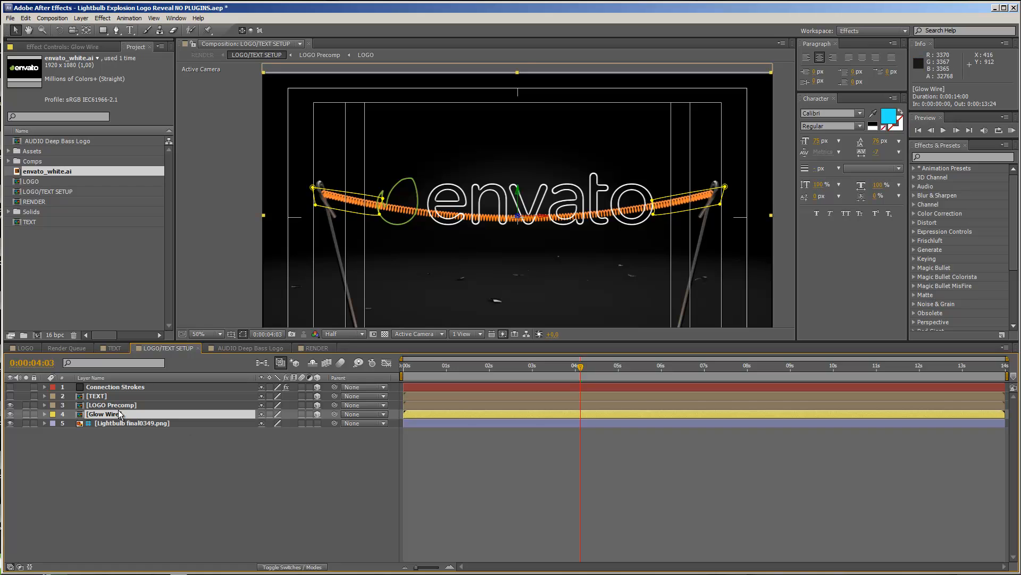
pyautogui.click(111, 404)
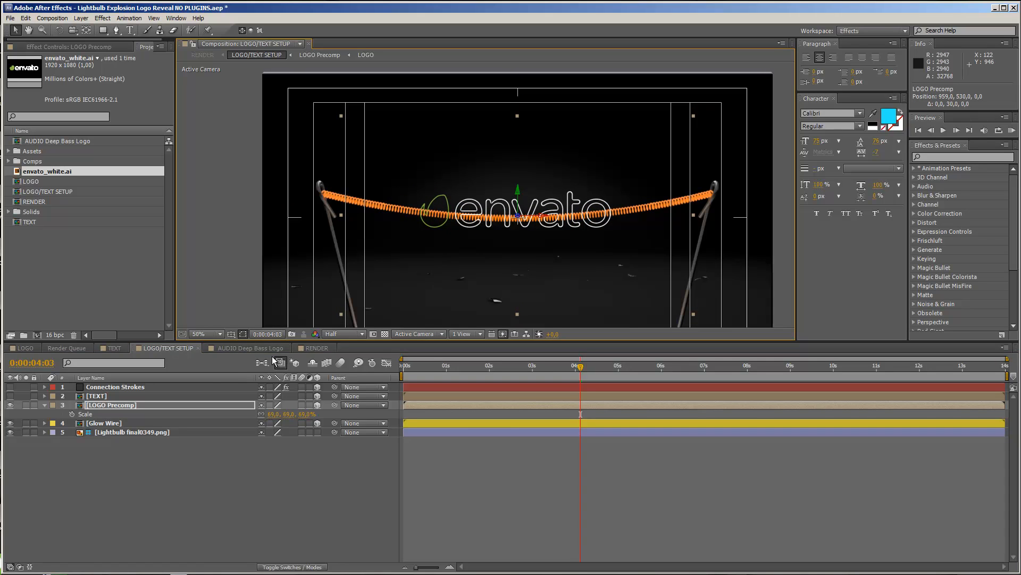
pyautogui.moveTo(562, 209)
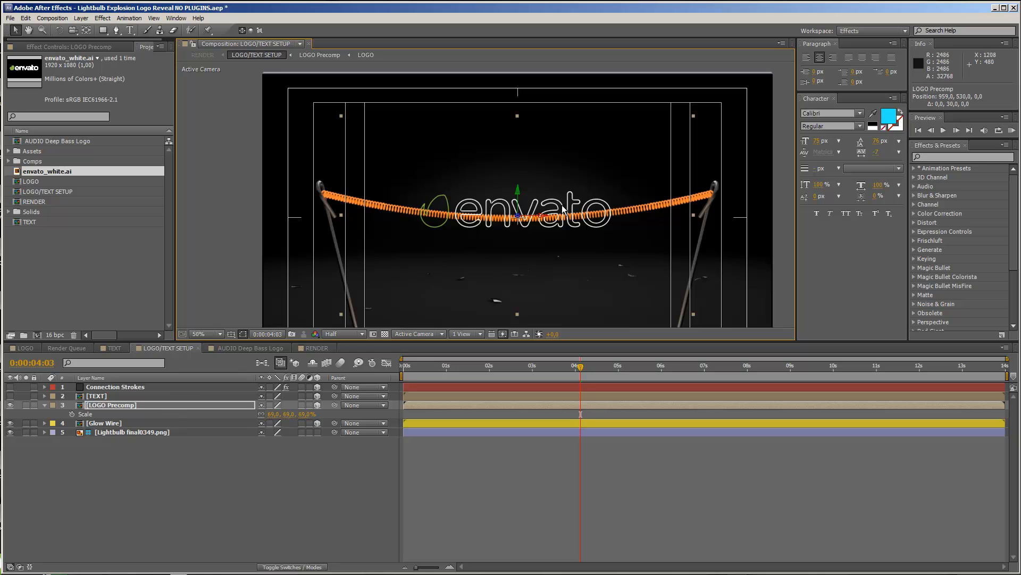
pyautogui.moveTo(182, 434)
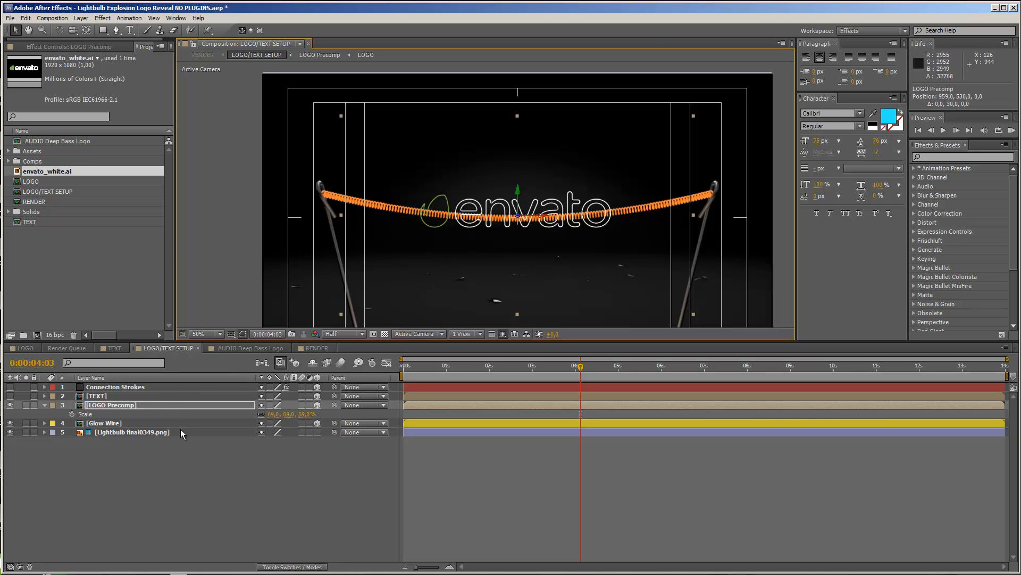
pyautogui.moveTo(479, 234)
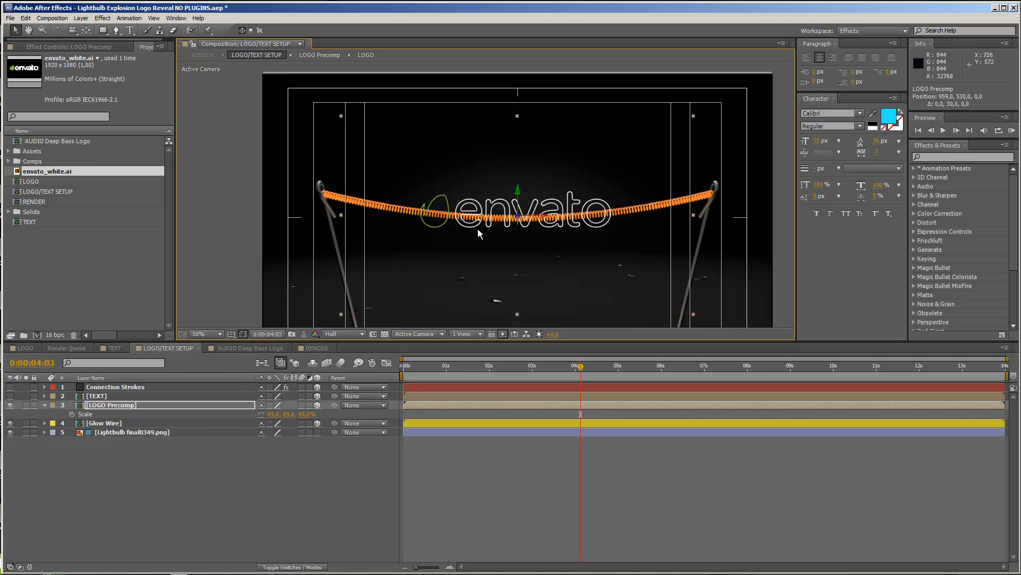
pyautogui.moveTo(457, 233)
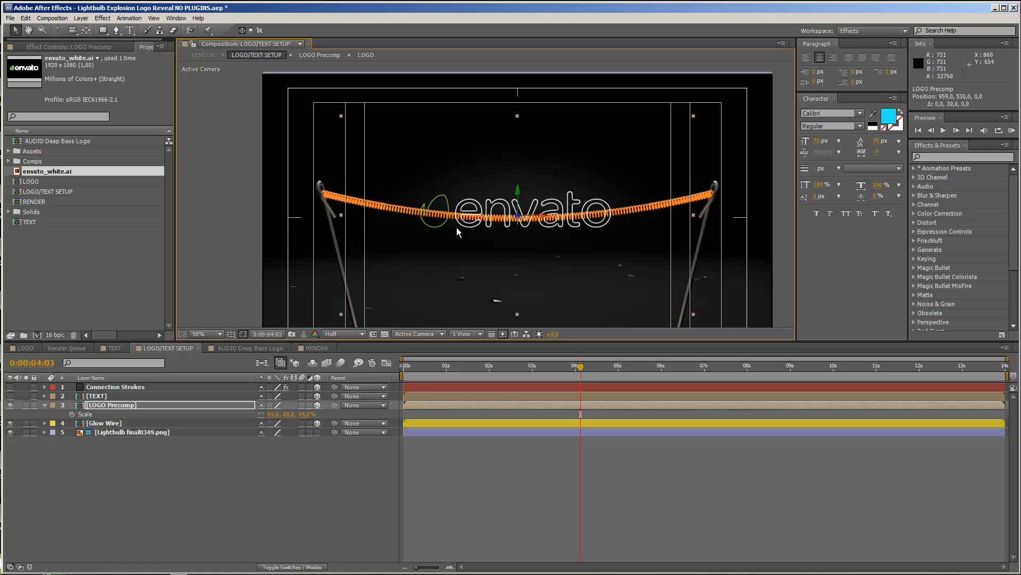
pyautogui.moveTo(142, 411)
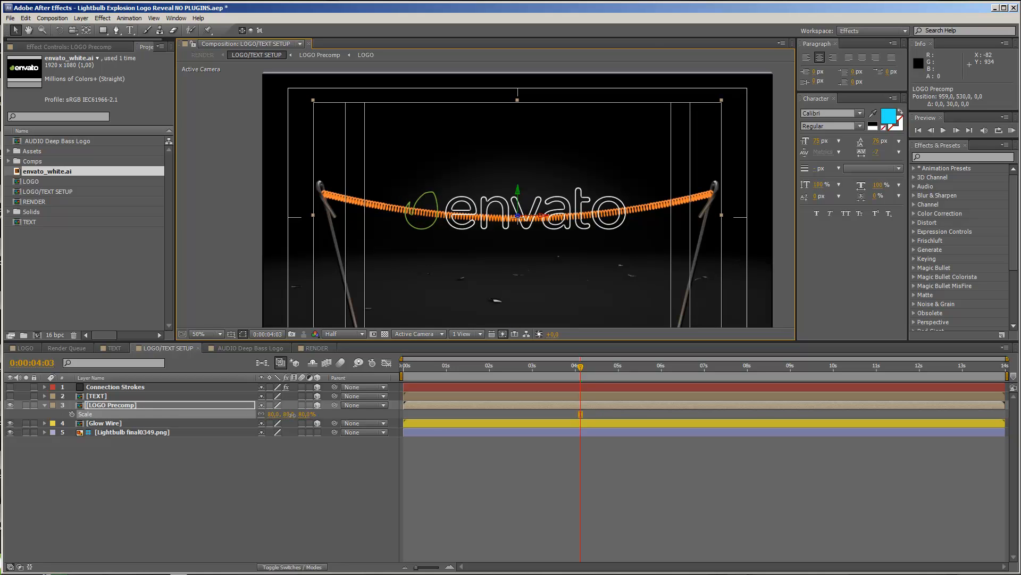
# View the logo at 200% zoom with Full resolution and fine-tune LOGO Precomp Scale to 81%
pyautogui.click(204, 333)
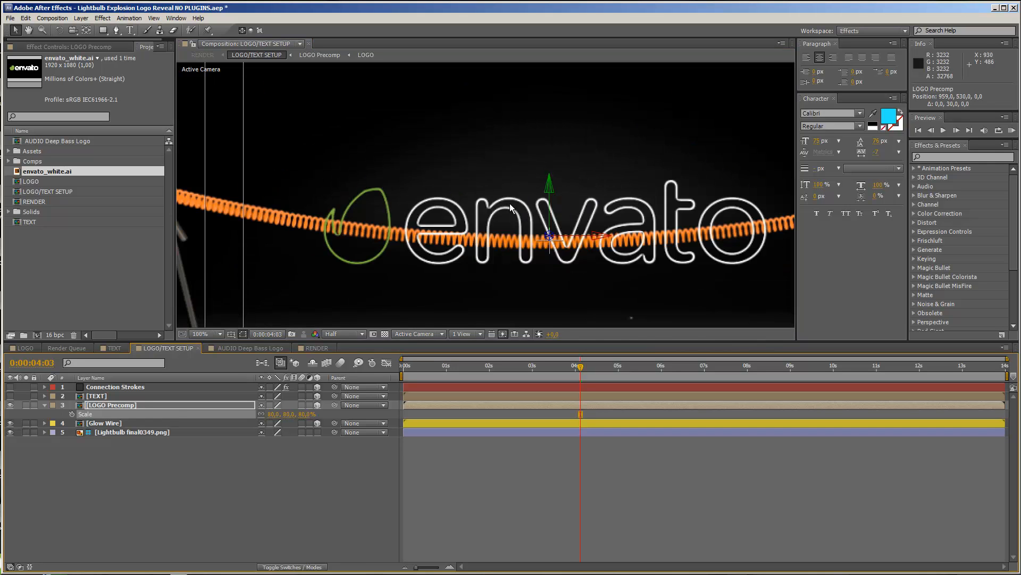
pyautogui.click(220, 333)
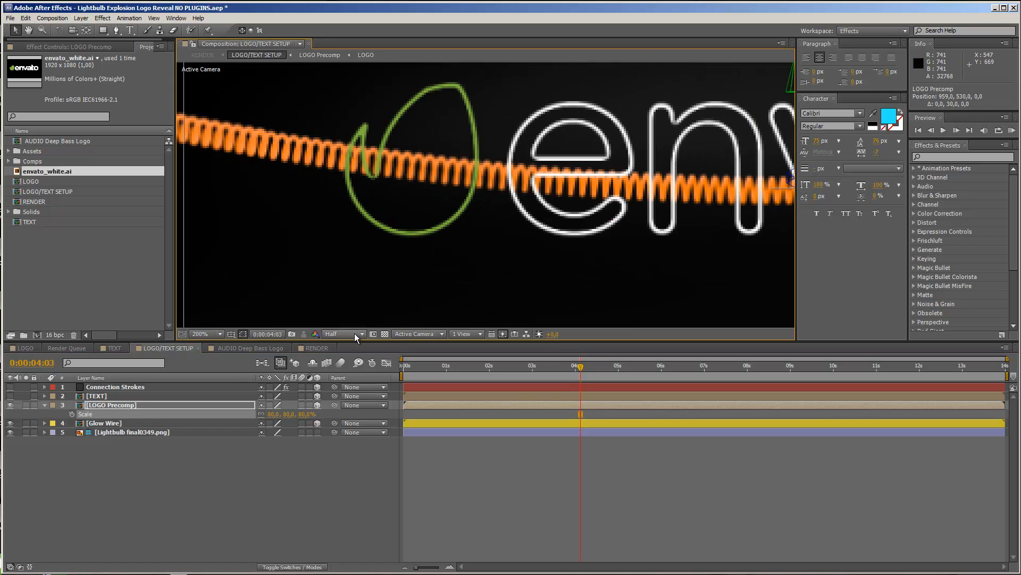
pyautogui.click(339, 333)
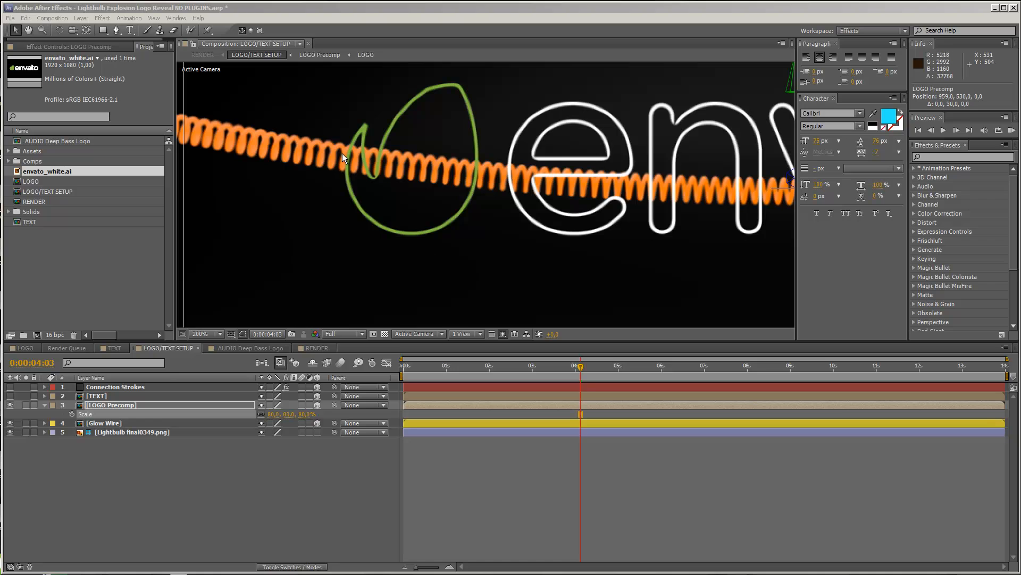
pyautogui.moveTo(297, 422)
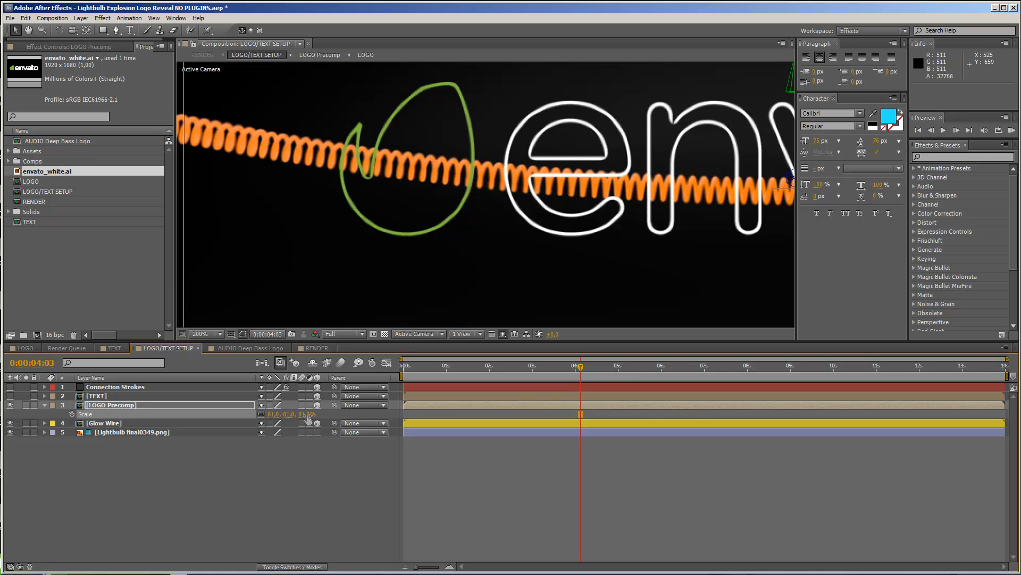
pyautogui.moveTo(597, 200)
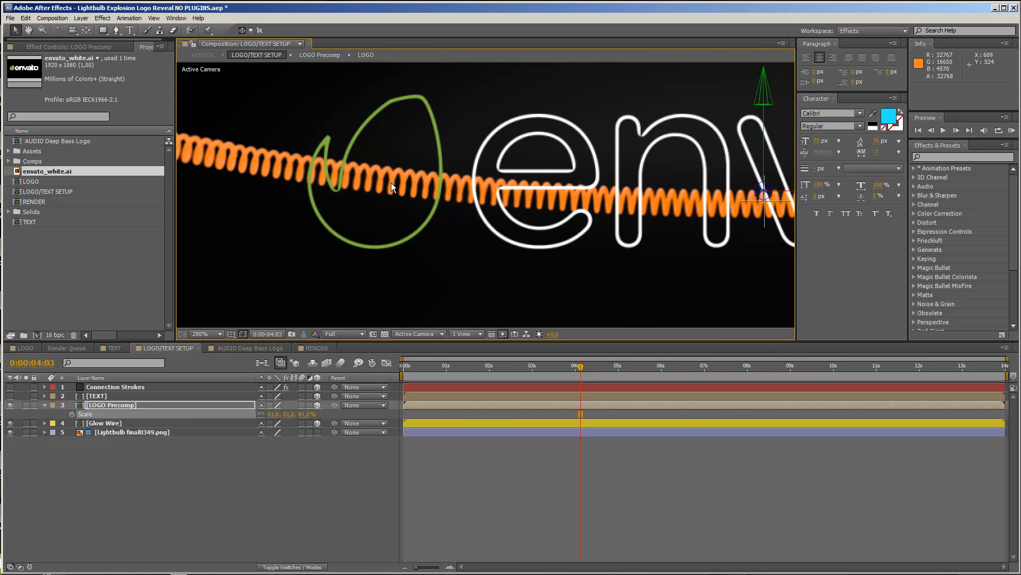
pyautogui.moveTo(307, 172)
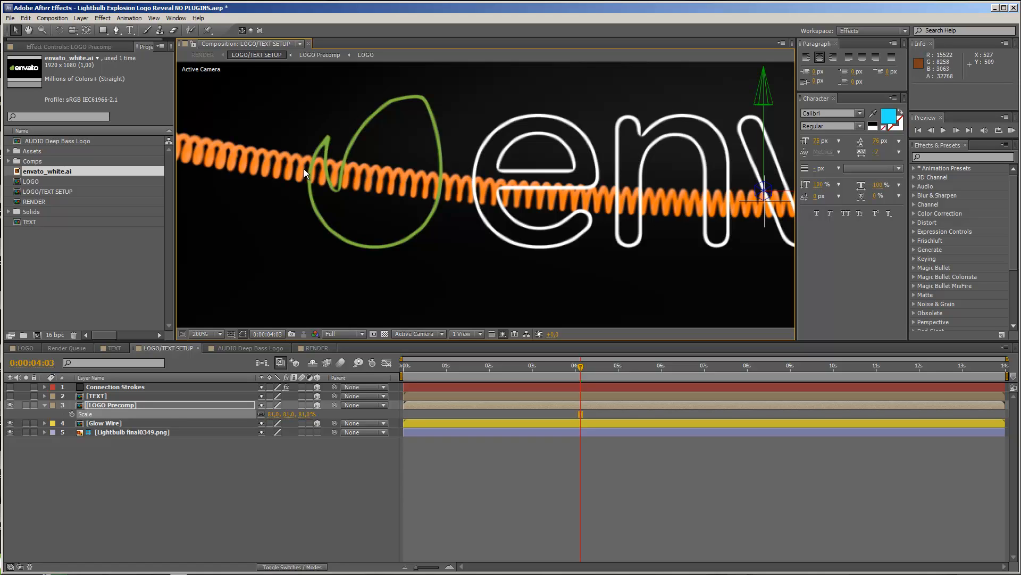
pyautogui.moveTo(442, 196)
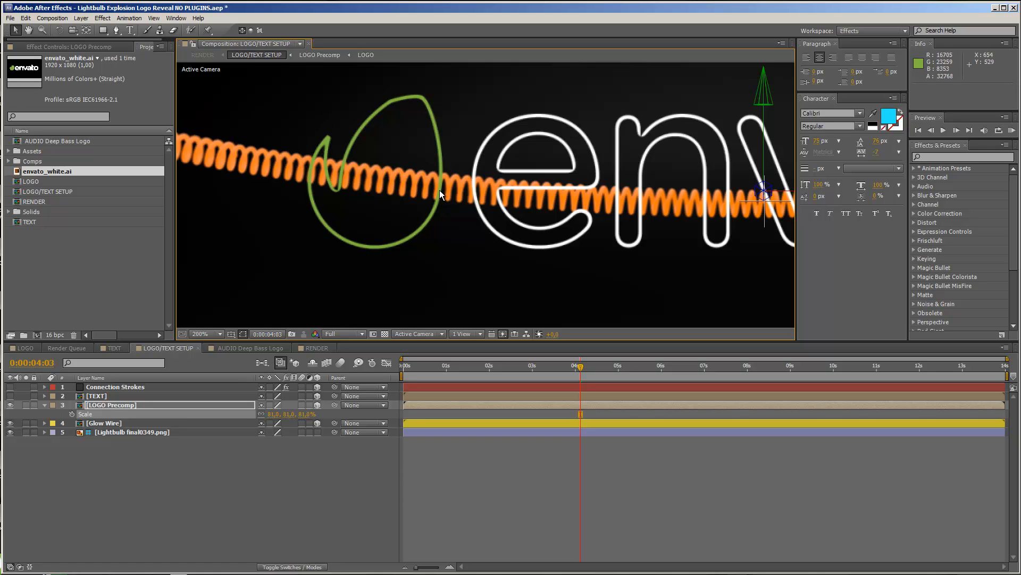
pyautogui.moveTo(474, 190)
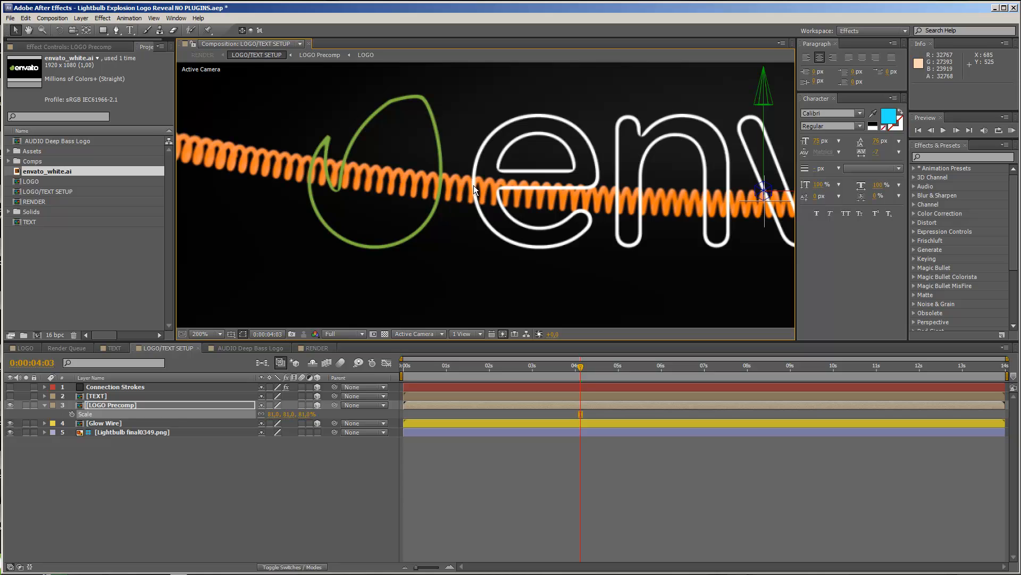
pyautogui.moveTo(442, 167)
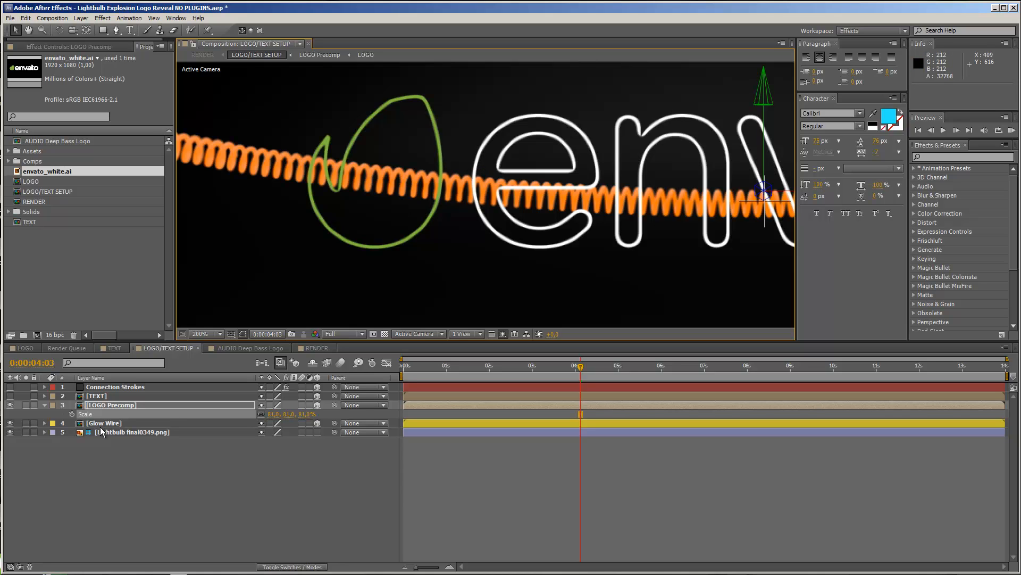
# Draw a Pen-tool mask on the Glow Wire layer around the wire crossing the leaf
pyautogui.click(103, 422)
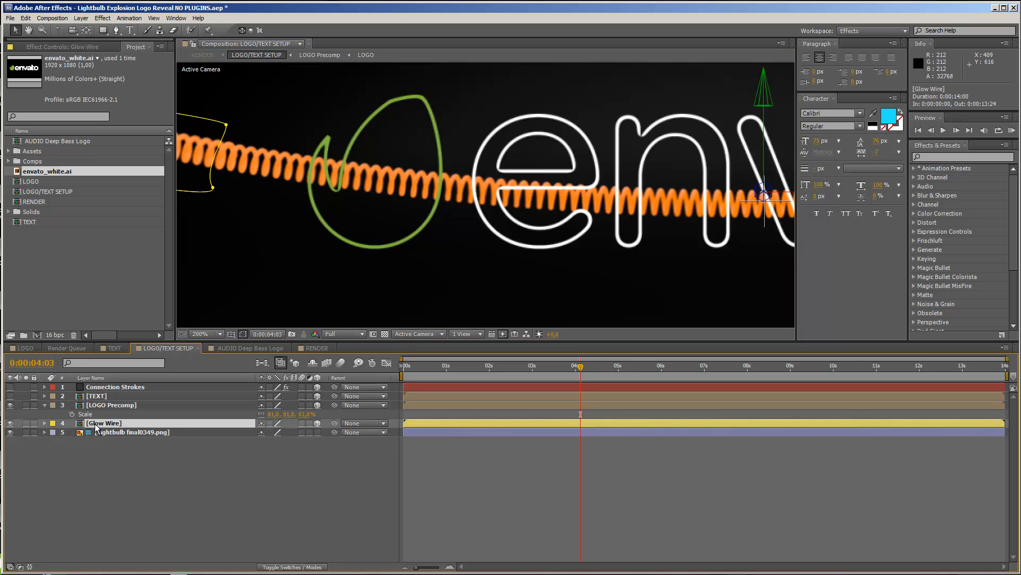
pyautogui.click(219, 333)
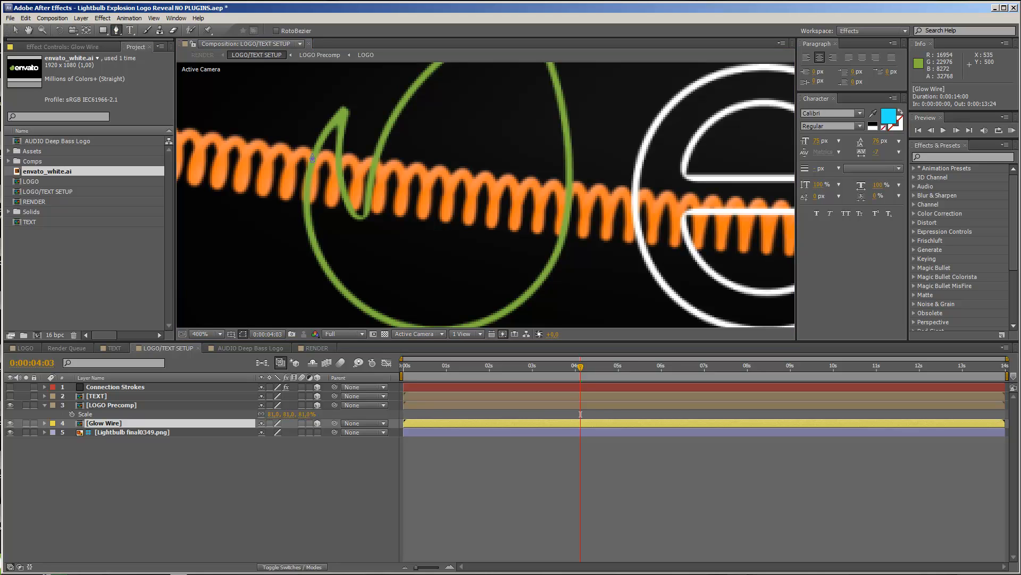
pyautogui.click(323, 140)
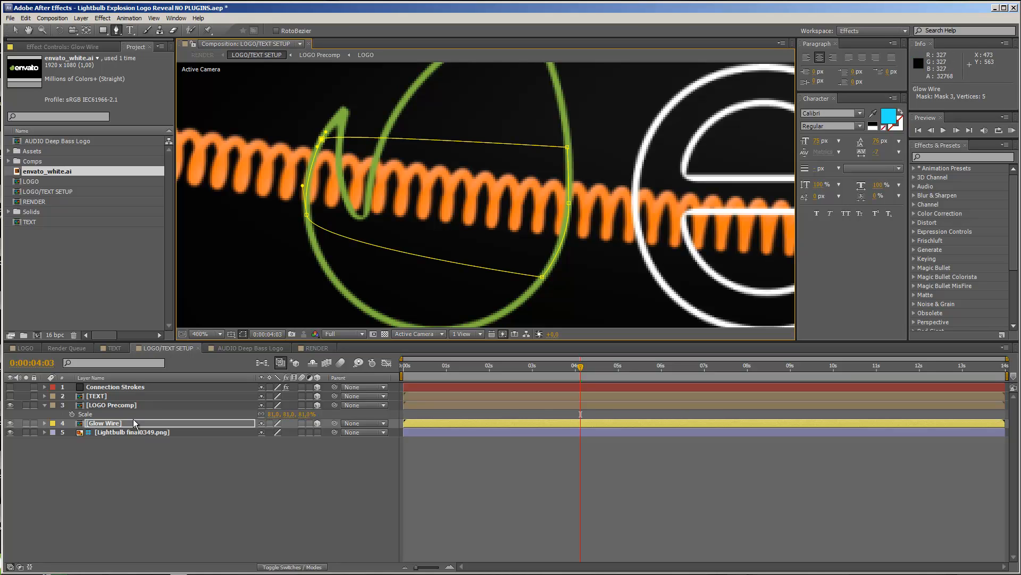
# Set the new Mask 3 on Glow Wire to Subtract mode
pyautogui.click(274, 469)
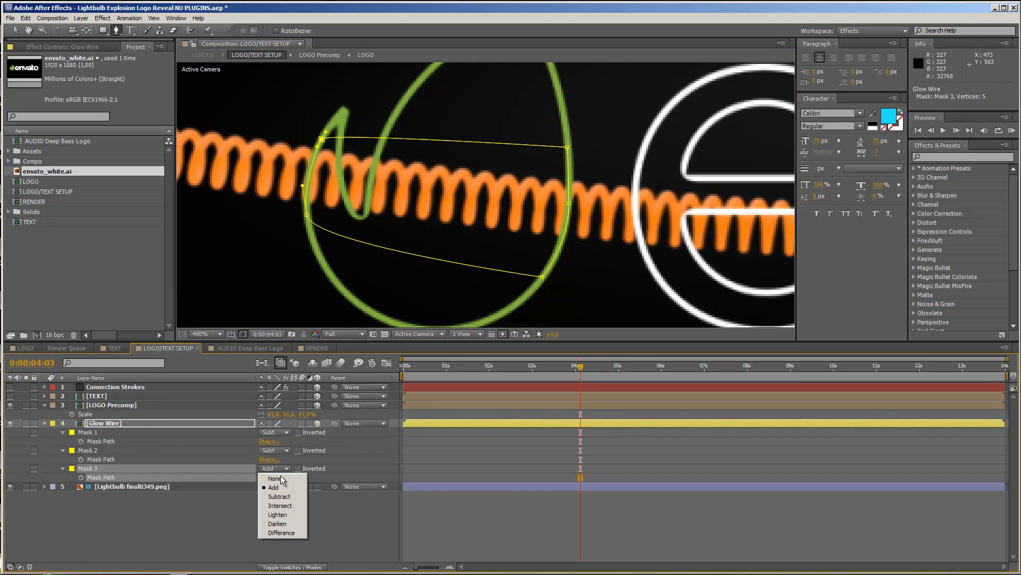
pyautogui.click(279, 496)
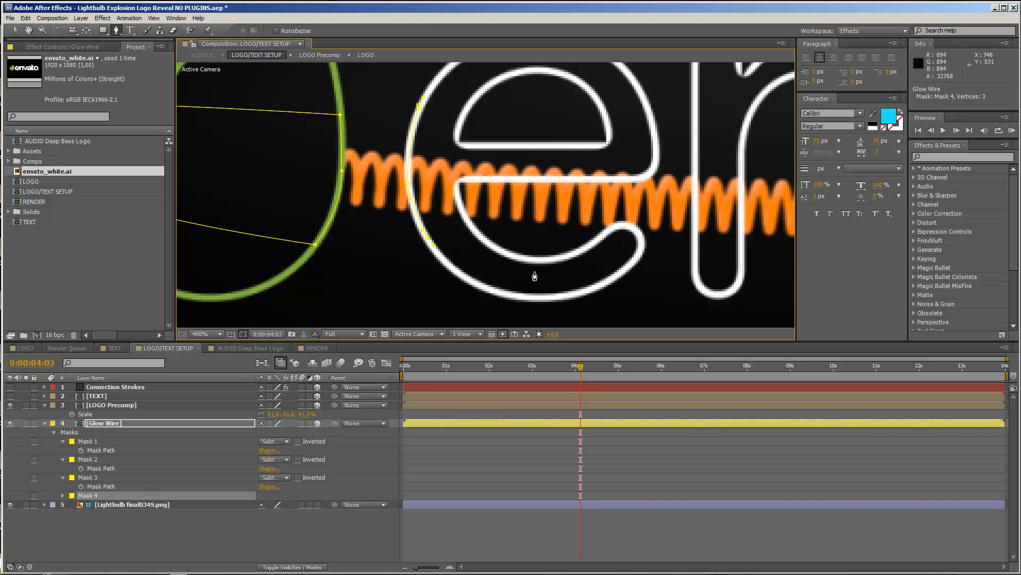
# Draw Mask 4 around the wire over the right side of the logo and set it to Subtract
pyautogui.click(202, 333)
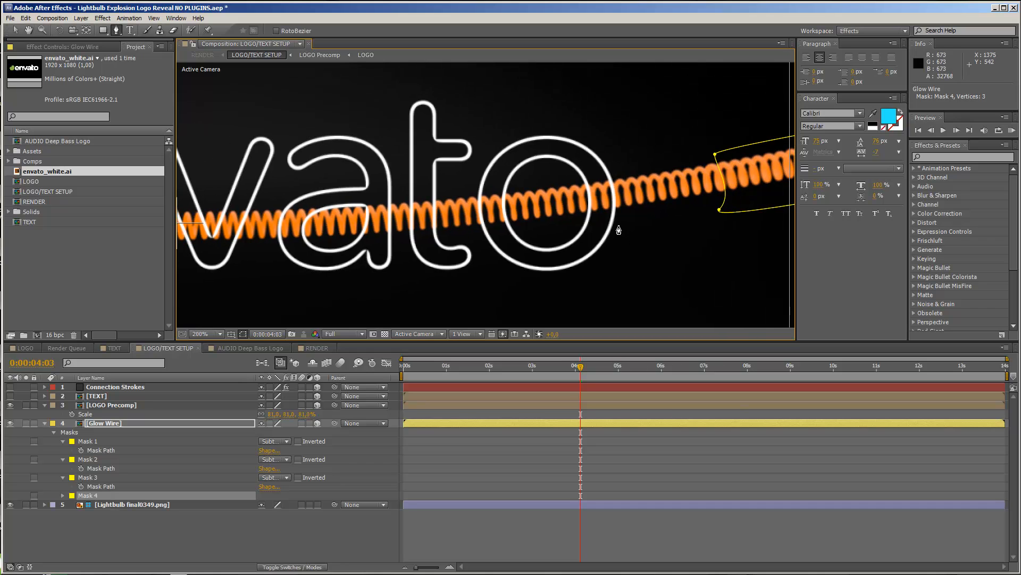
pyautogui.click(221, 333)
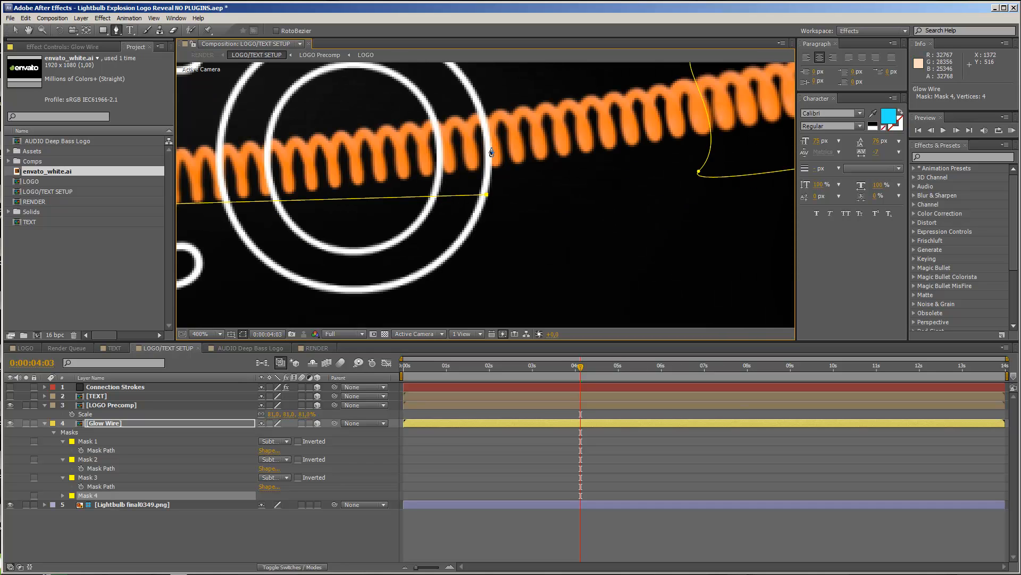
pyautogui.click(488, 152)
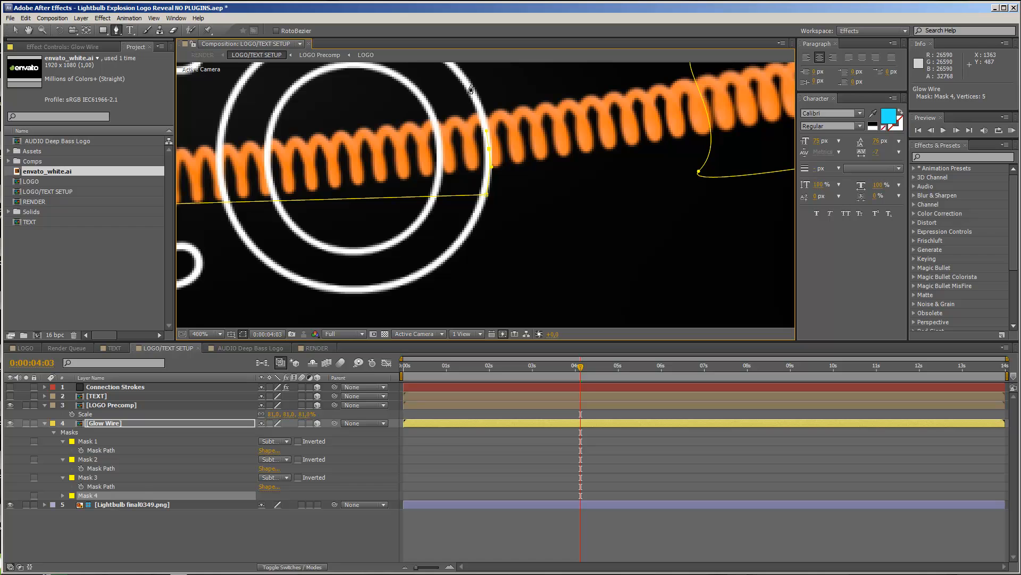
pyautogui.click(204, 333)
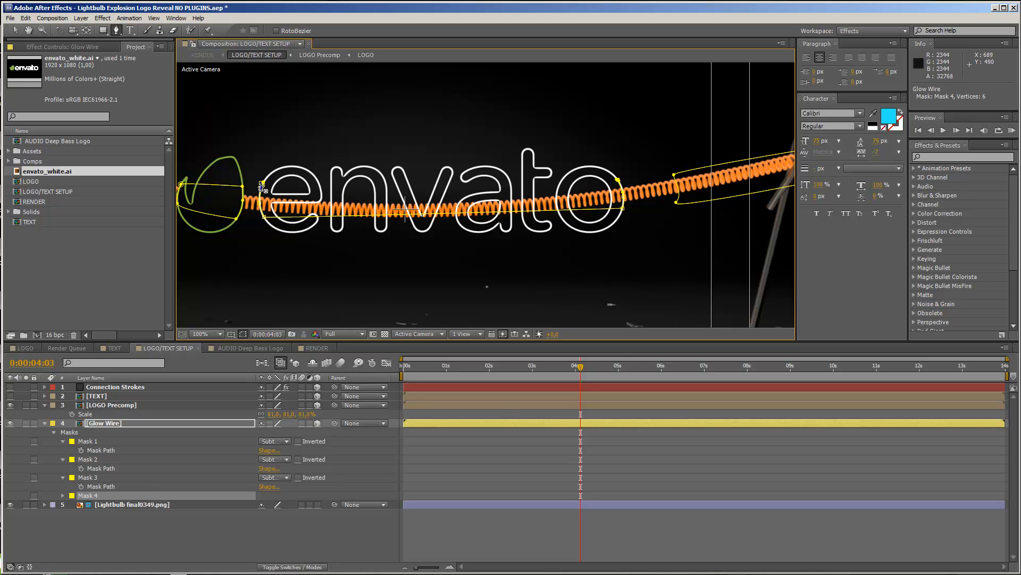
pyautogui.click(273, 495)
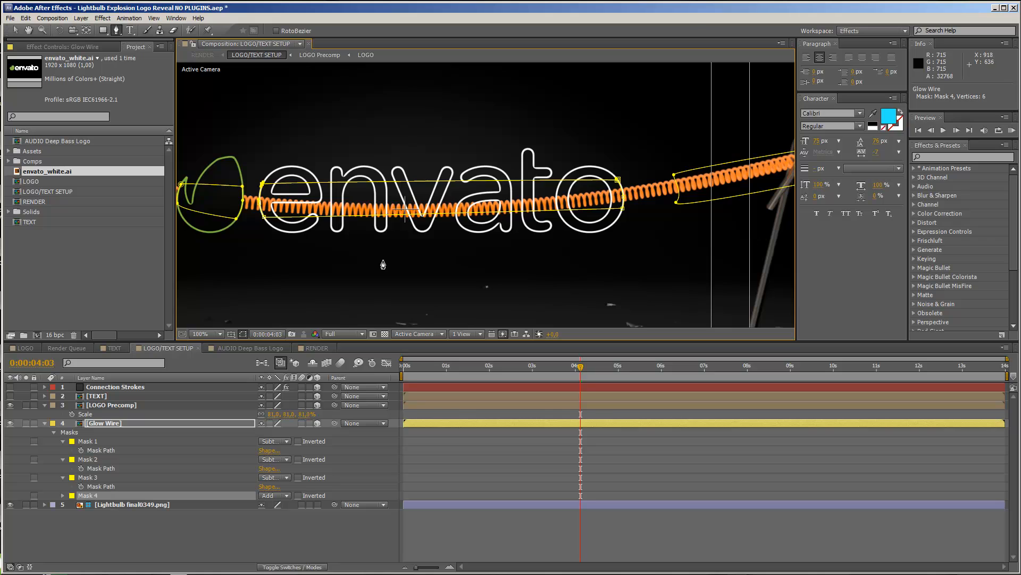
pyautogui.click(273, 494)
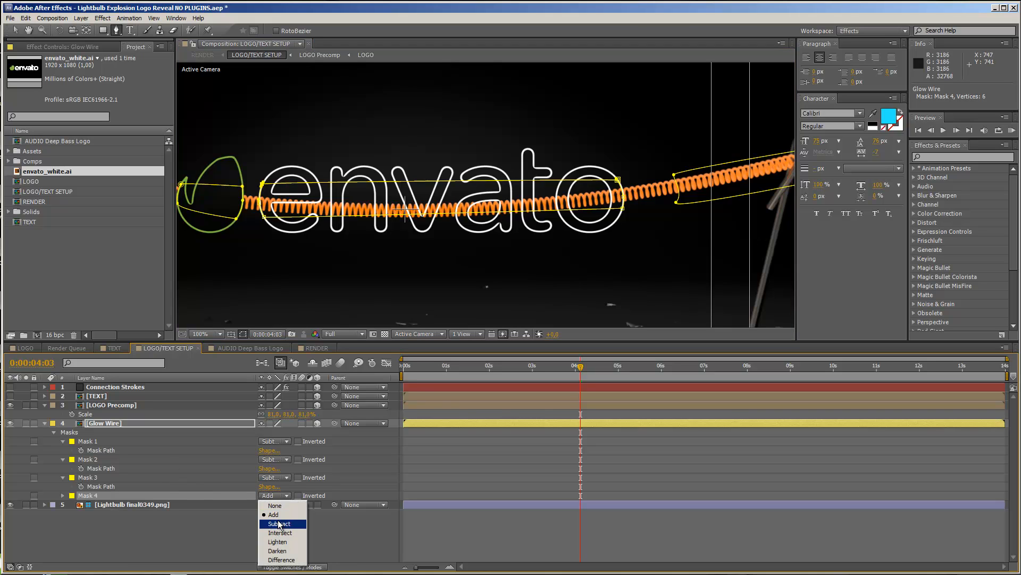
pyautogui.click(280, 523)
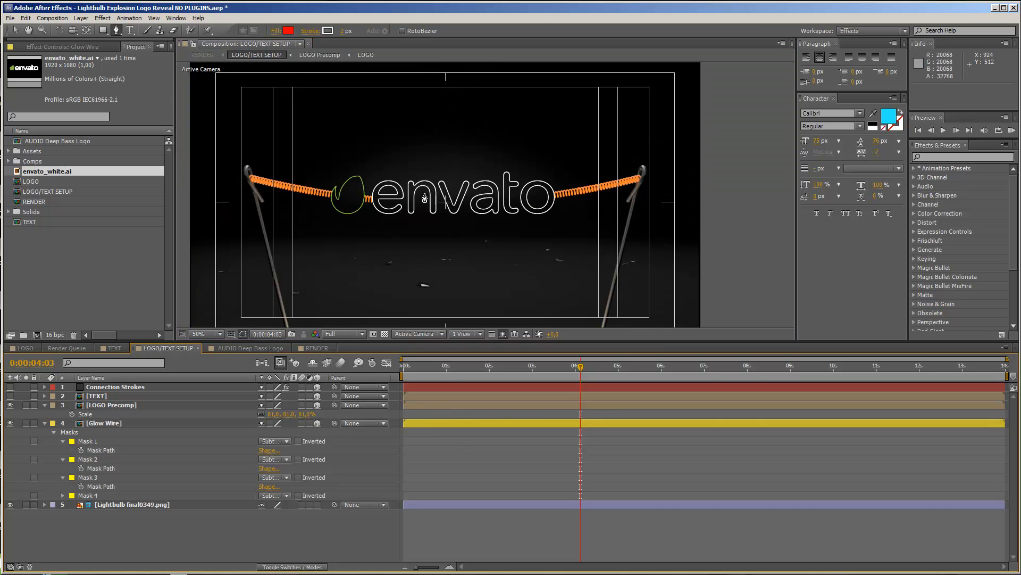
pyautogui.moveTo(468, 189)
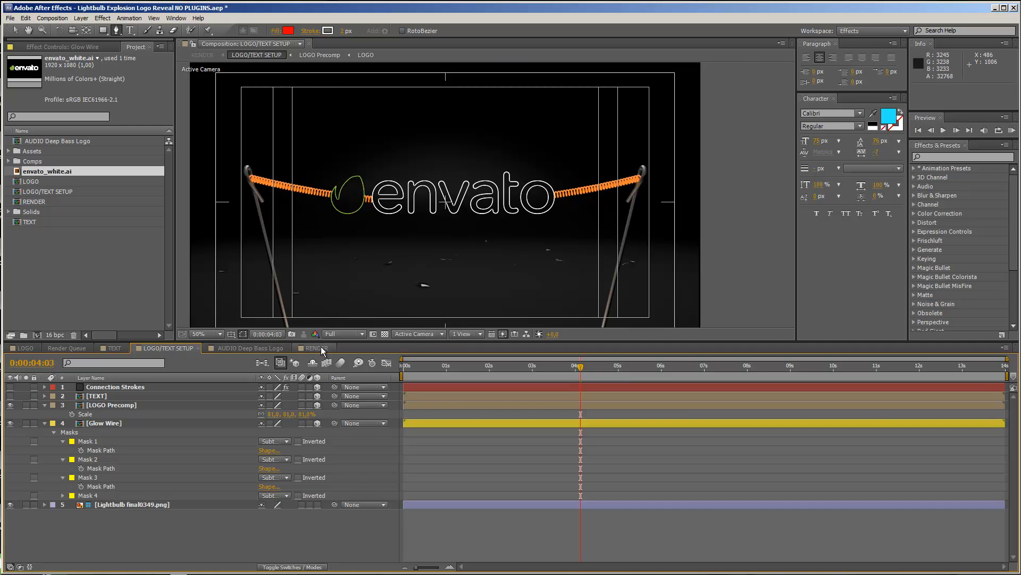
pyautogui.click(315, 347)
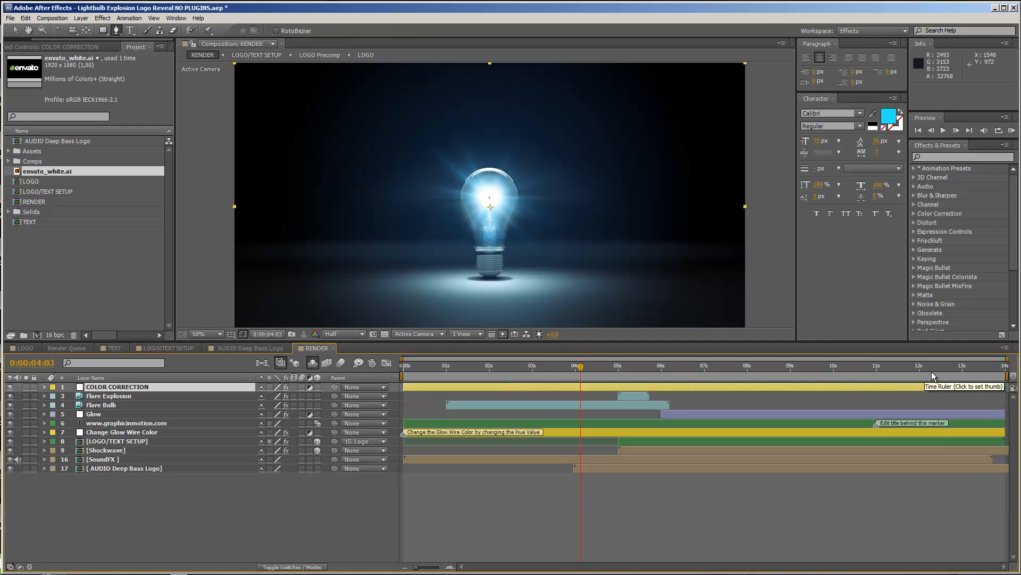
pyautogui.click(932, 365)
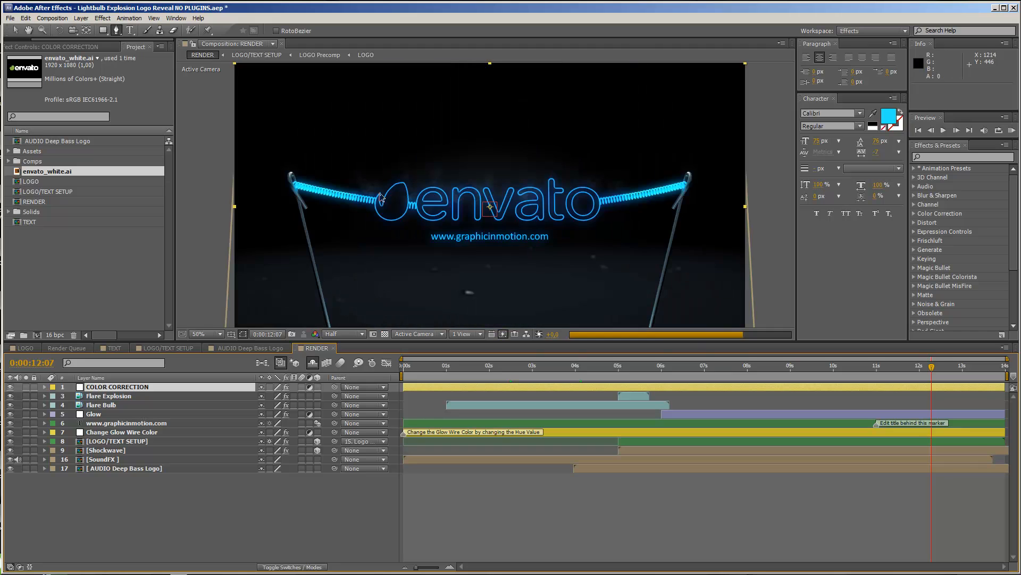
pyautogui.moveTo(579, 214)
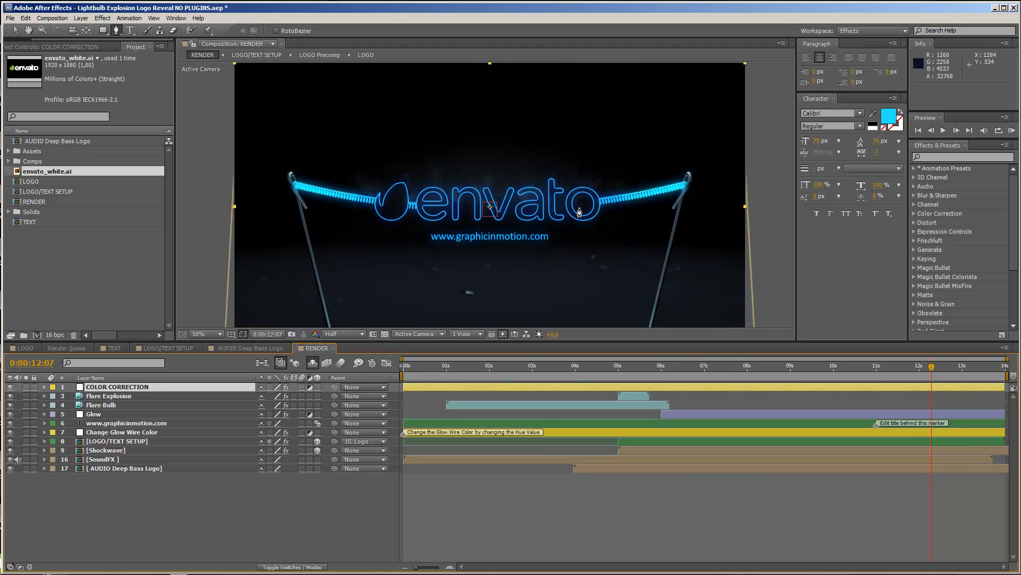
pyautogui.moveTo(604, 196)
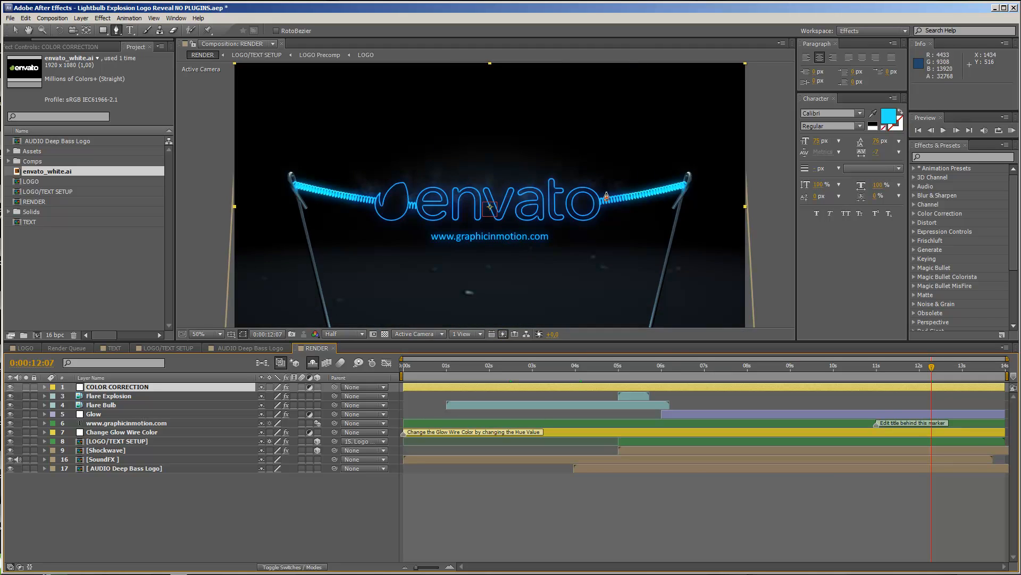
pyautogui.moveTo(913, 349)
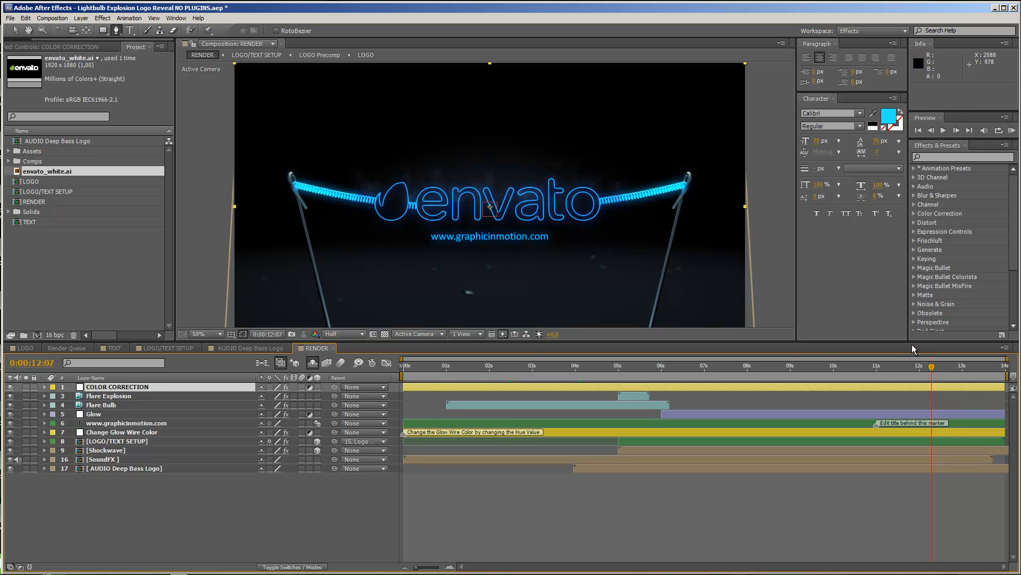
pyautogui.moveTo(448, 377)
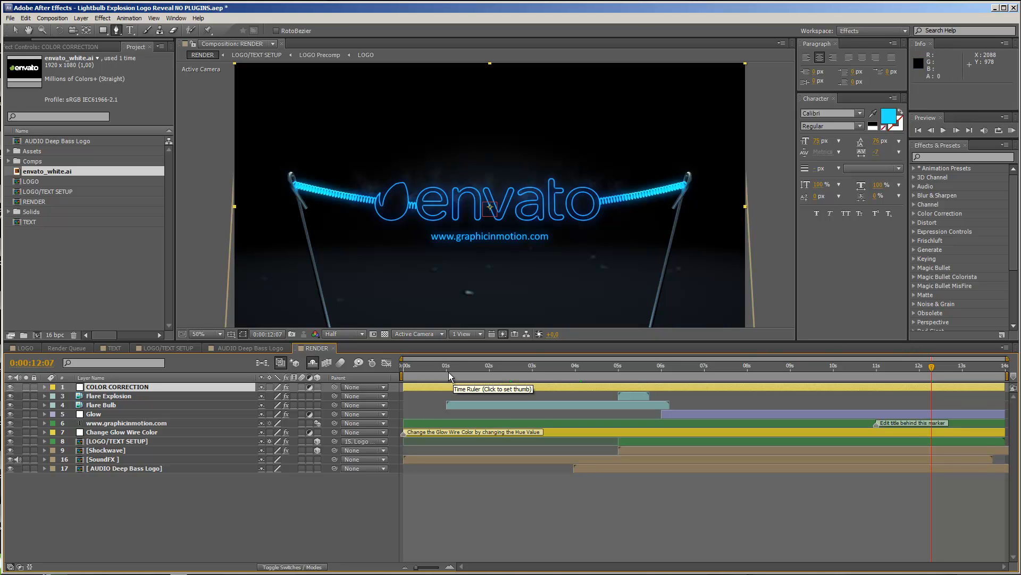
pyautogui.moveTo(522, 179)
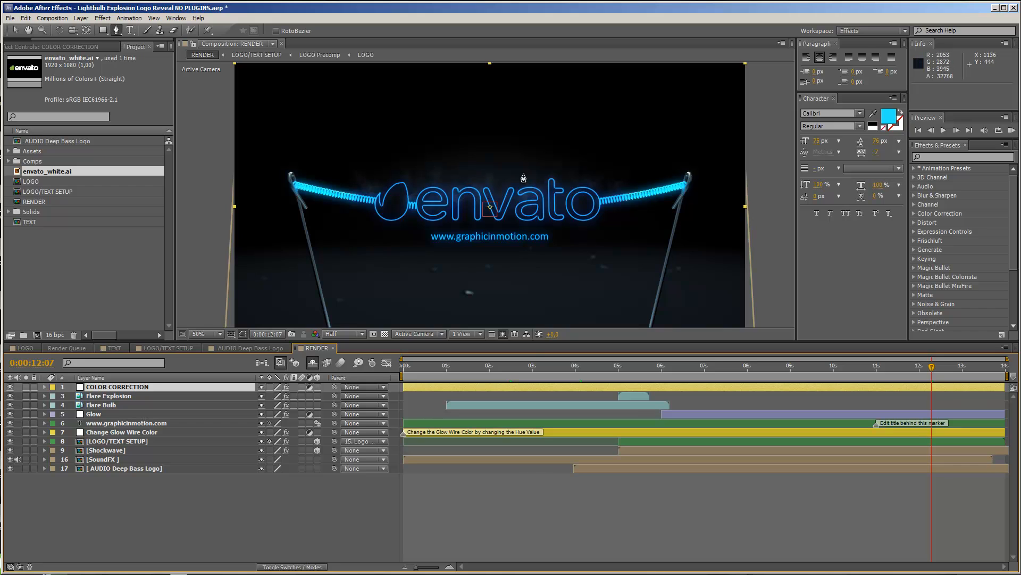
pyautogui.moveTo(149, 355)
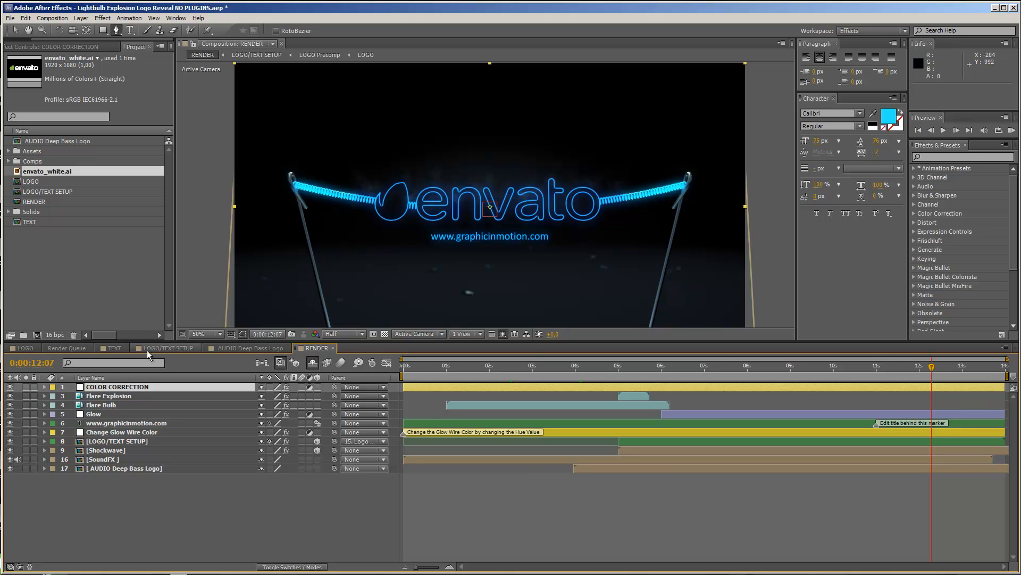
# Show the [TEXT] title layer in LOGO/TEXT SETUP and open the TEXT precomp for editing
pyautogui.click(165, 347)
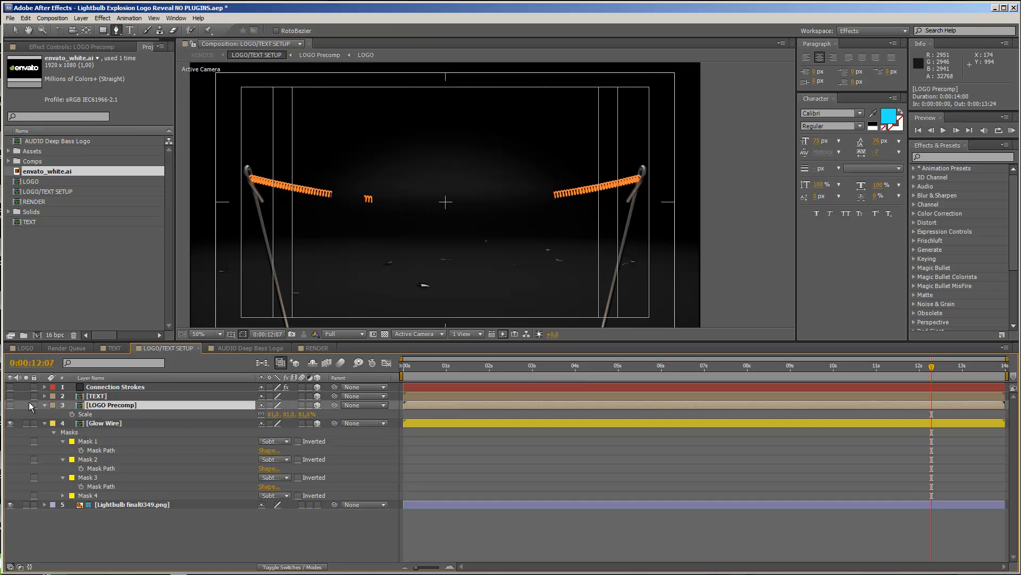
pyautogui.click(95, 396)
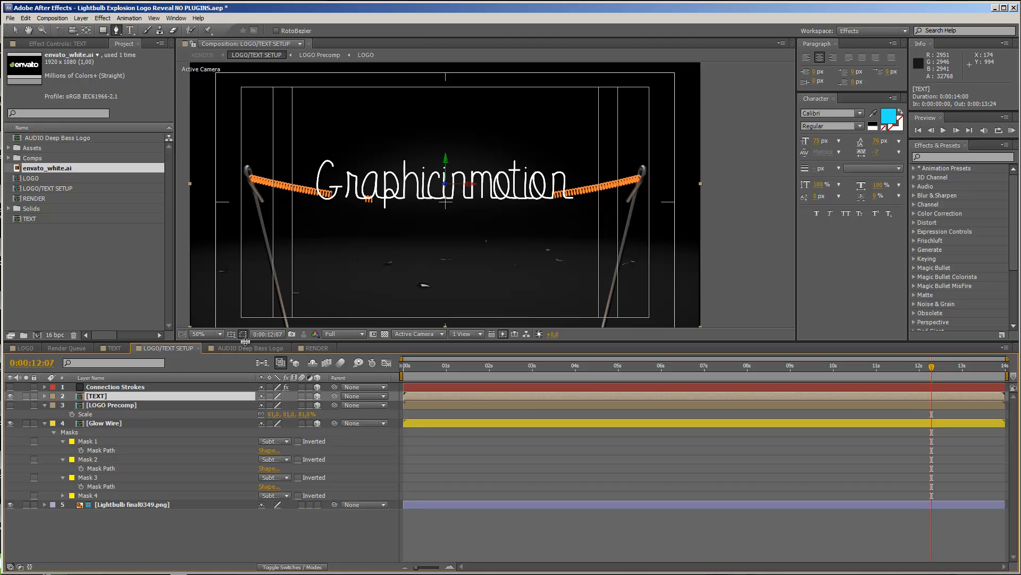
pyautogui.click(111, 347)
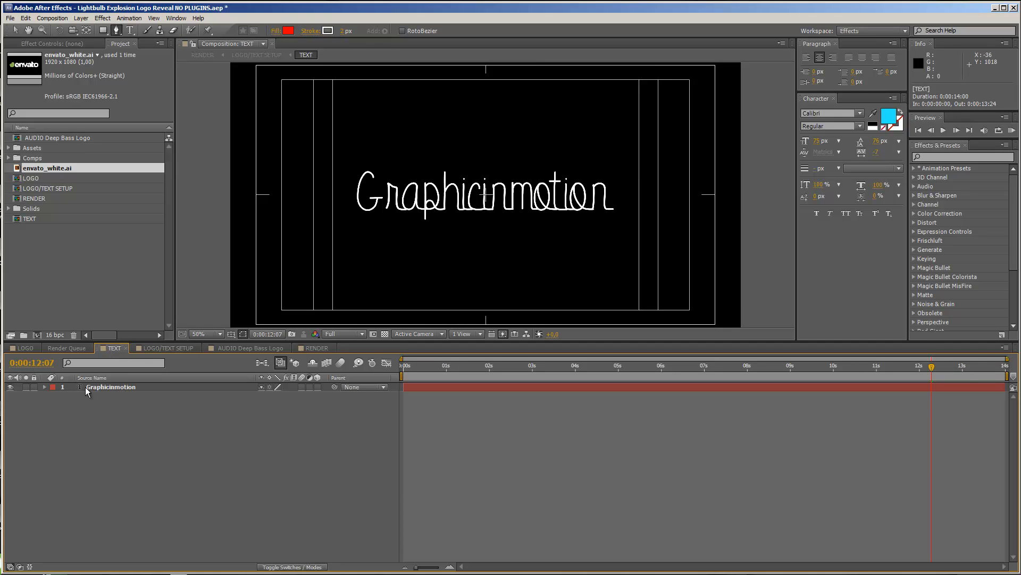
# Replace the Graphicinmotion title text with 'Yourtitle' in the handwritten script font
pyautogui.click(111, 387)
pyautogui.write('Y')
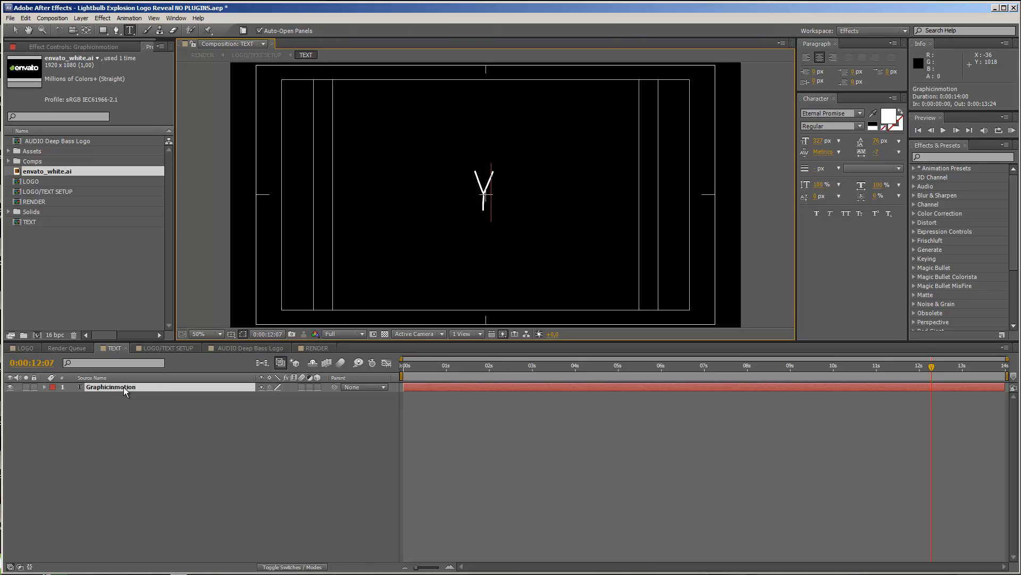
pyautogui.write('ourtit')
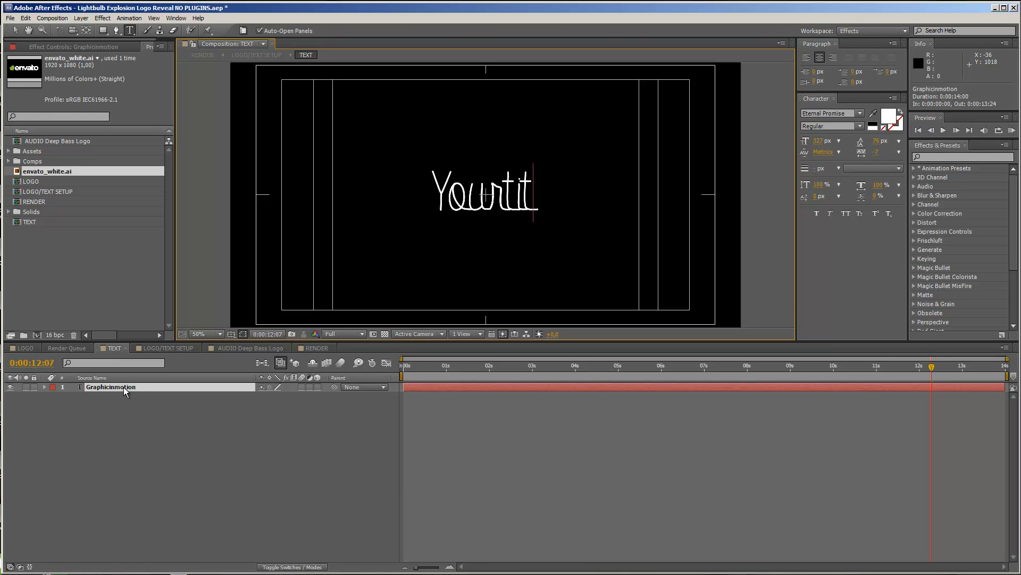
pyautogui.write('le')
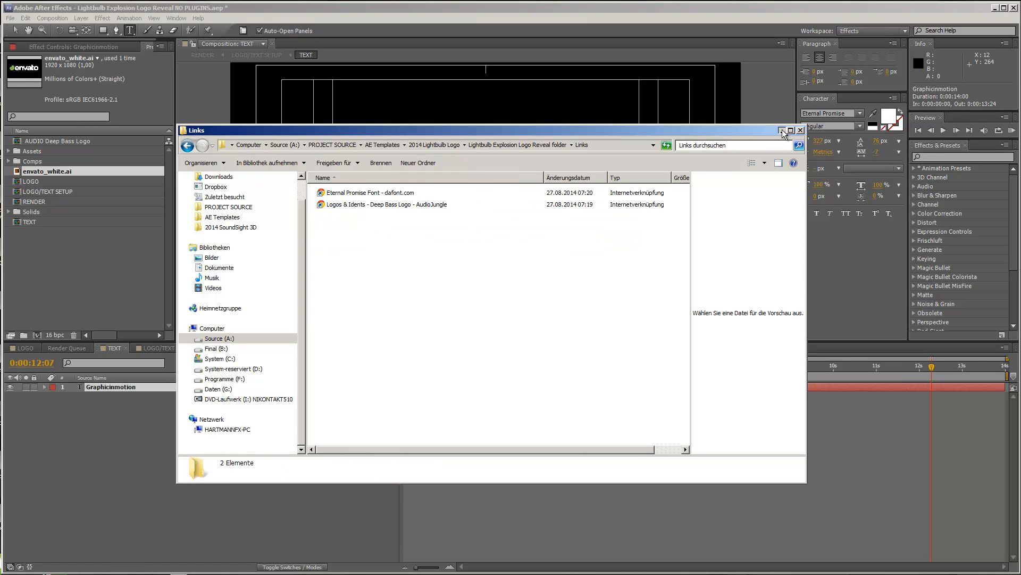
pyautogui.click(800, 129)
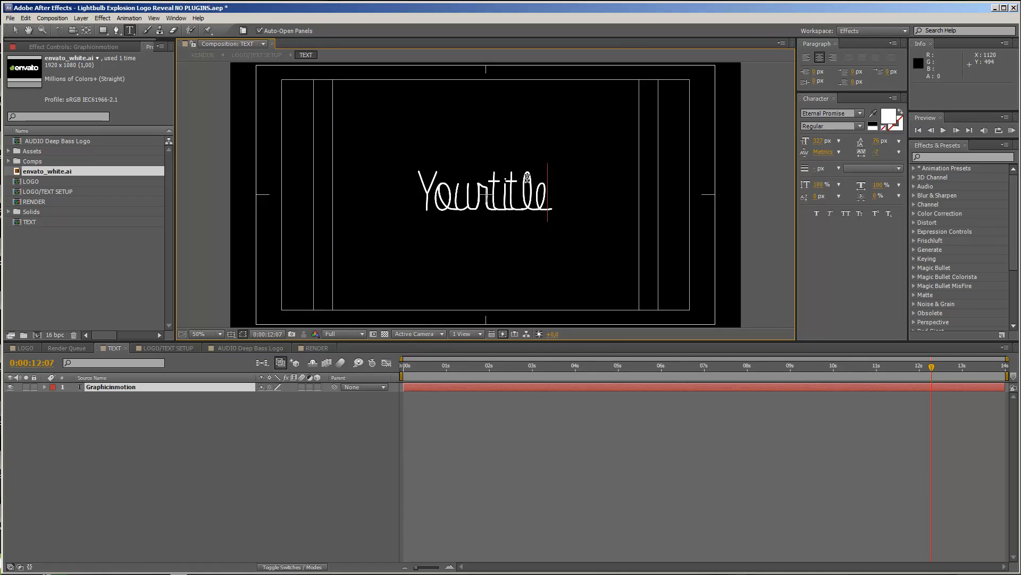
pyautogui.moveTo(528, 178)
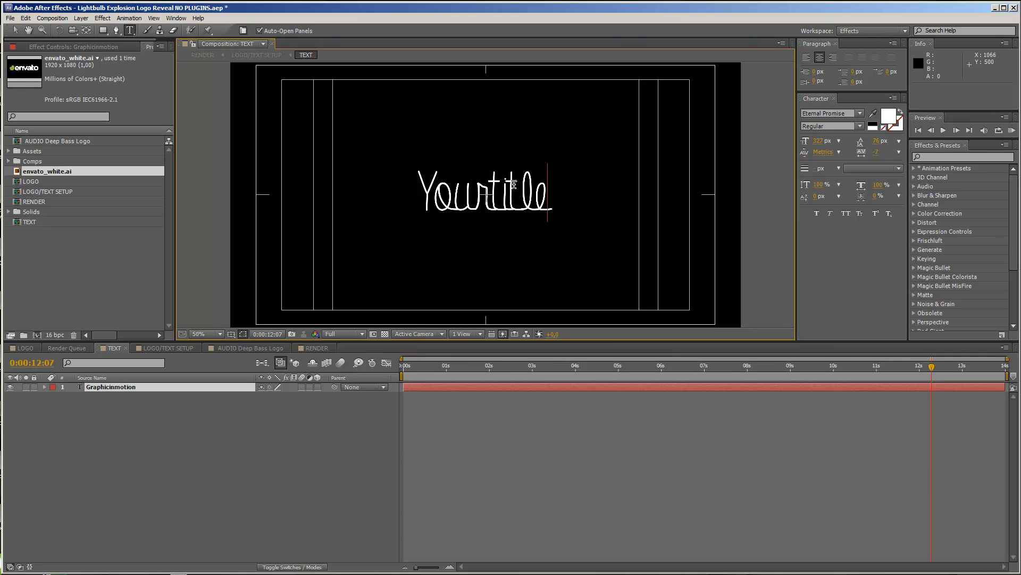
pyautogui.moveTo(417, 199)
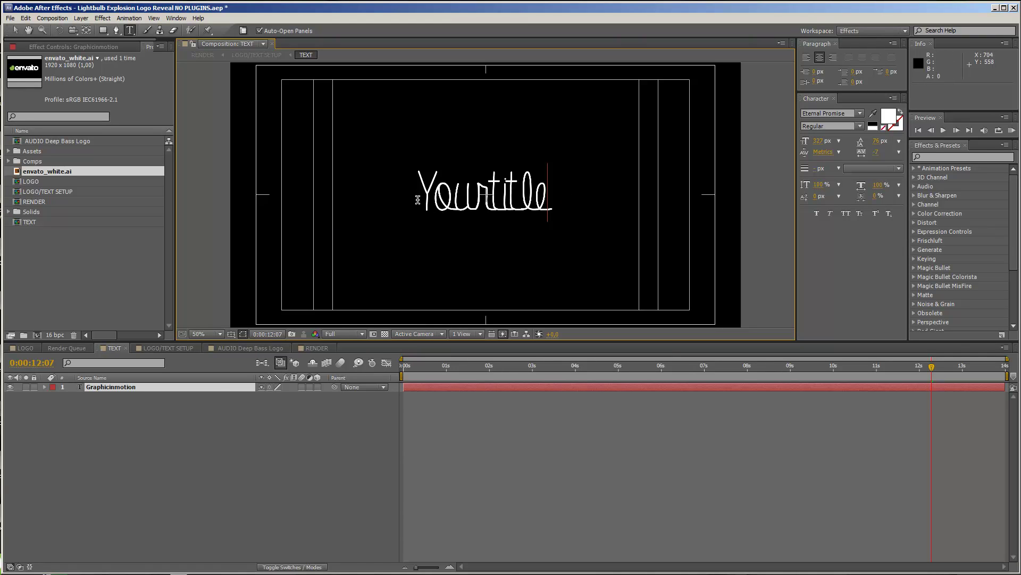
pyautogui.click(199, 333)
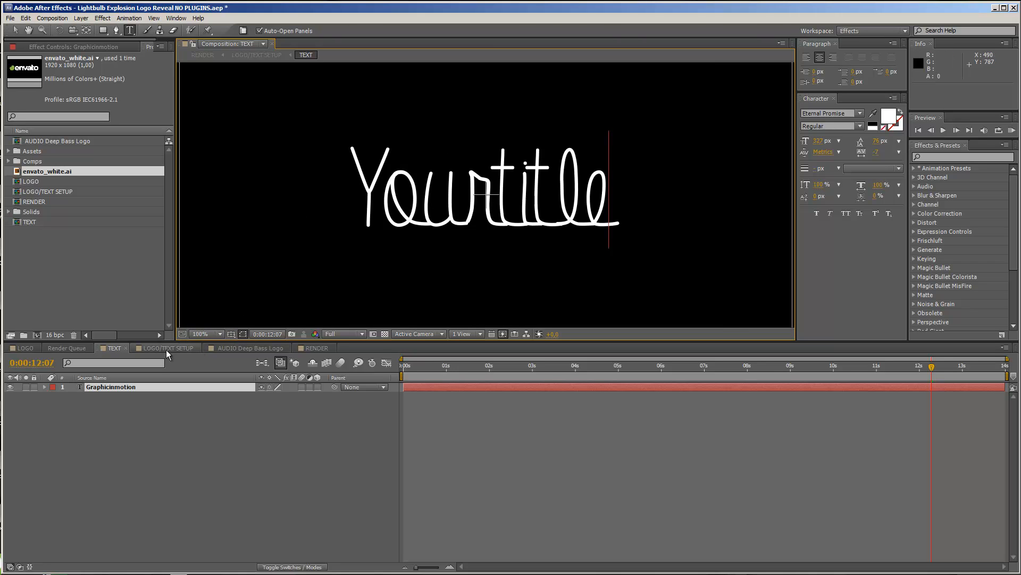
# Delete Mask 3 and Mask 4 from Glow Wire so the wire runs unbroken behind Yourtitle
pyautogui.click(167, 347)
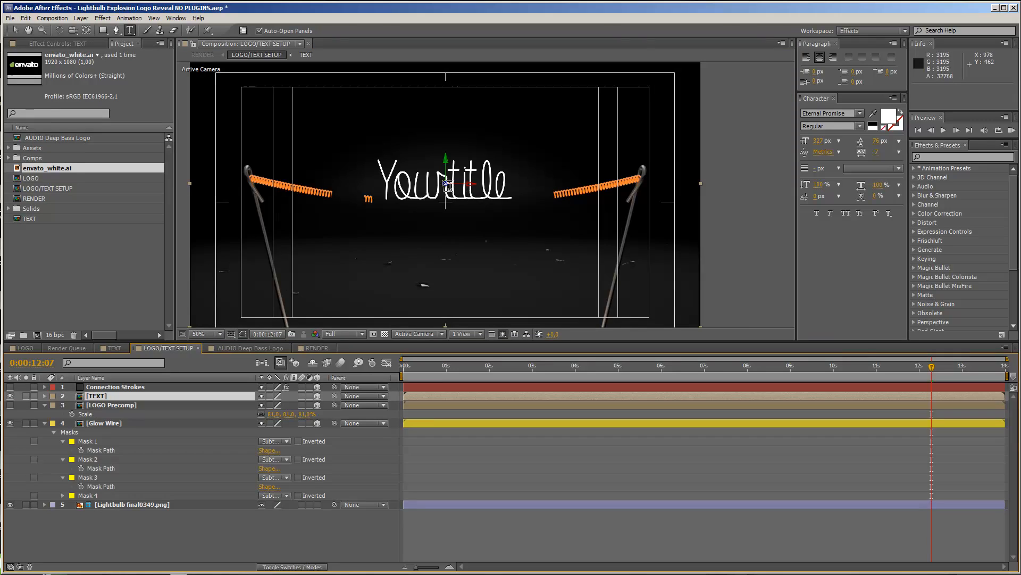
pyautogui.click(199, 333)
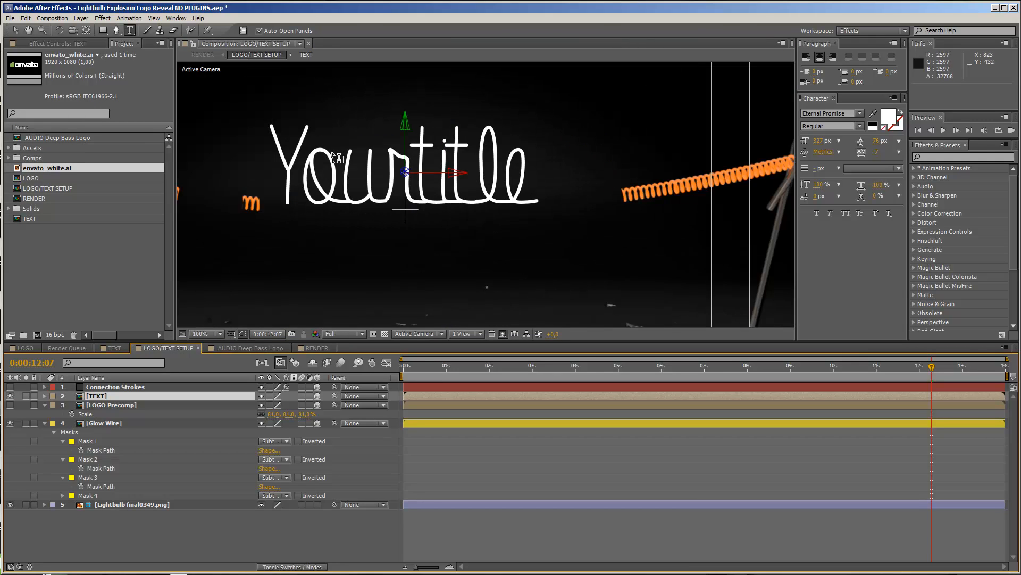
pyautogui.moveTo(456, 181)
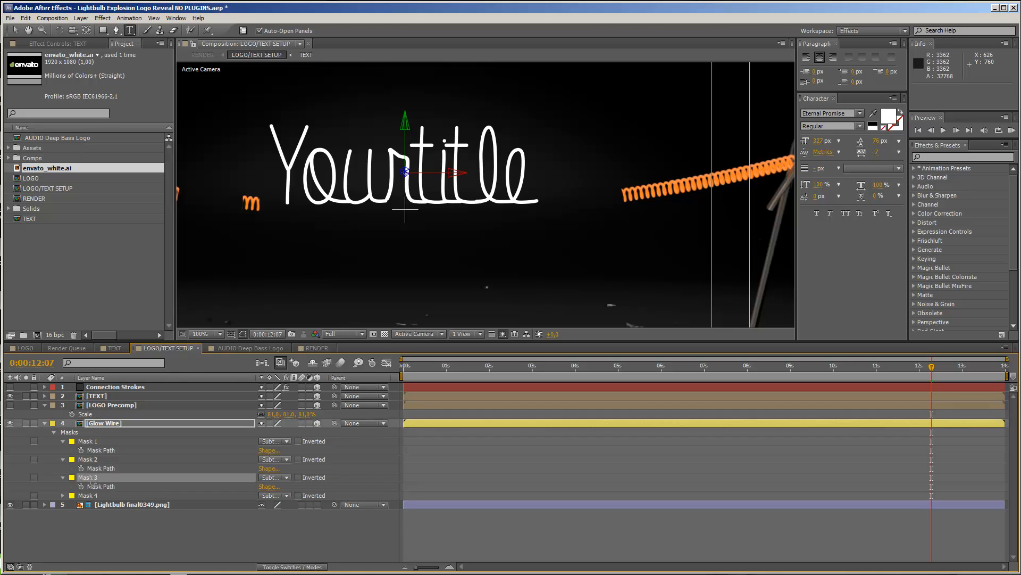
pyautogui.click(103, 423)
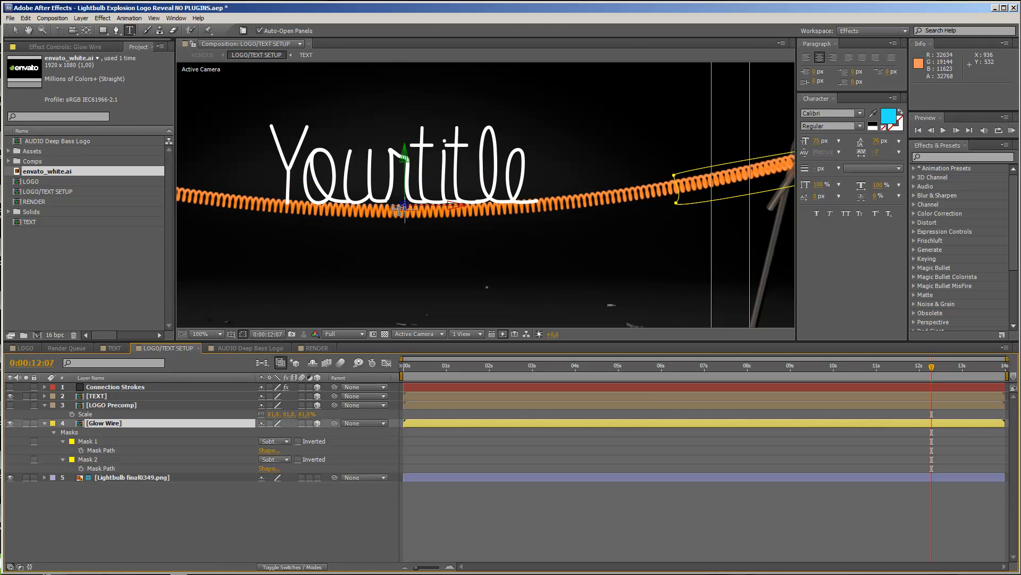
pyautogui.click(97, 396)
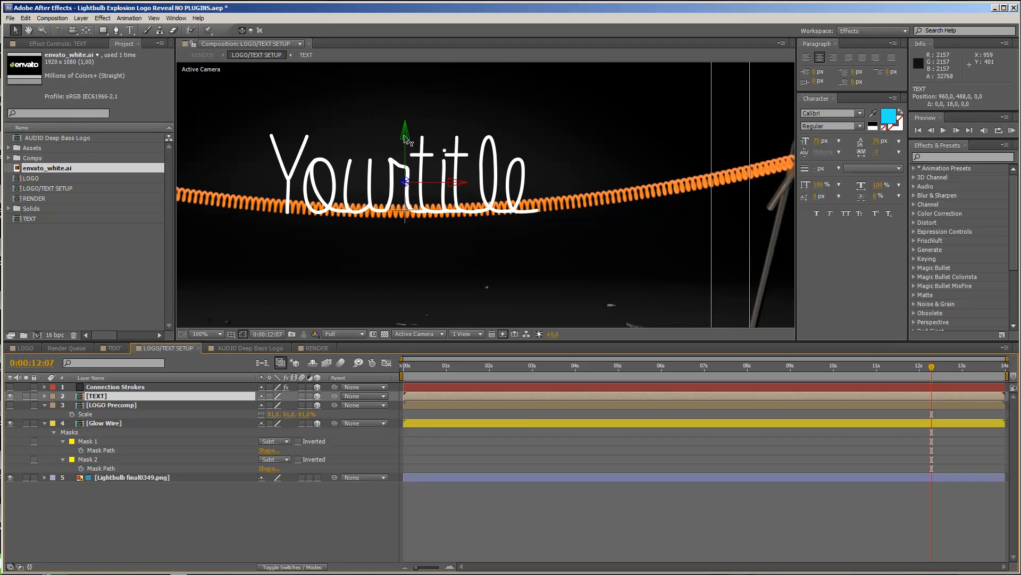
pyautogui.click(196, 333)
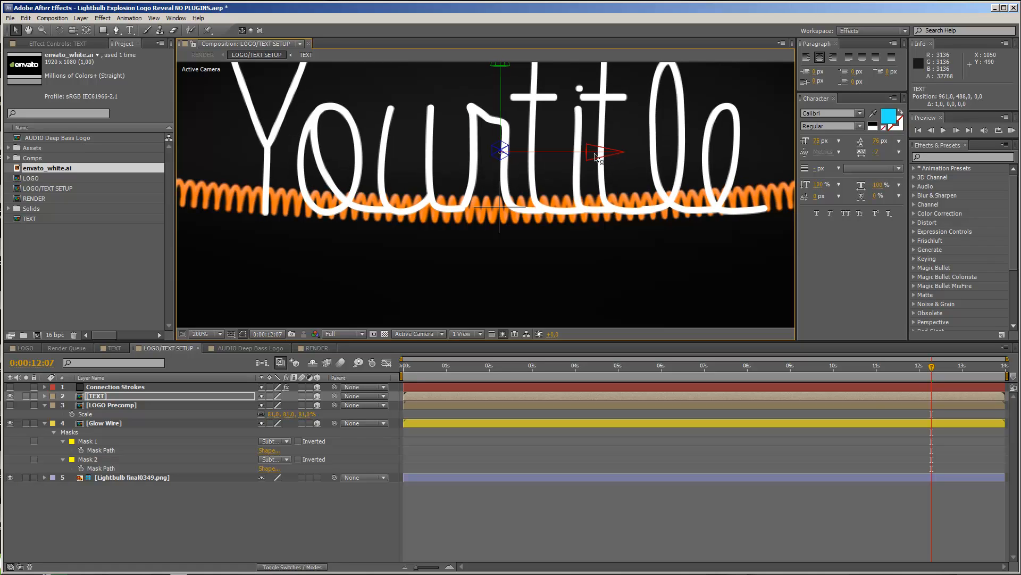
pyautogui.moveTo(762, 215)
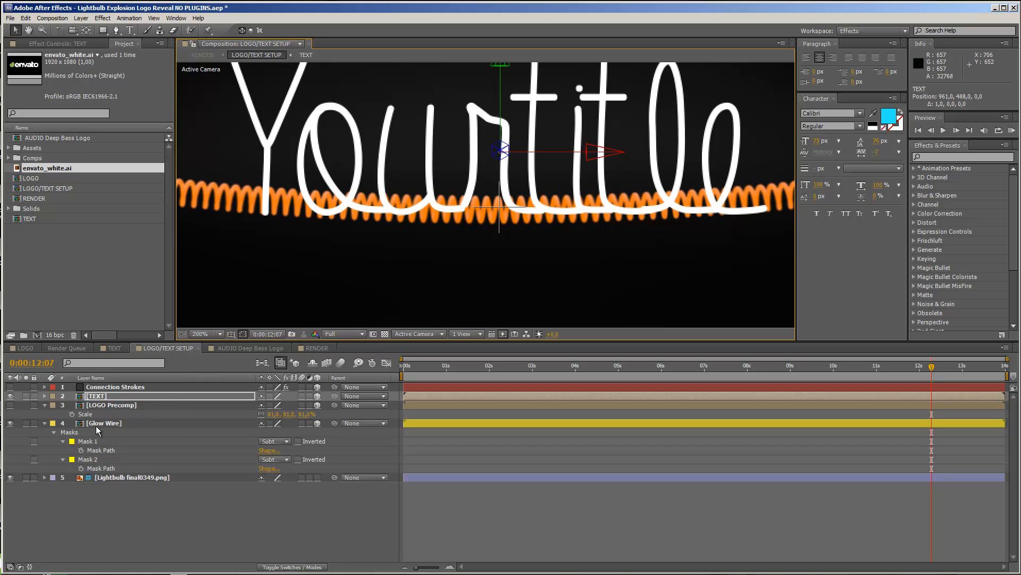
# Draw a closed Subtract mask on Glow Wire hiding the orange wire behind 'Yourtitle'
pyautogui.click(104, 423)
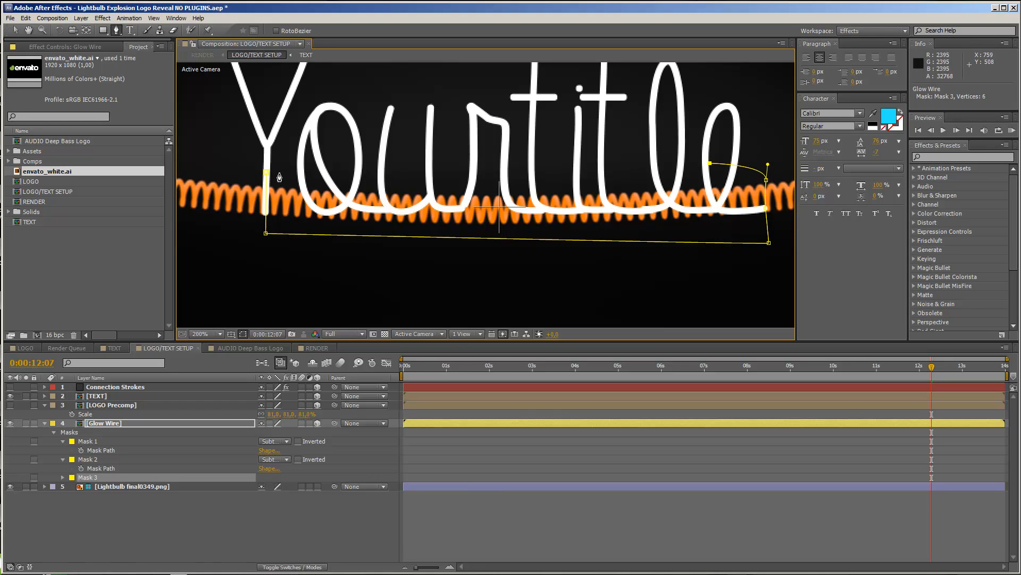
pyautogui.click(272, 477)
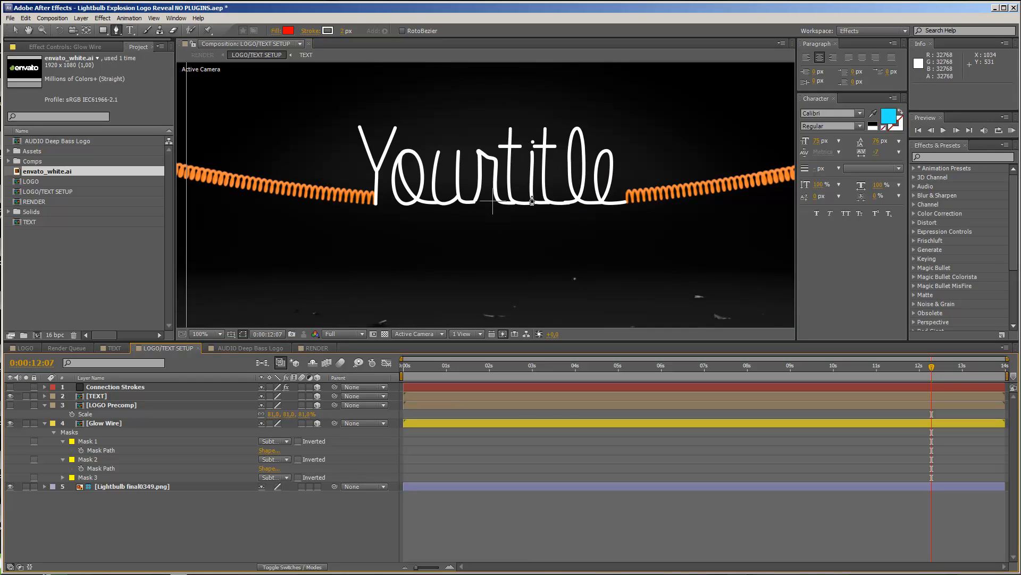
pyautogui.click(204, 333)
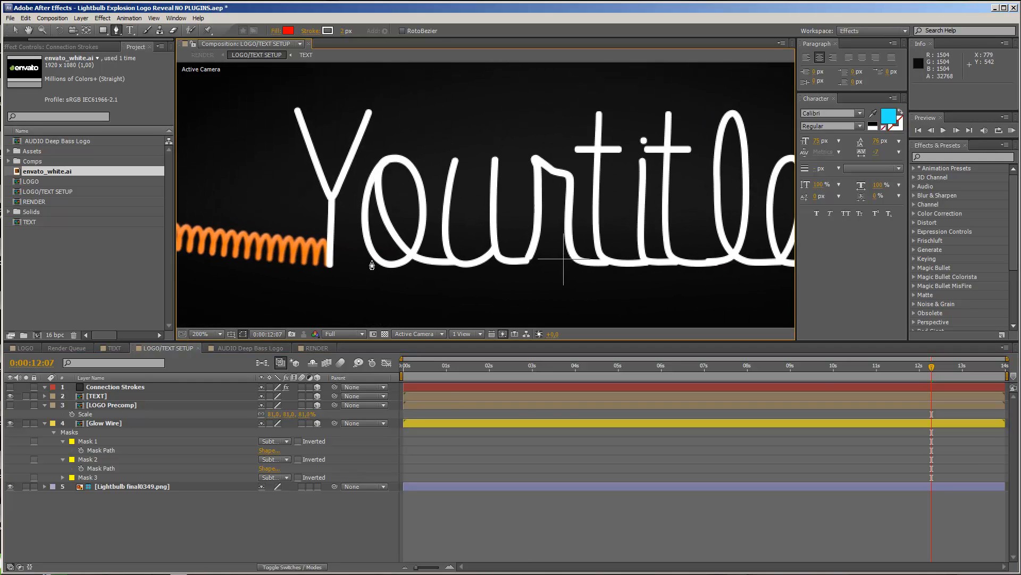
pyautogui.moveTo(358, 253)
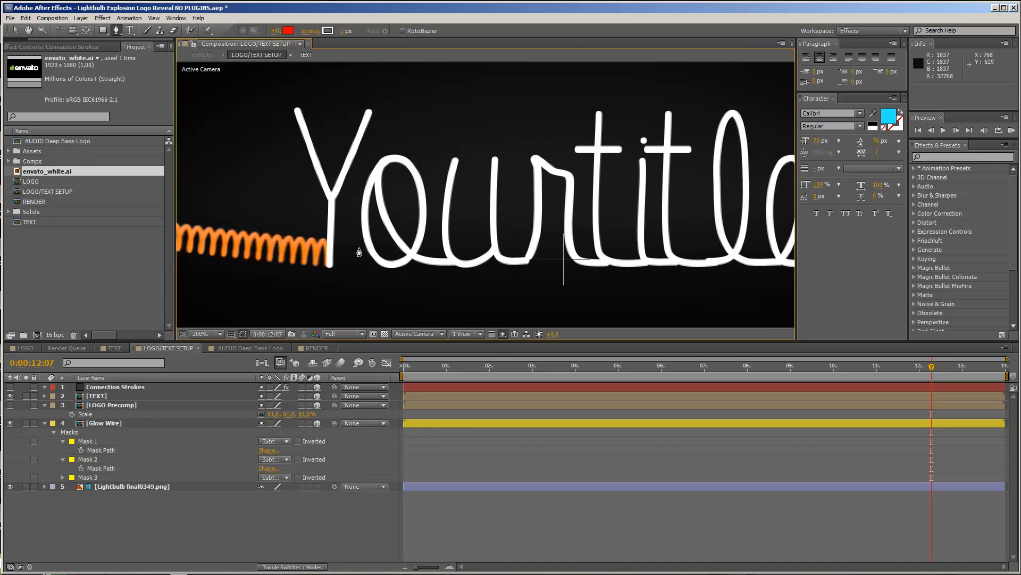
pyautogui.moveTo(389, 168)
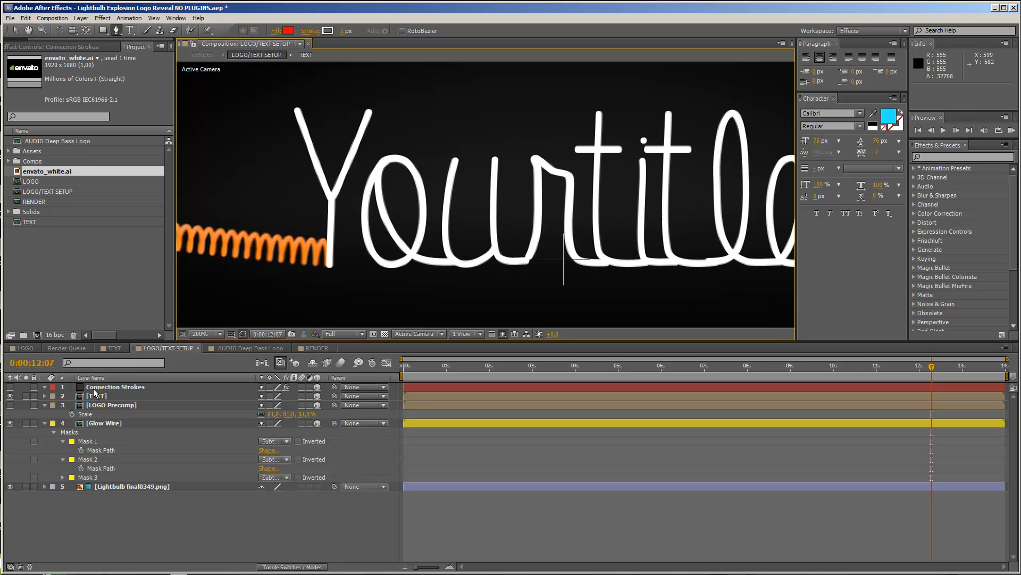
# Add a fourth Pen-tool wire mask around the envato logo, then return to the RENDER composition
pyautogui.click(115, 386)
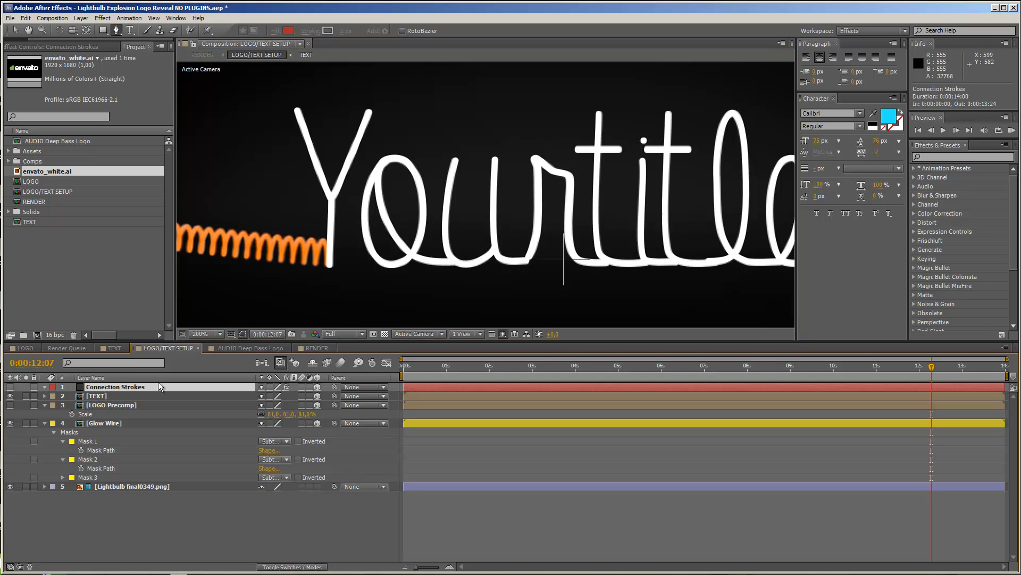
pyautogui.click(201, 333)
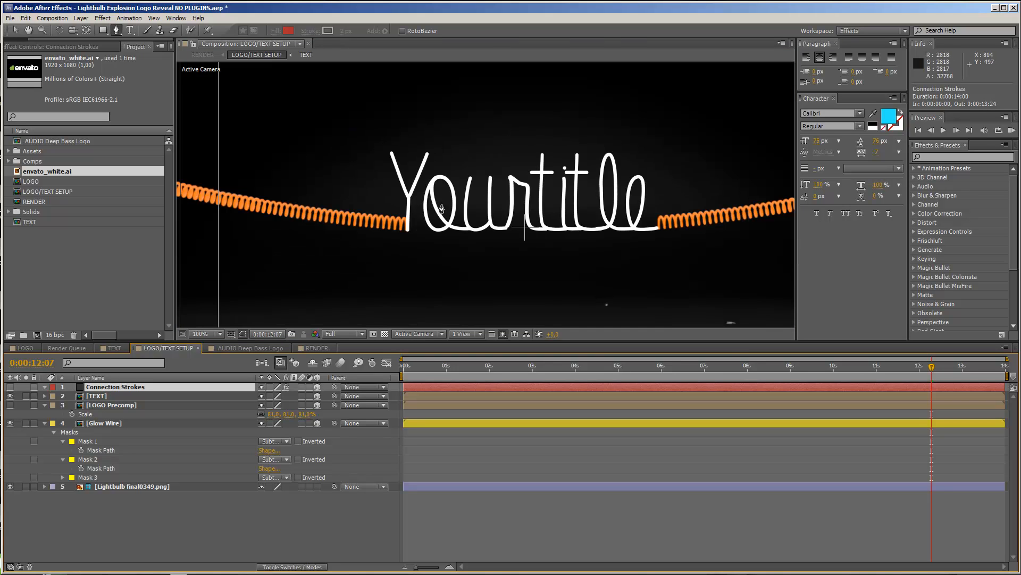
pyautogui.click(215, 333)
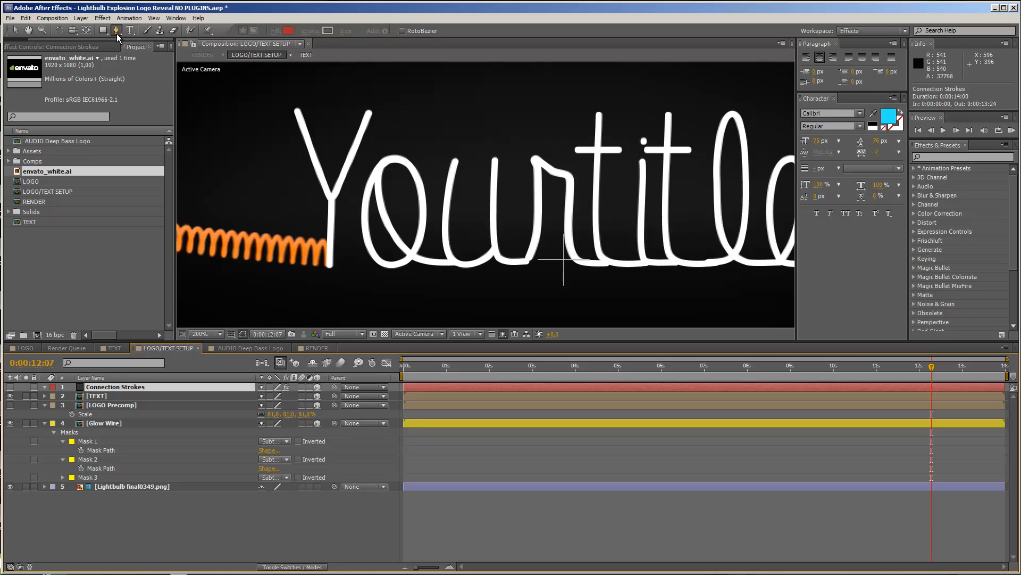
pyautogui.moveTo(365, 221)
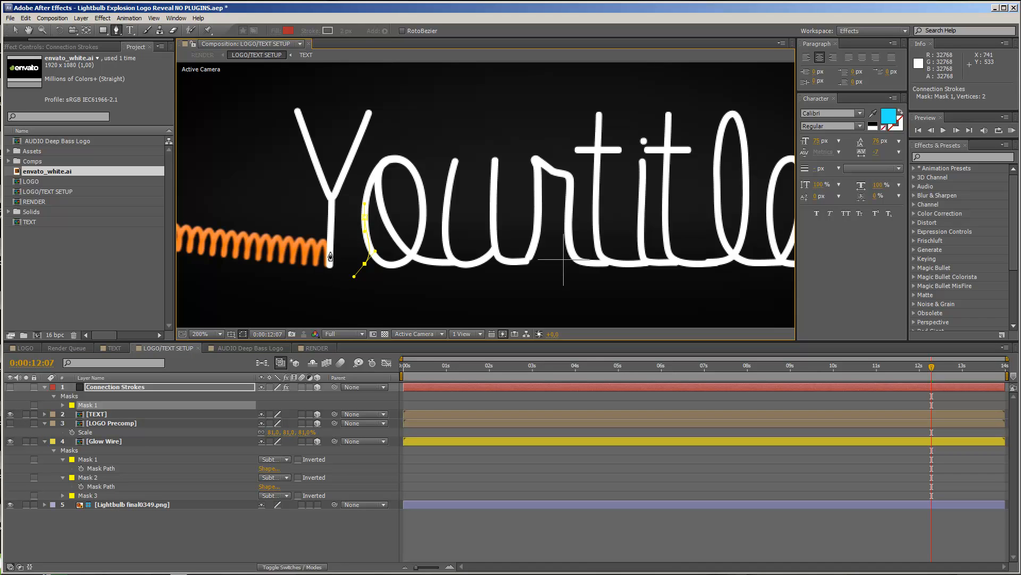
pyautogui.moveTo(328, 269)
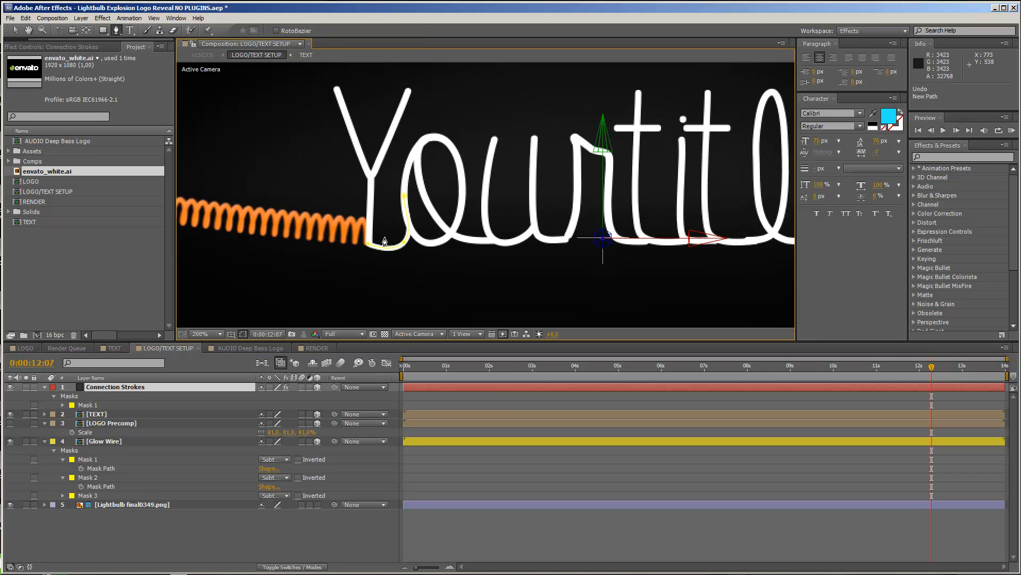
pyautogui.click(204, 333)
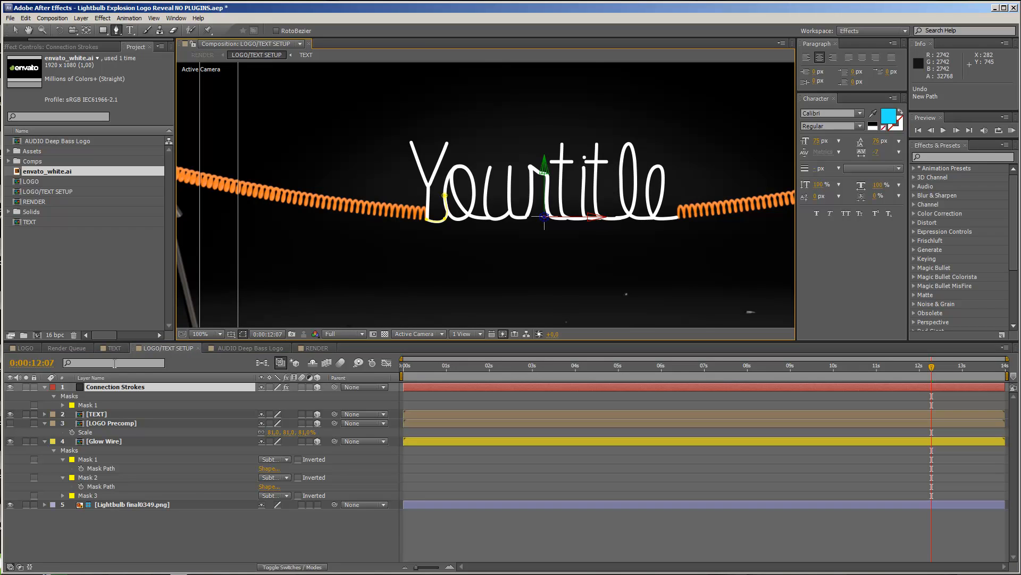
pyautogui.moveTo(423, 216)
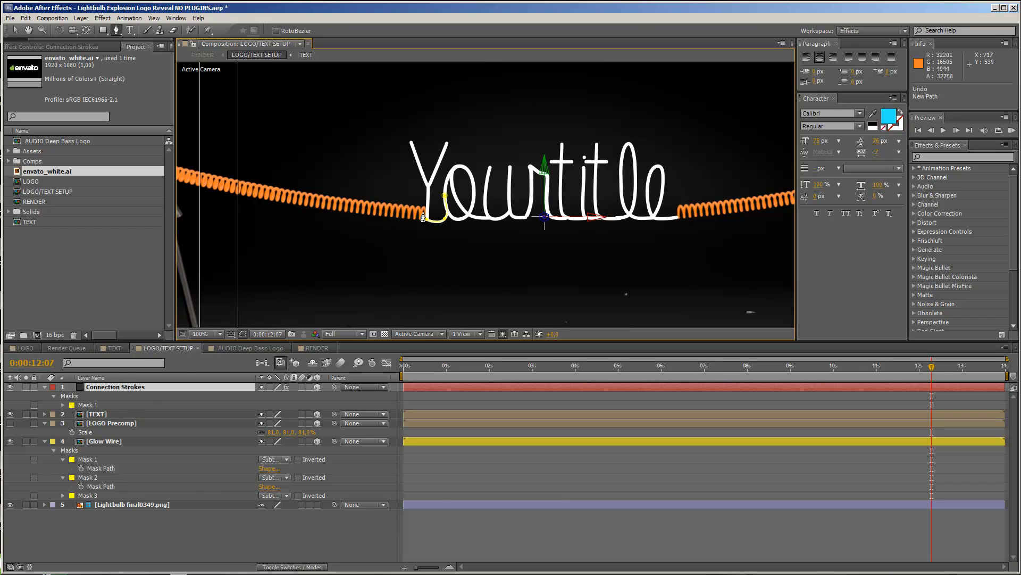
pyautogui.moveTo(414, 157)
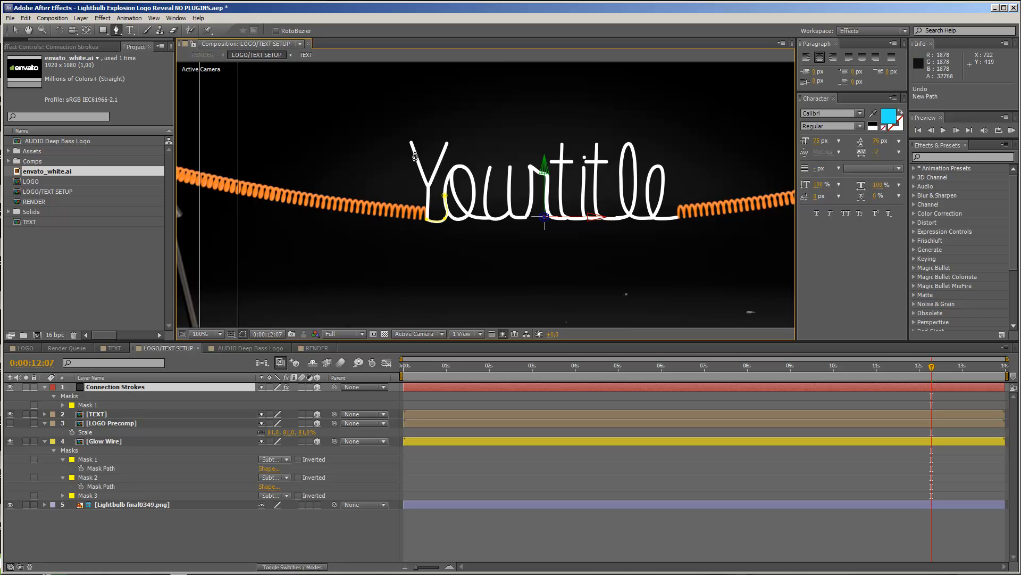
pyautogui.moveTo(414, 166)
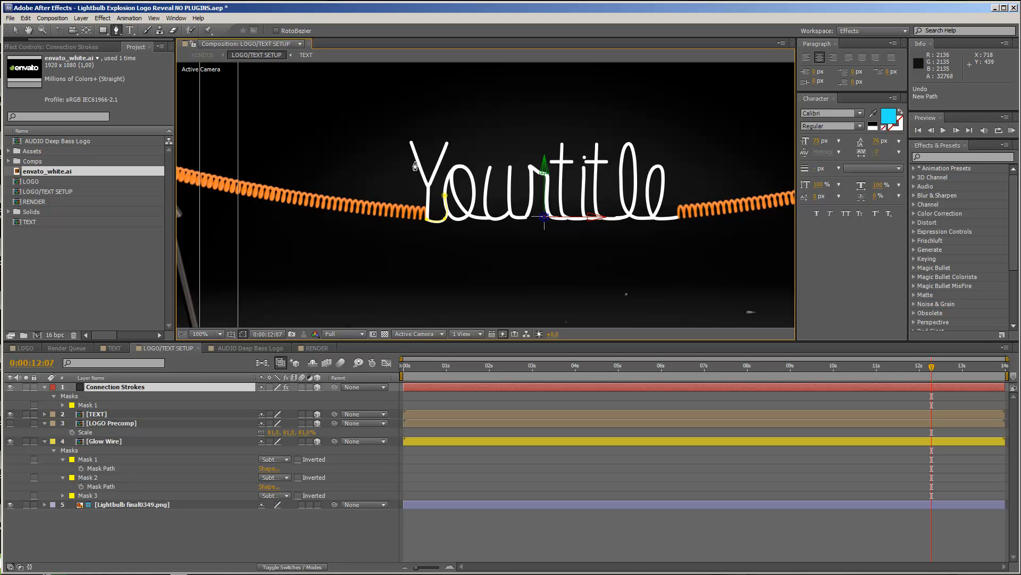
pyautogui.moveTo(101, 435)
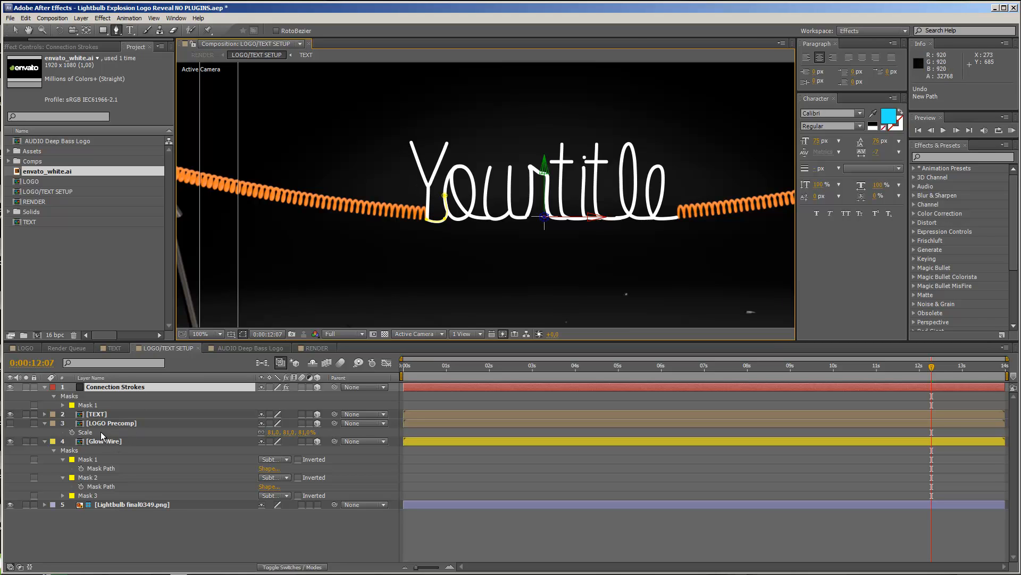
pyautogui.moveTo(115, 426)
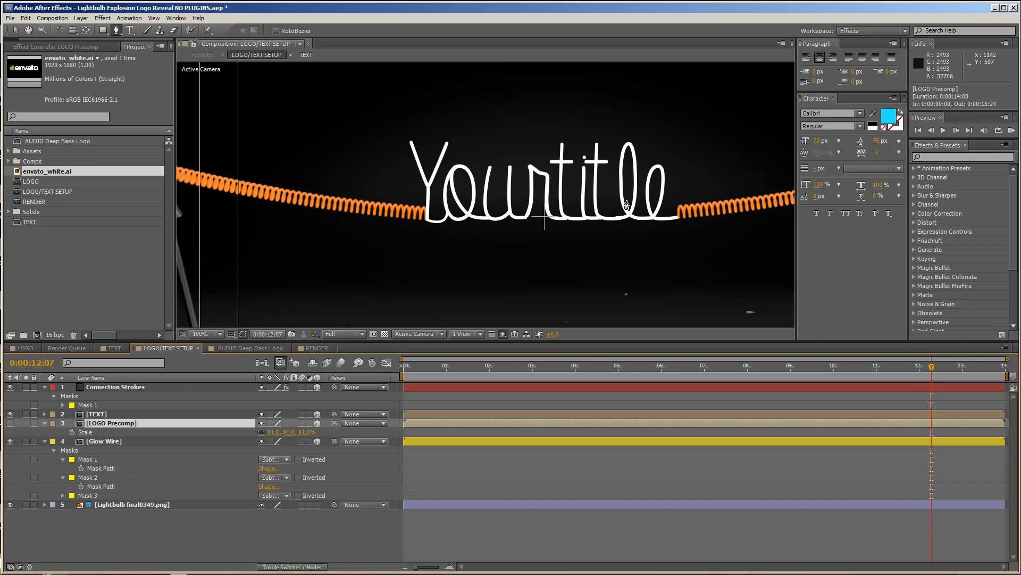
pyautogui.moveTo(706, 185)
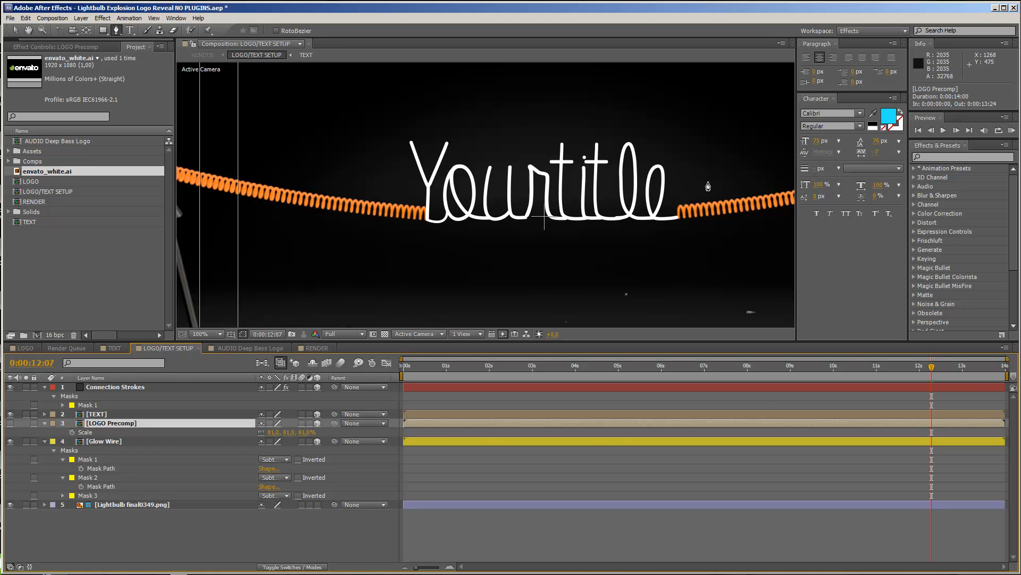
pyautogui.moveTo(28, 421)
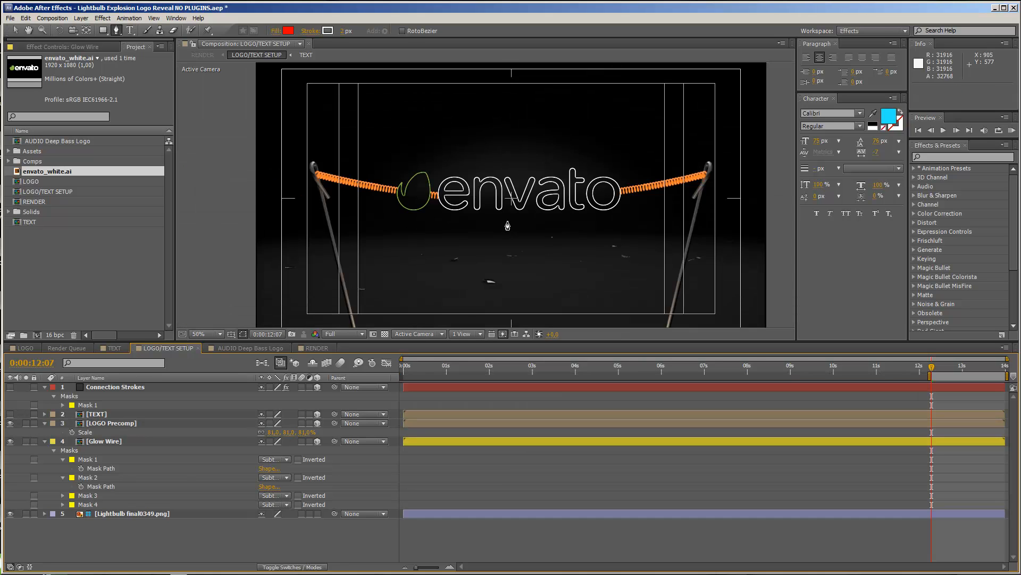
pyautogui.moveTo(324, 256)
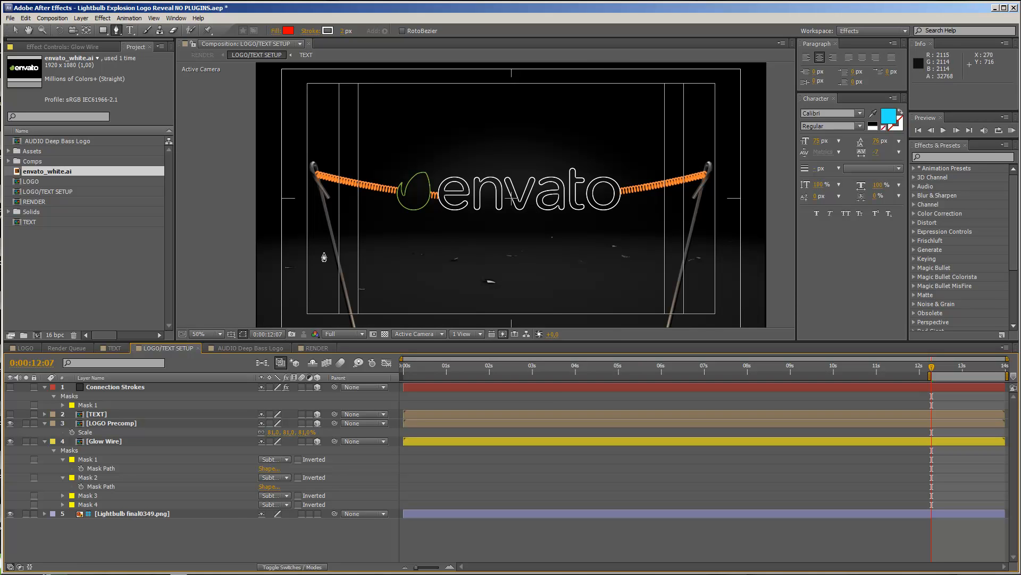
pyautogui.click(315, 347)
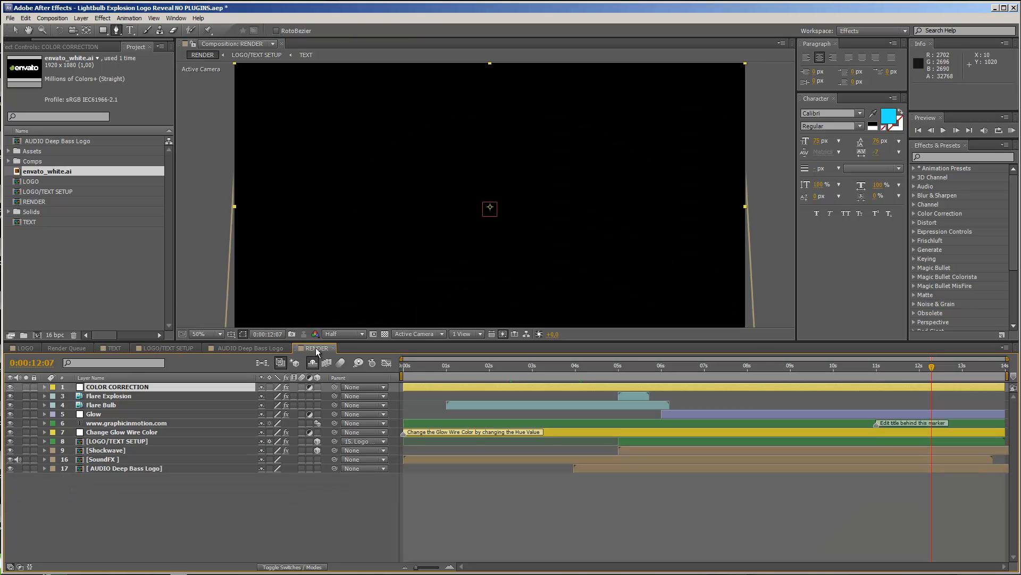
# Preview from the intact bulb to the logo reveal at 11:18 and select Change Glow Wire Color
pyautogui.click(316, 347)
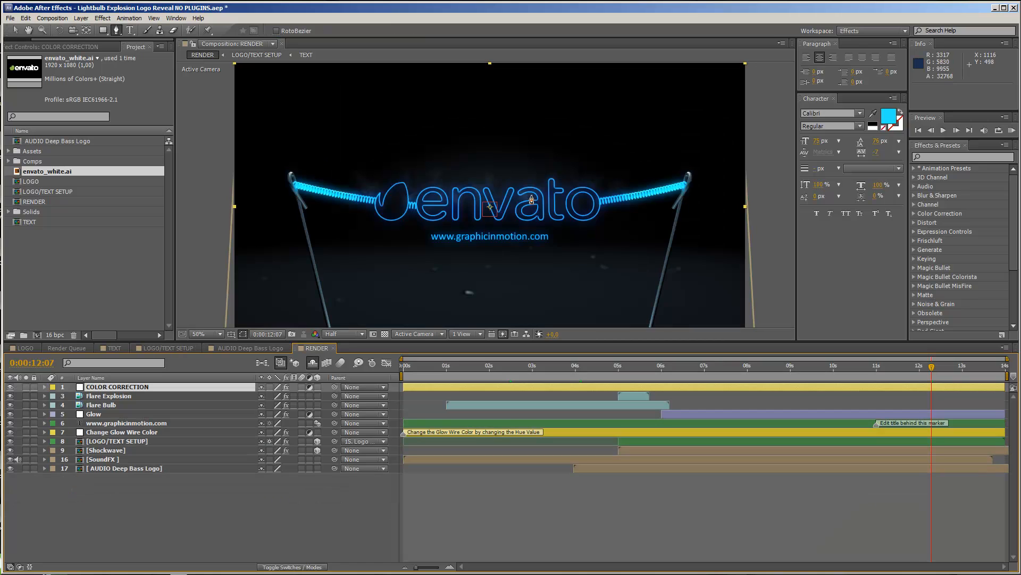
pyautogui.moveTo(459, 255)
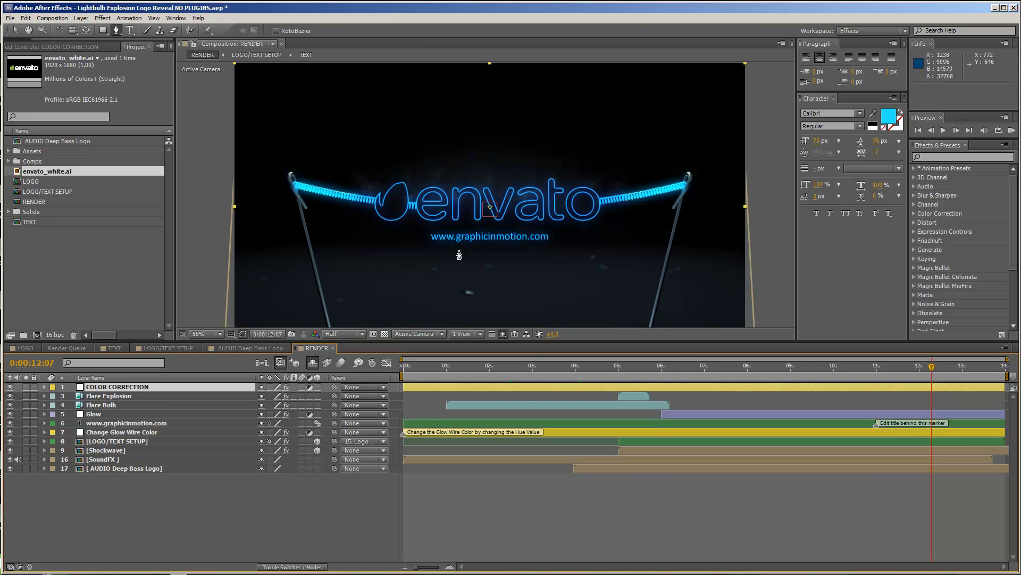
pyautogui.click(533, 365)
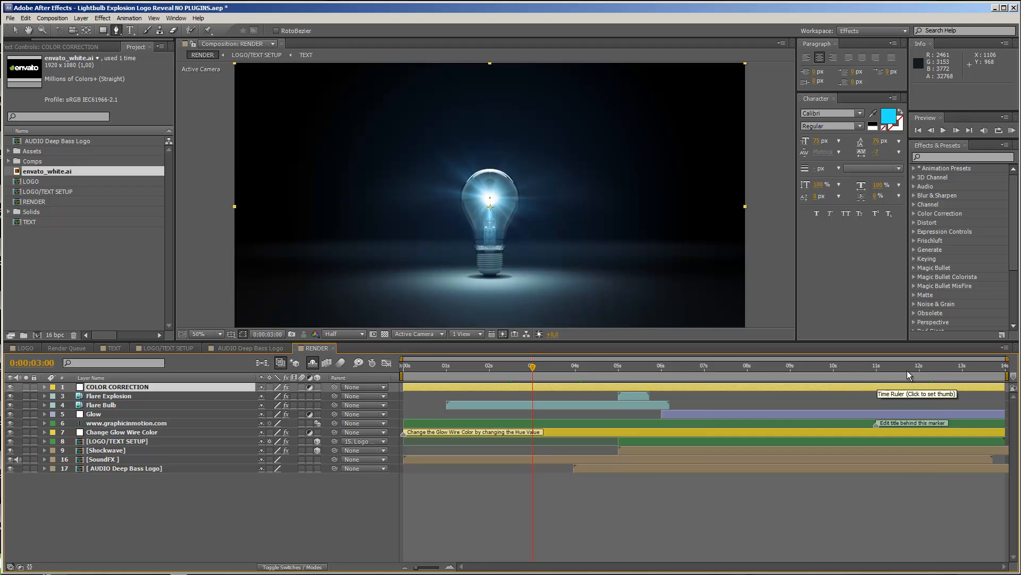
pyautogui.click(907, 365)
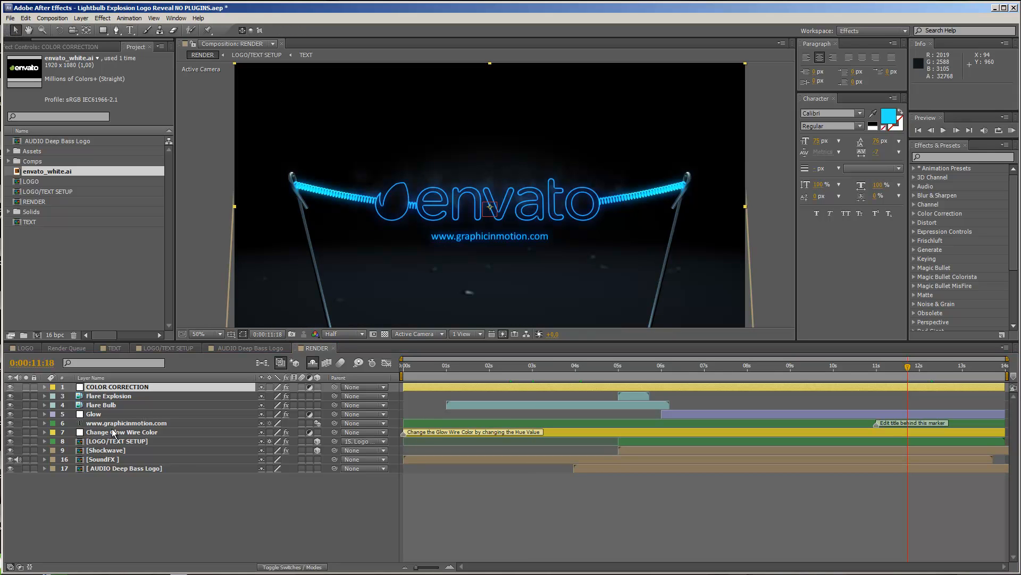
pyautogui.click(121, 432)
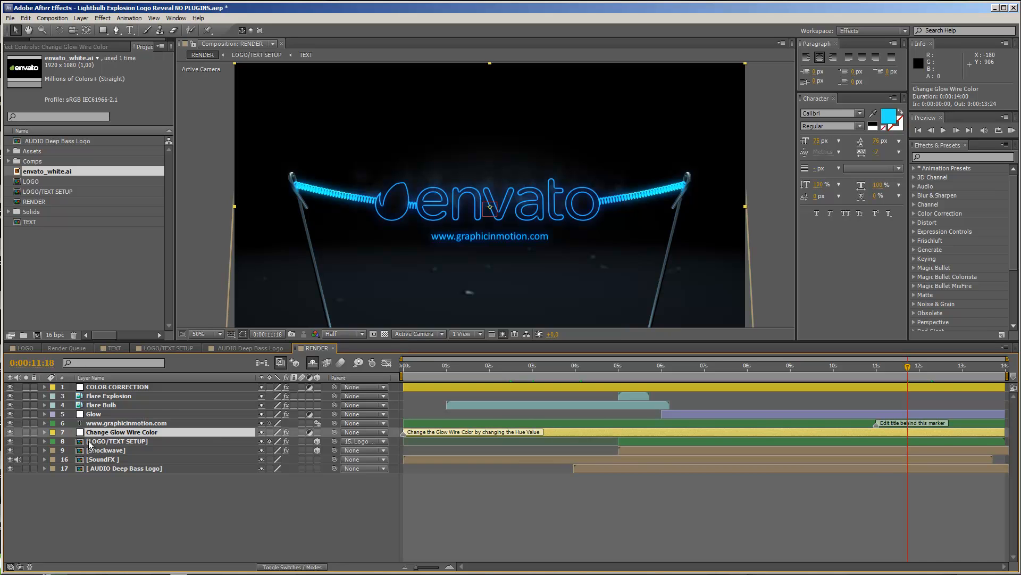
# Shift the Change Color Hue Transform until the envato logo's wire glows orange
pyautogui.click(121, 432)
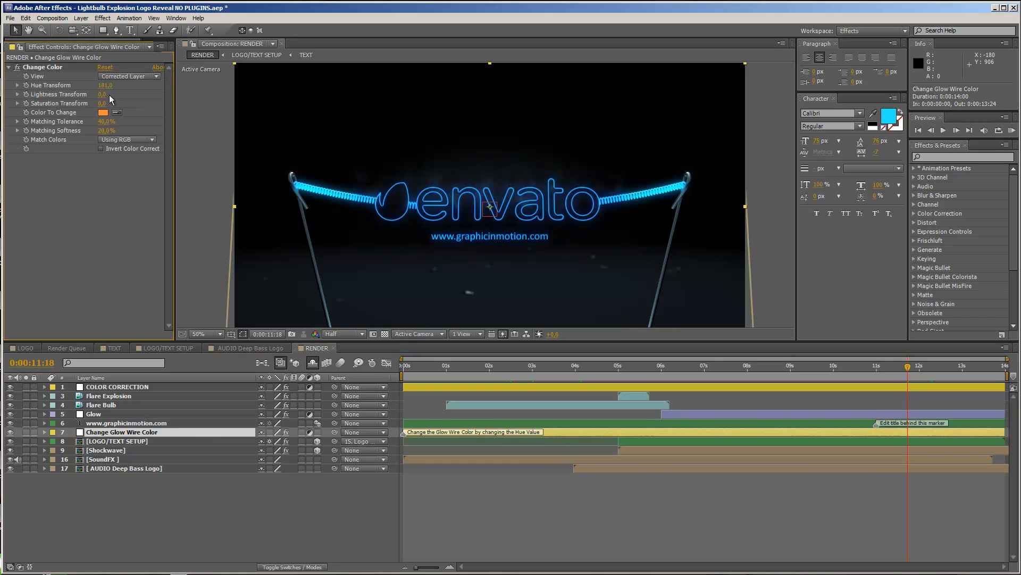
pyautogui.moveTo(25, 71)
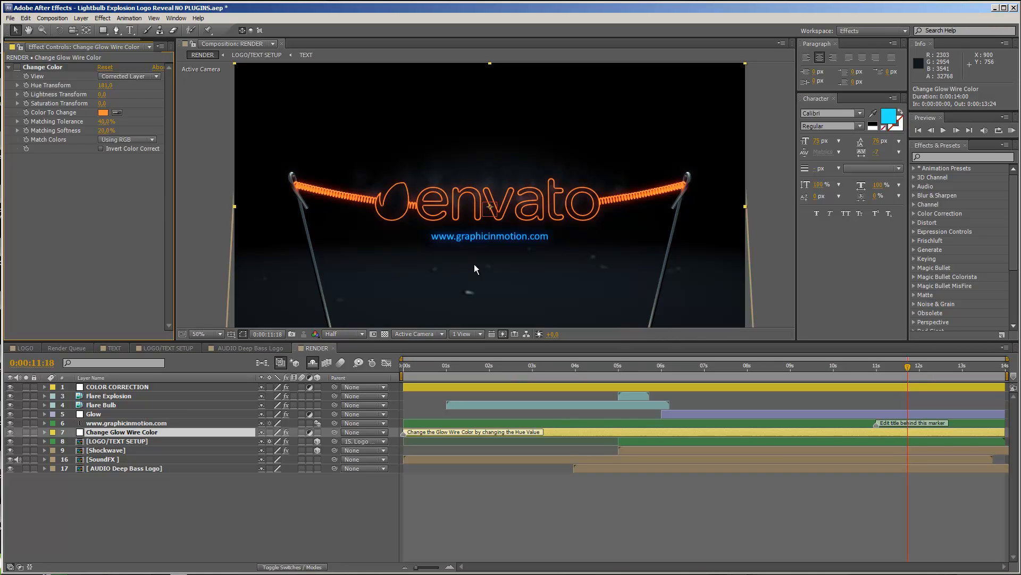
pyautogui.moveTo(383, 210)
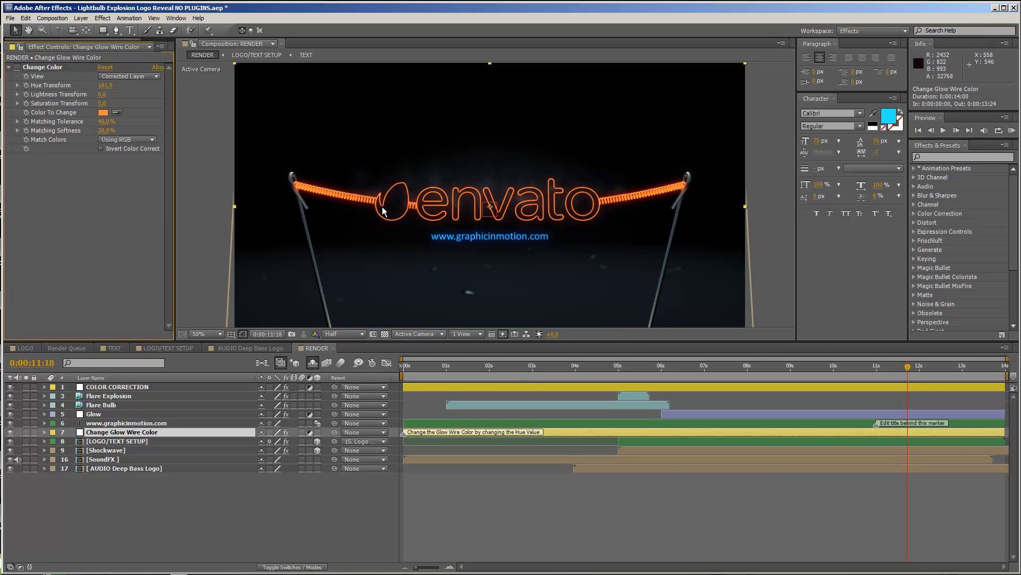
pyautogui.moveTo(649, 201)
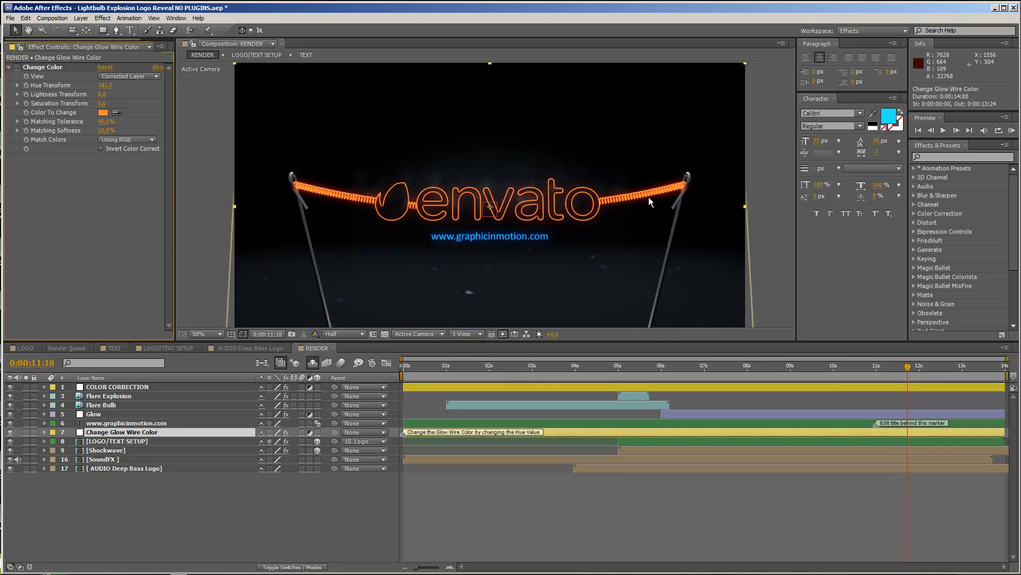
pyautogui.click(204, 333)
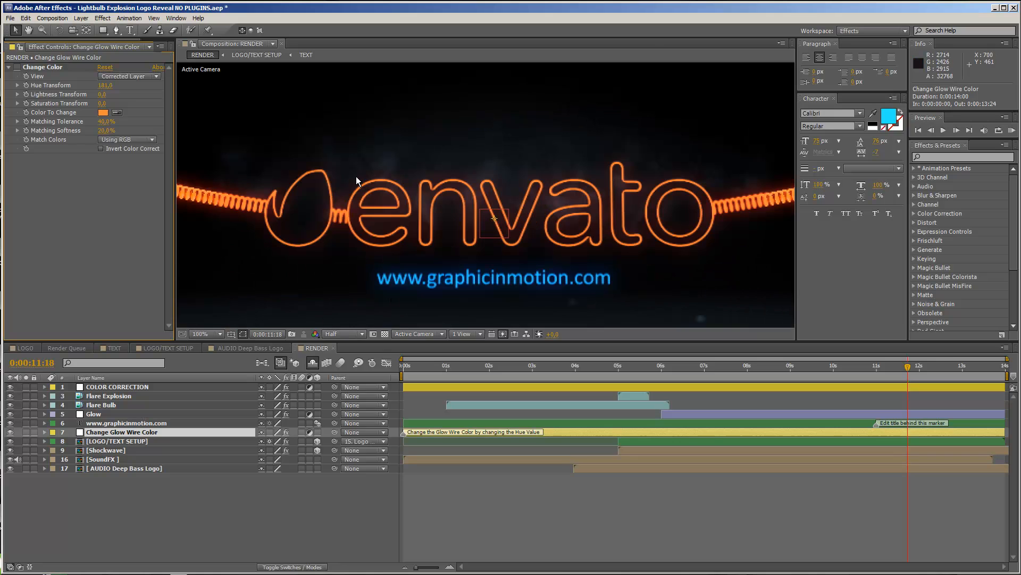
pyautogui.moveTo(306, 143)
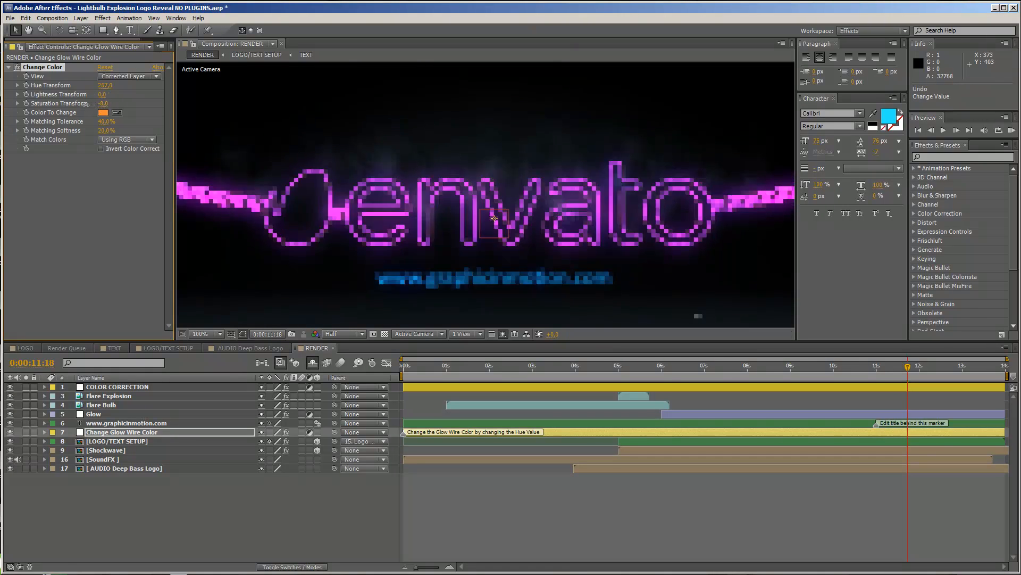
pyautogui.moveTo(105, 103); pyautogui.dragTo(94, 104)
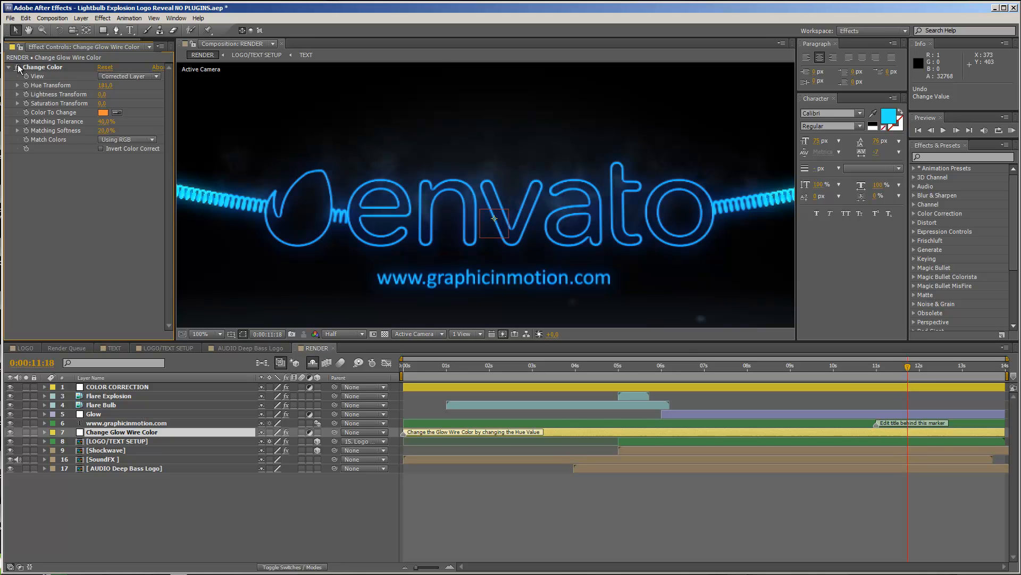
pyautogui.moveTo(358, 191)
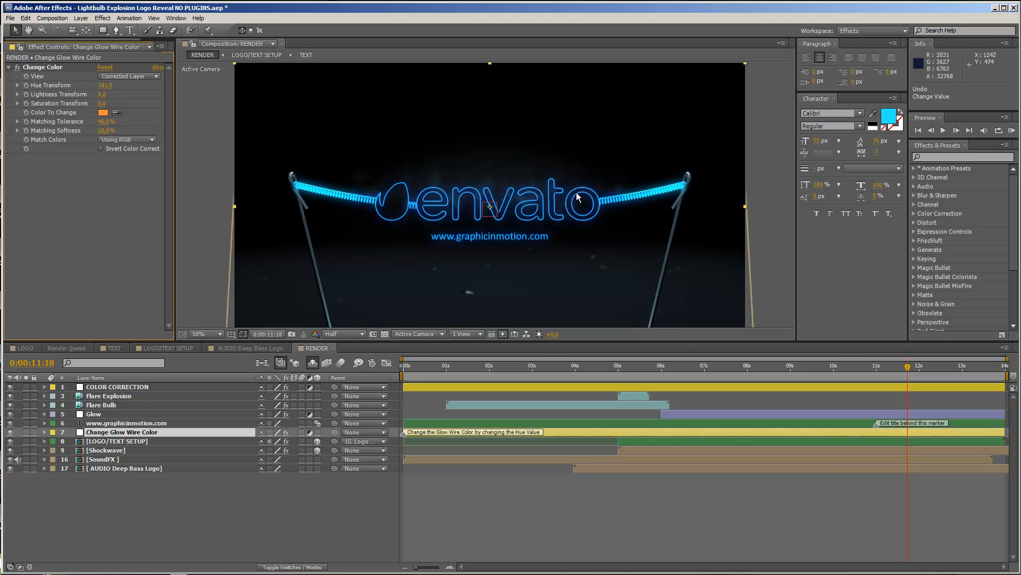
pyautogui.moveTo(78, 93)
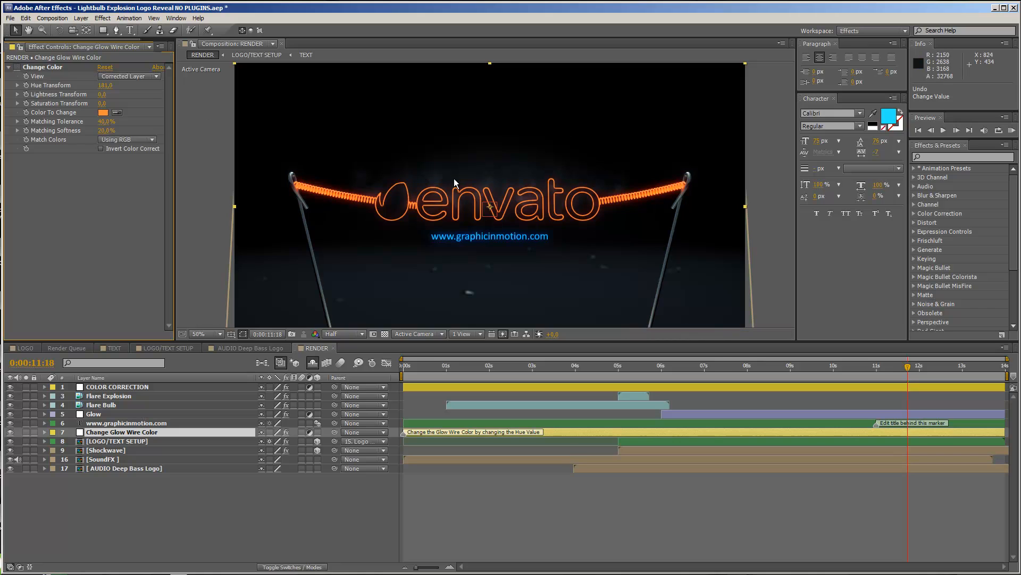
pyautogui.click(204, 333)
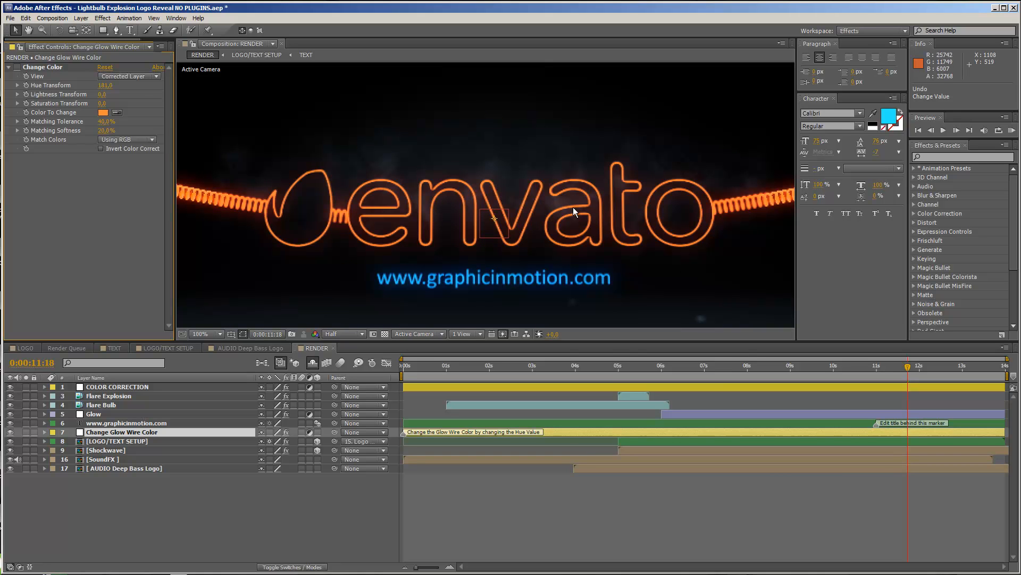
pyautogui.moveTo(527, 207)
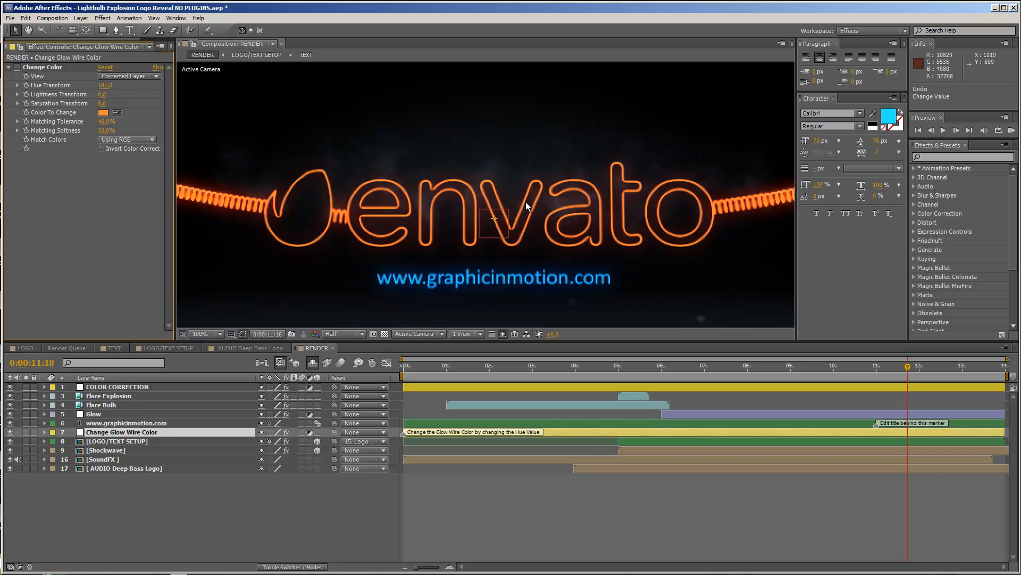
pyautogui.moveTo(381, 279)
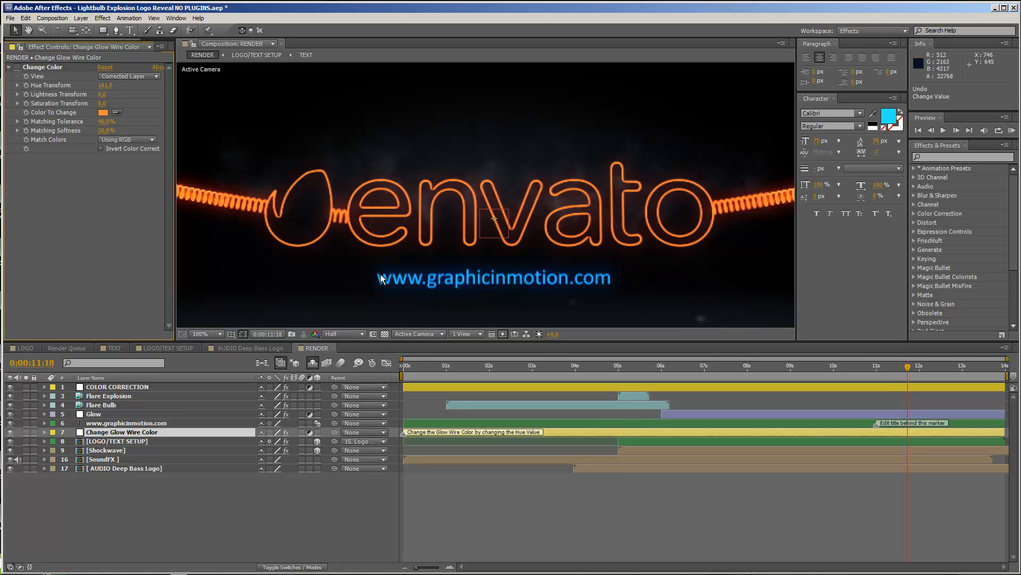
pyautogui.moveTo(583, 281)
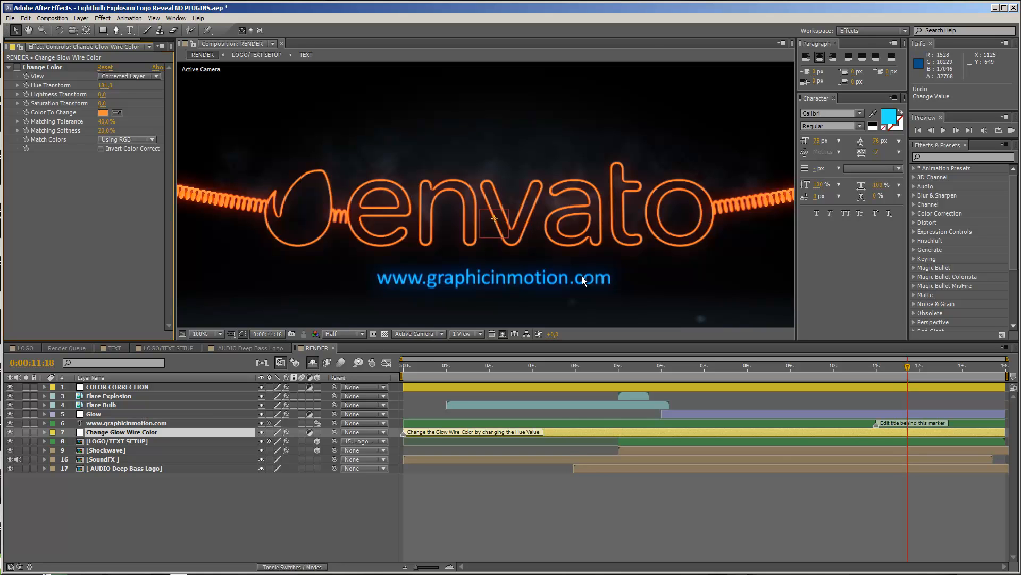
pyautogui.moveTo(297, 220)
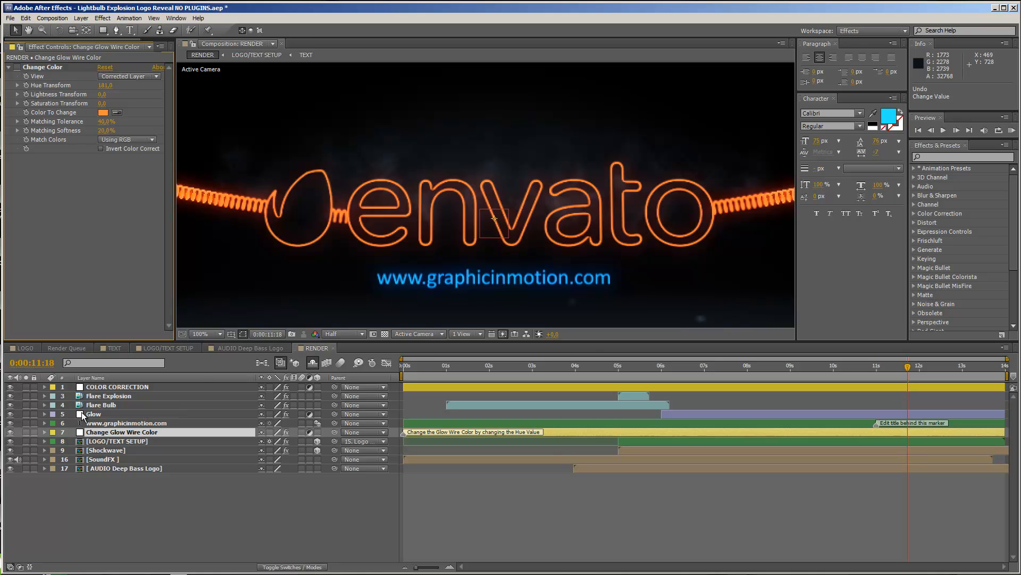
pyautogui.click(94, 414)
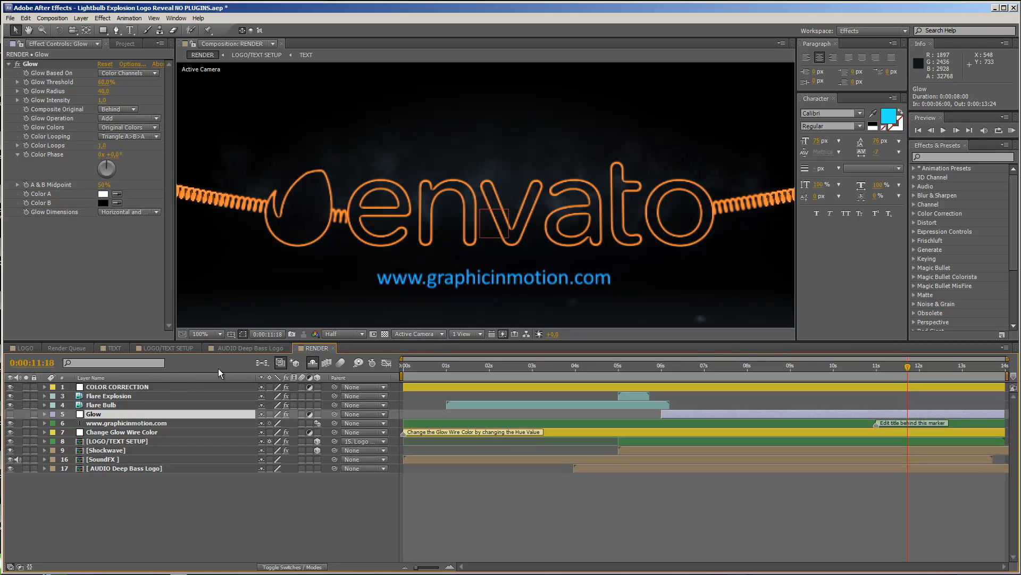
pyautogui.moveTo(7, 420)
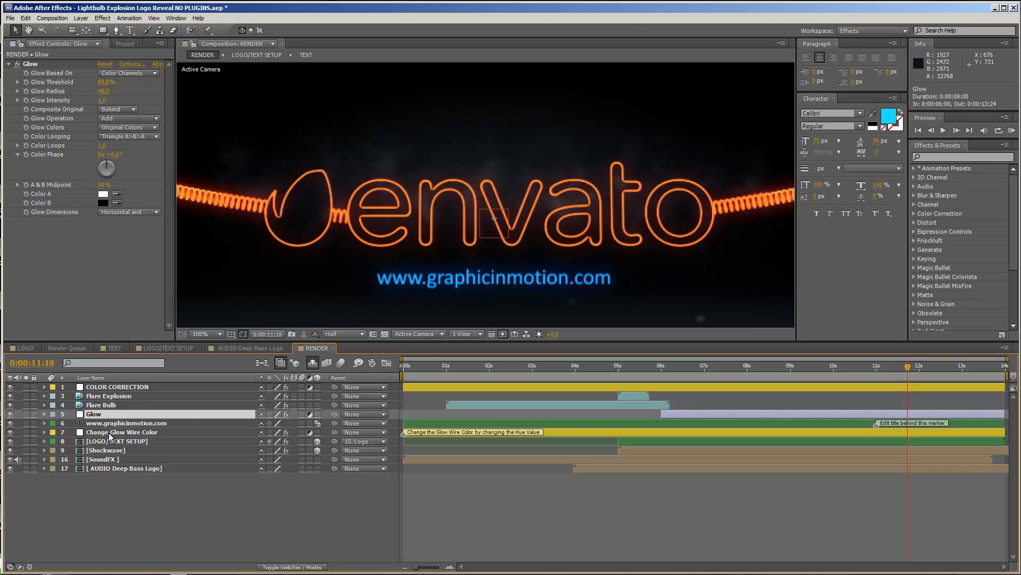
pyautogui.moveTo(404, 203)
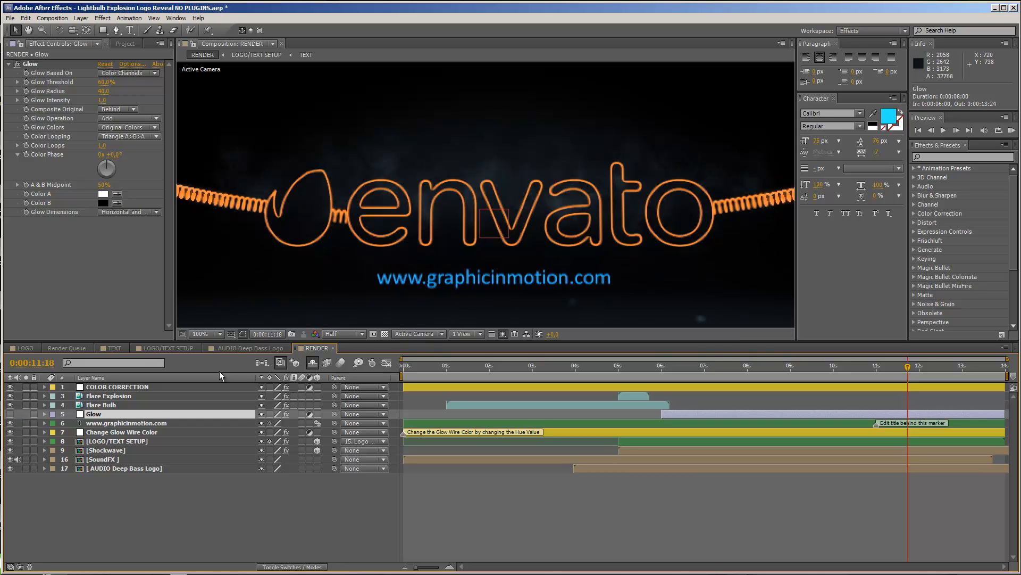
pyautogui.click(127, 422)
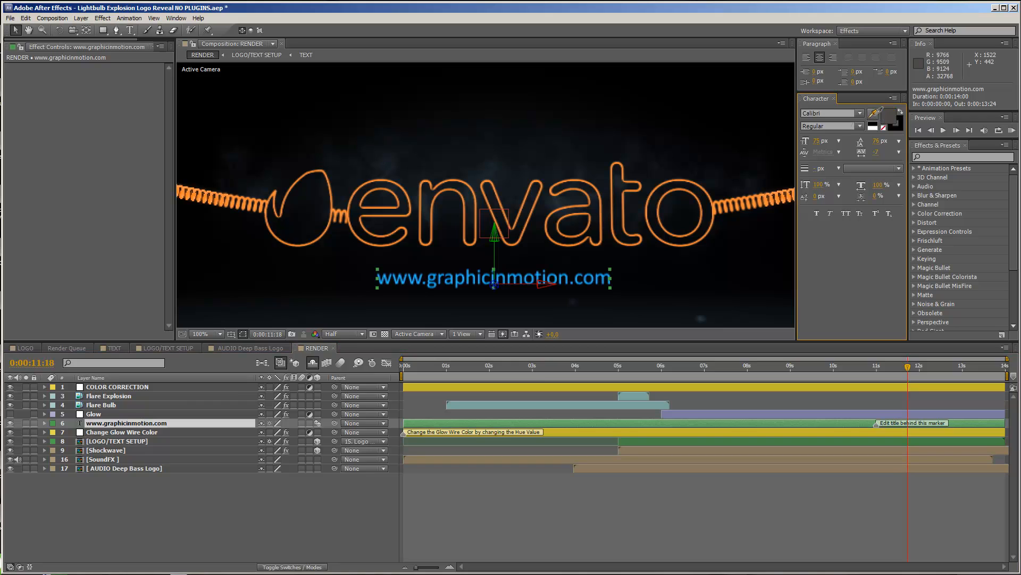
pyautogui.moveTo(334, 209)
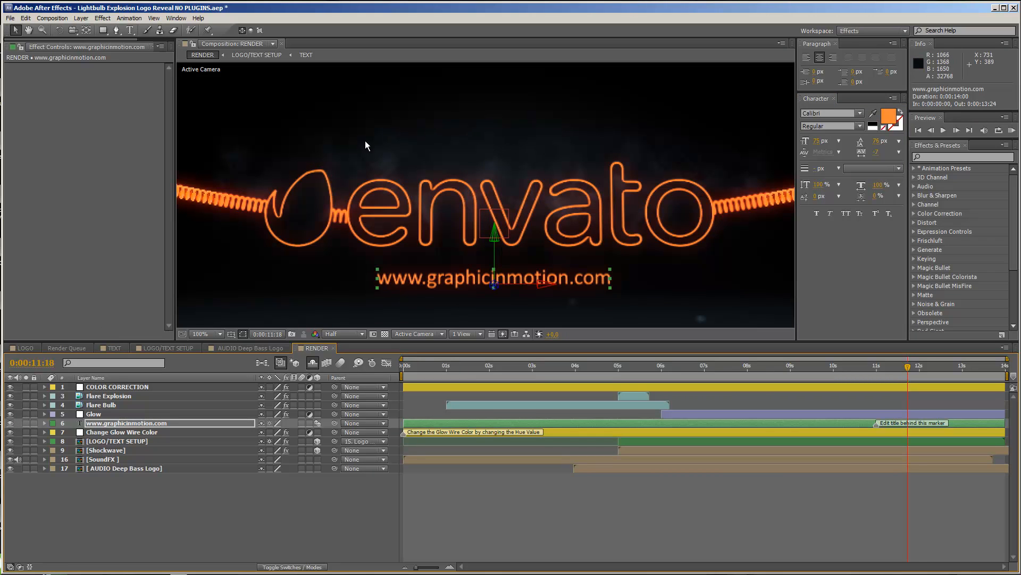
pyautogui.moveTo(416, 225)
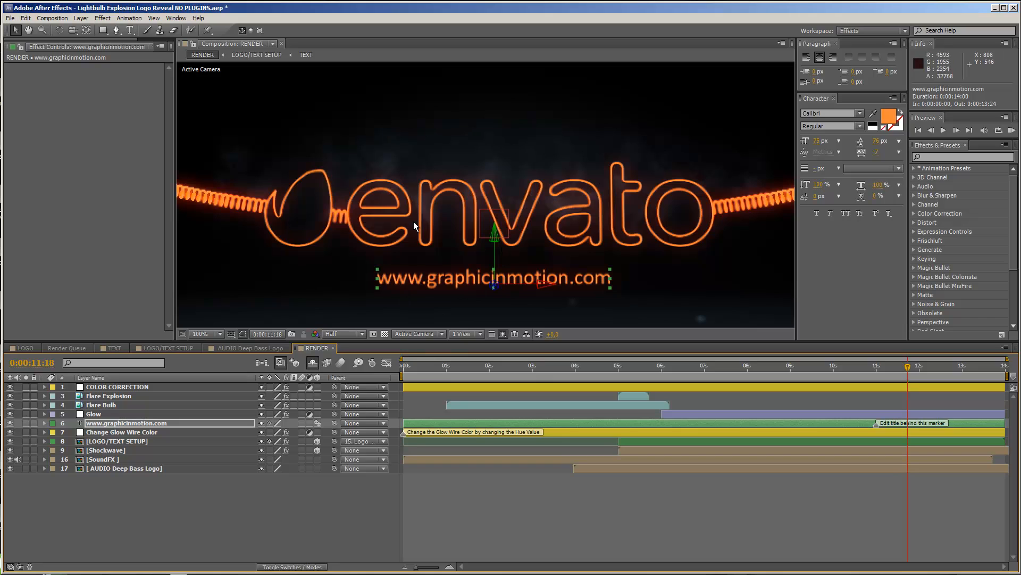
pyautogui.moveTo(596, 273)
pyautogui.write('enter your title or taglin')
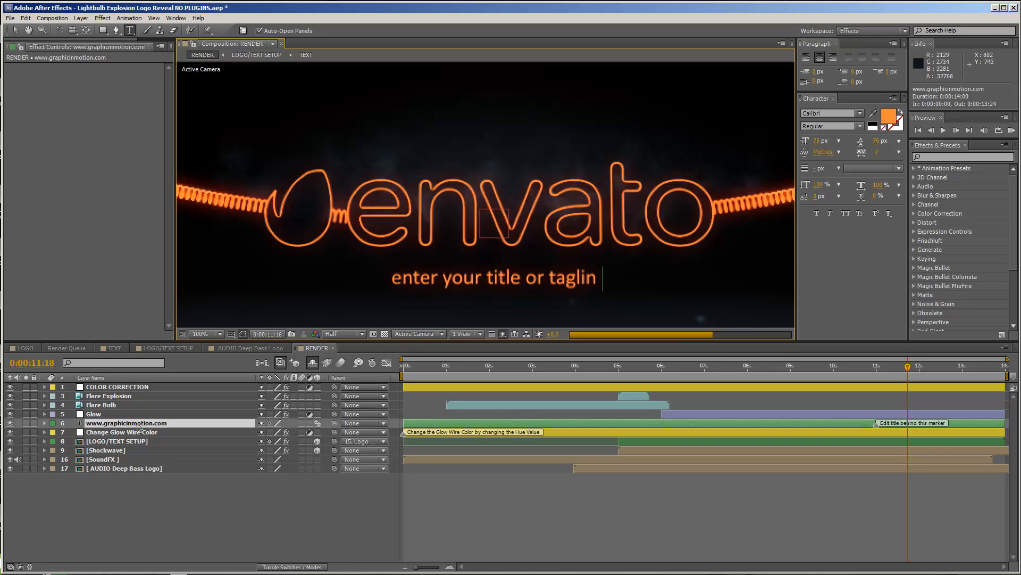
# Replace the URL with 'enter your title or tagline' and check it in the full frame
pyautogui.write('e')
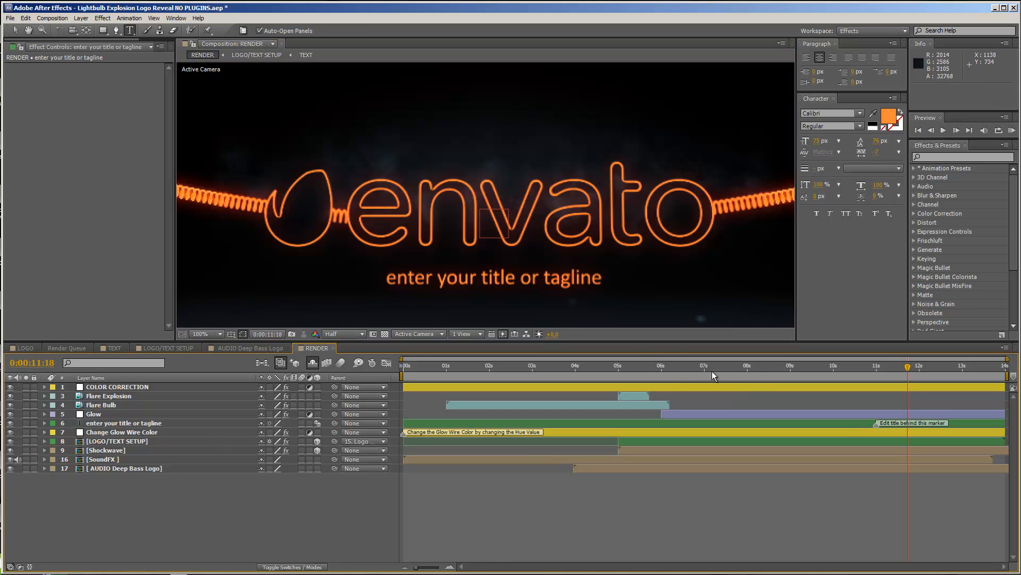
pyautogui.moveTo(859, 423)
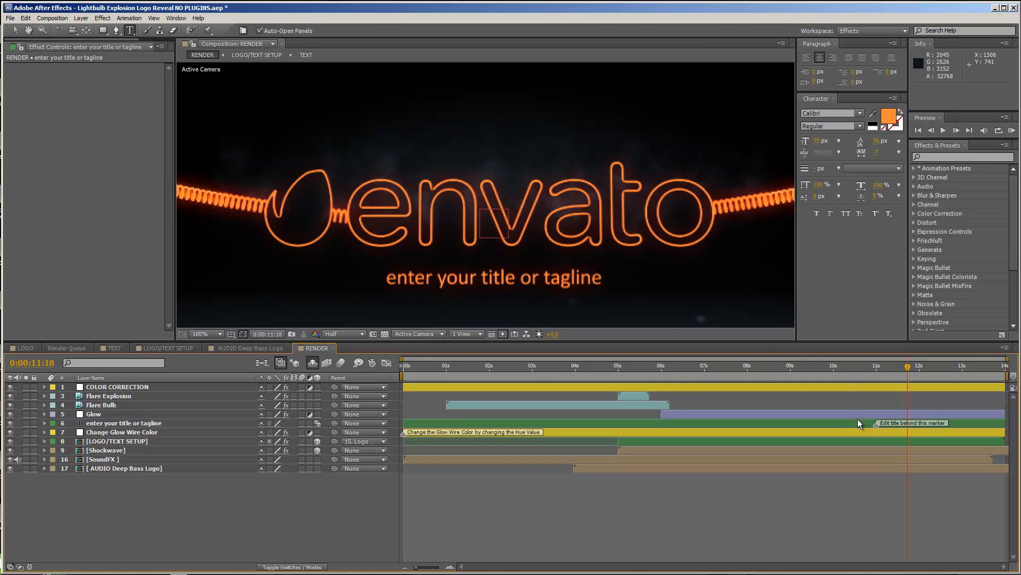
pyautogui.click(122, 422)
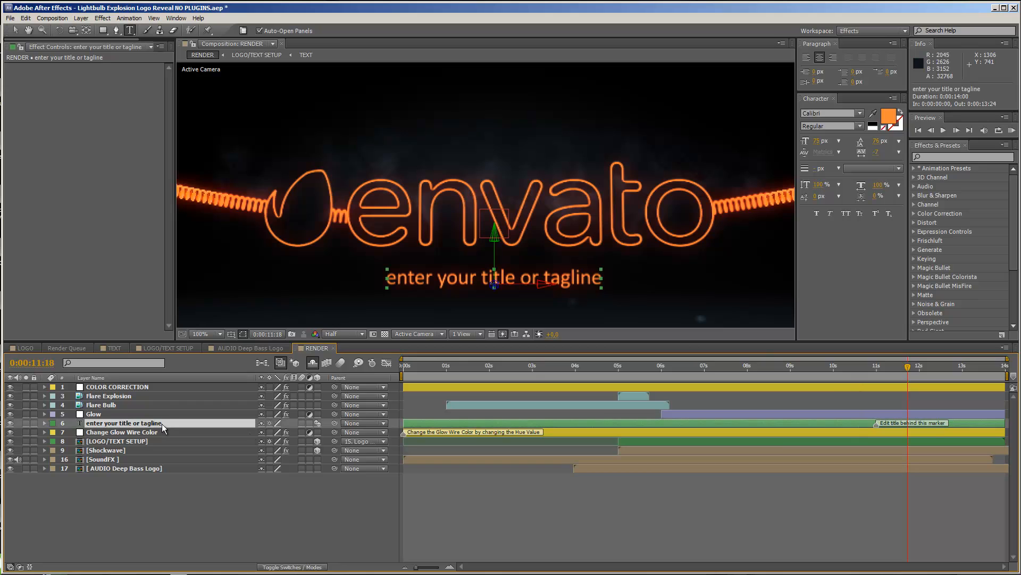
pyautogui.moveTo(942, 426)
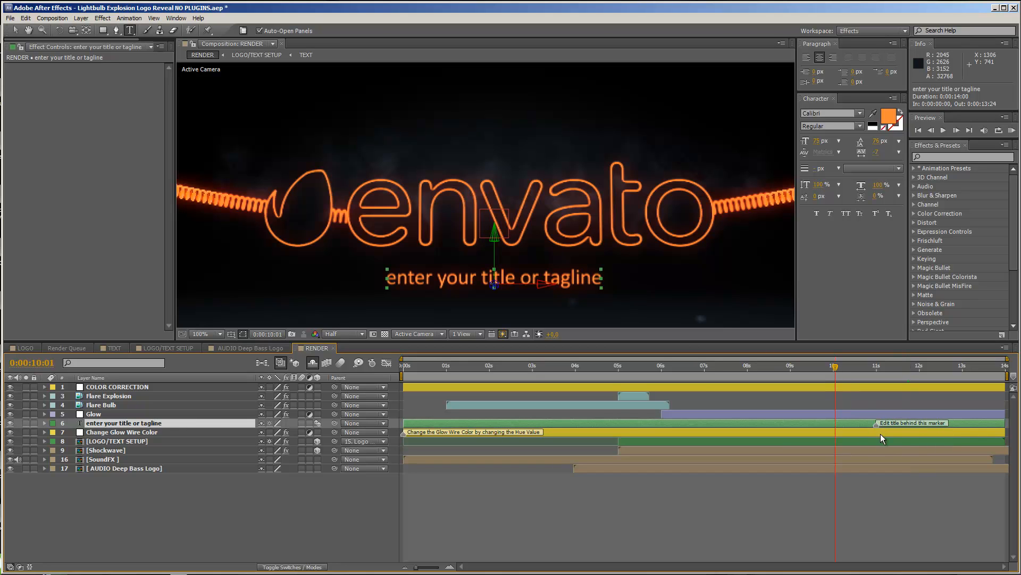
pyautogui.click(754, 365)
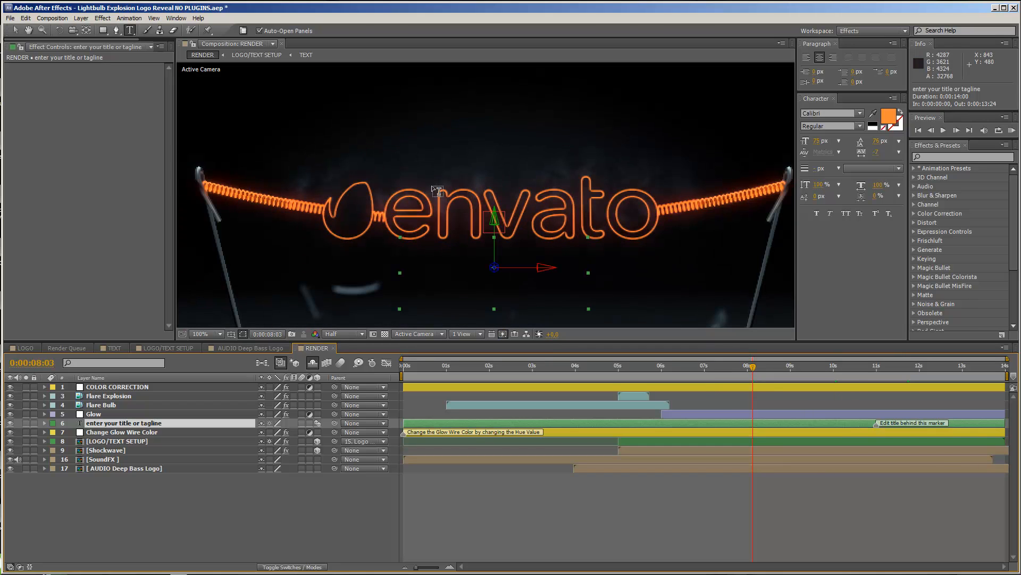
pyautogui.moveTo(431, 257)
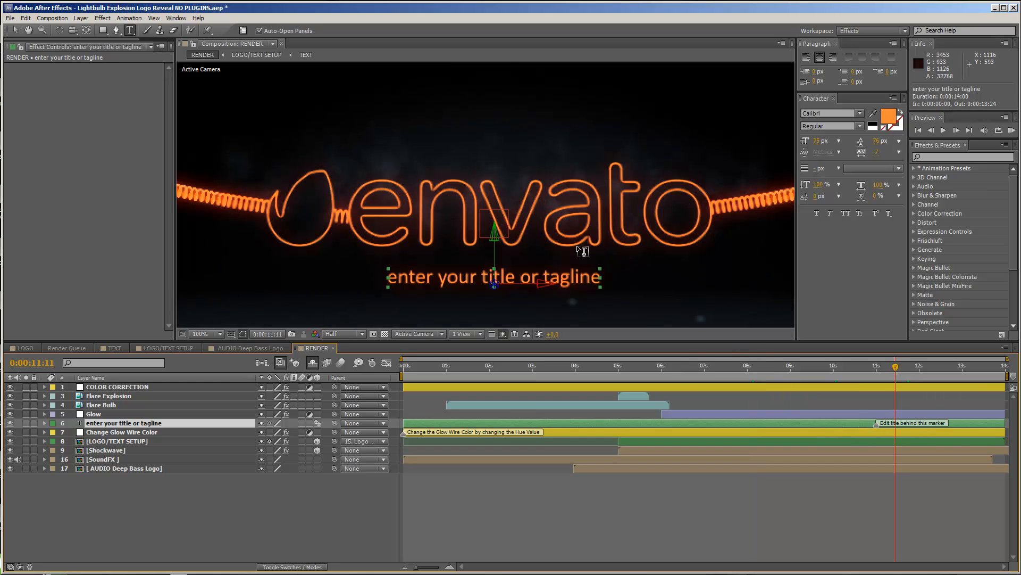
pyautogui.click(205, 334)
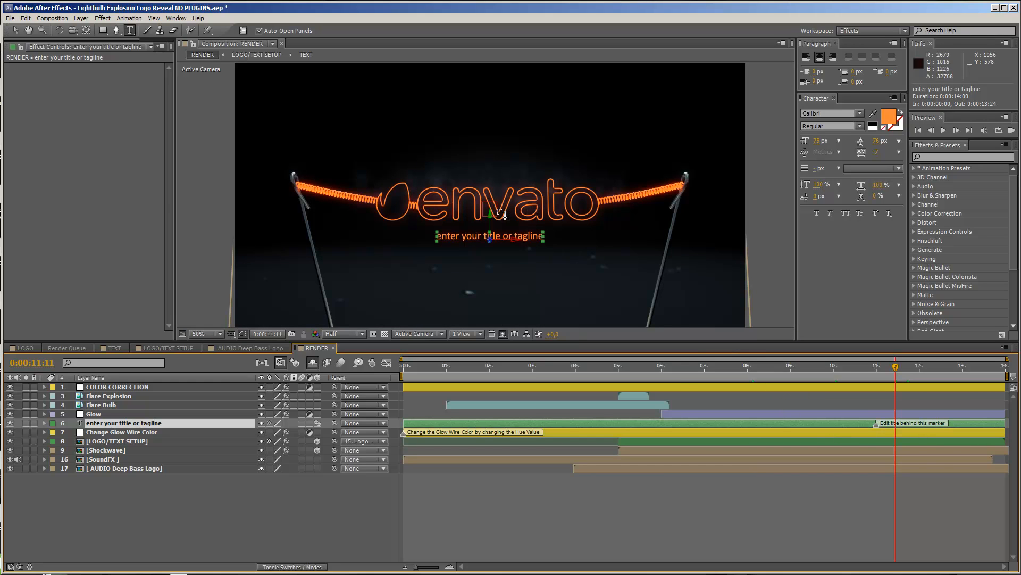
pyautogui.moveTo(524, 221)
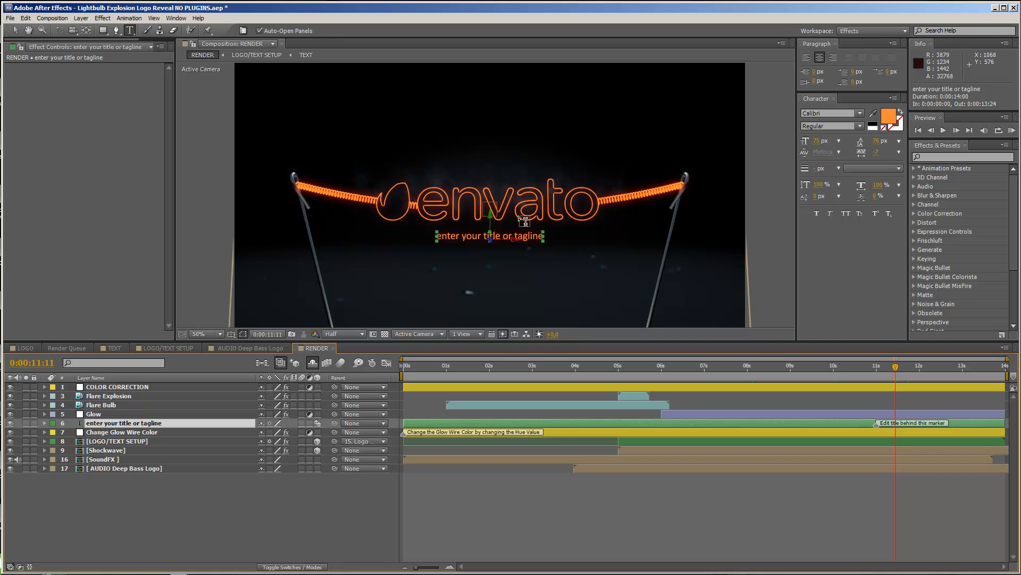
pyautogui.click(209, 333)
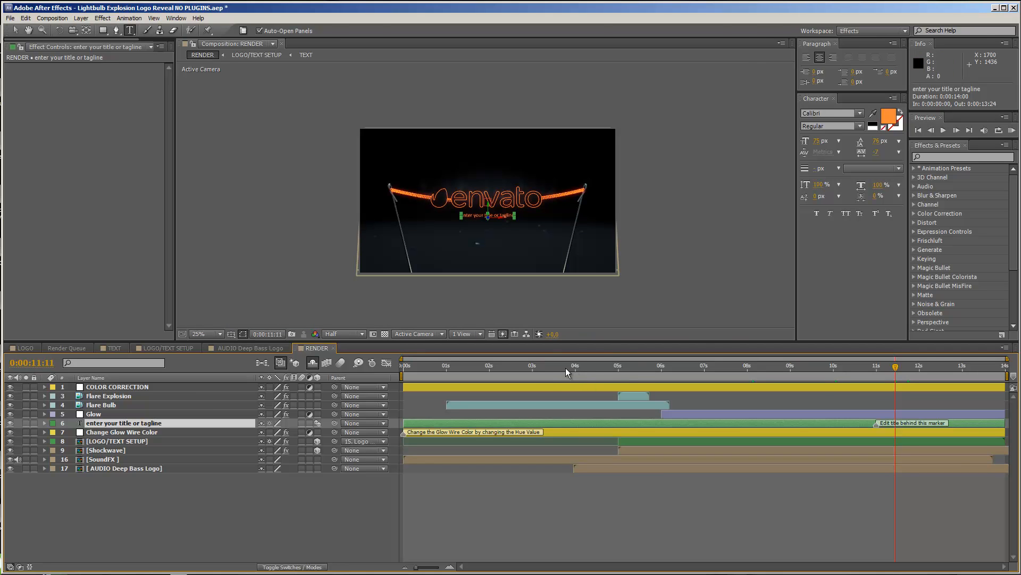
# At about 3 seconds, switch the COLOR CORRECTION Curves channel to Red
pyautogui.click(556, 365)
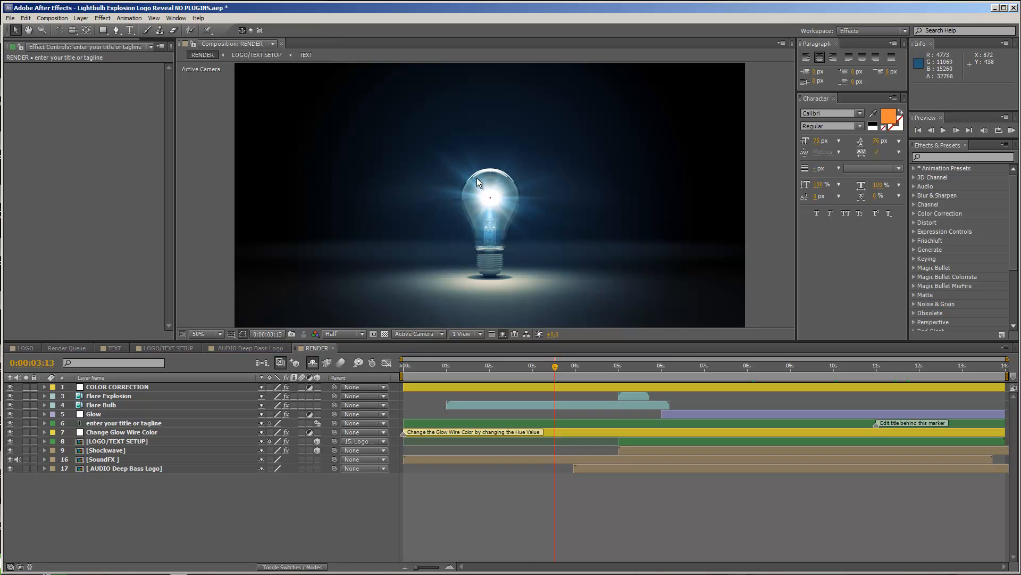
pyautogui.moveTo(465, 304)
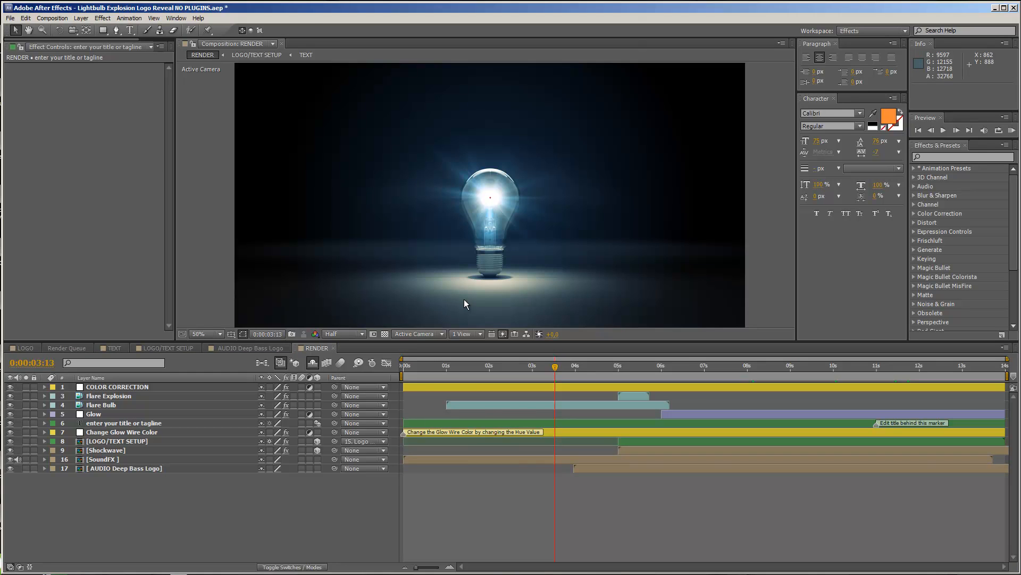
pyautogui.click(117, 386)
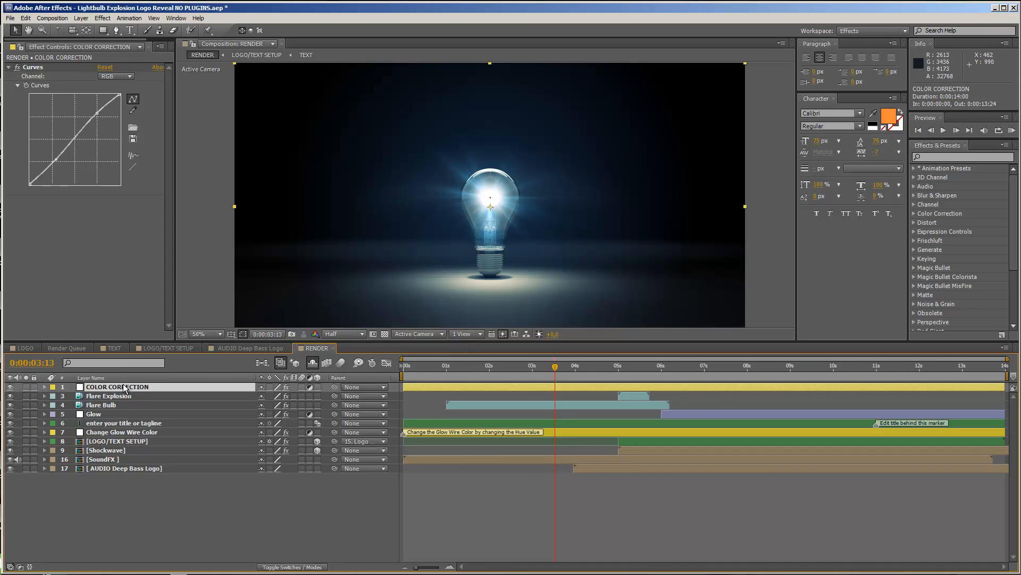
pyautogui.click(116, 75)
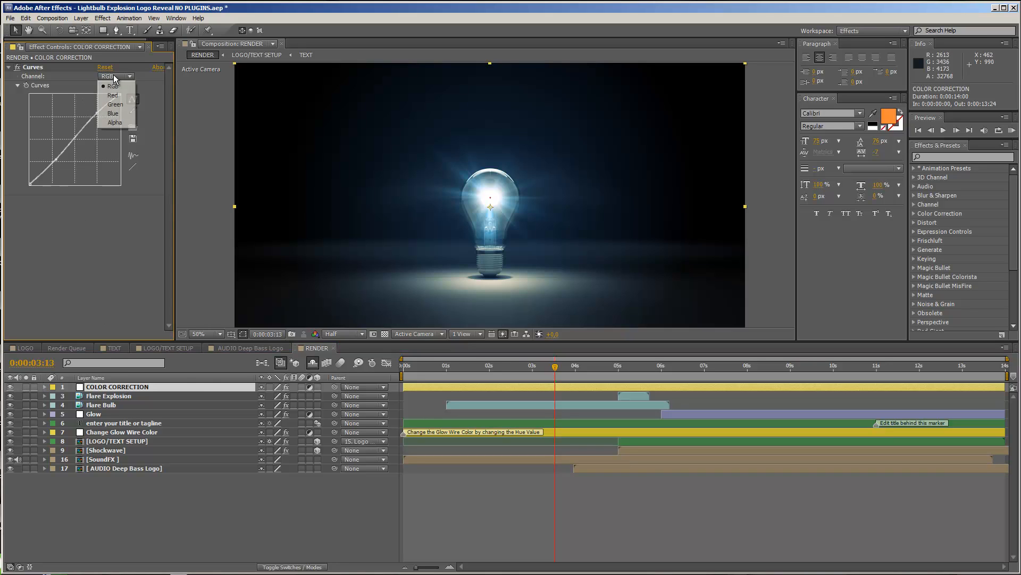
pyautogui.click(112, 113)
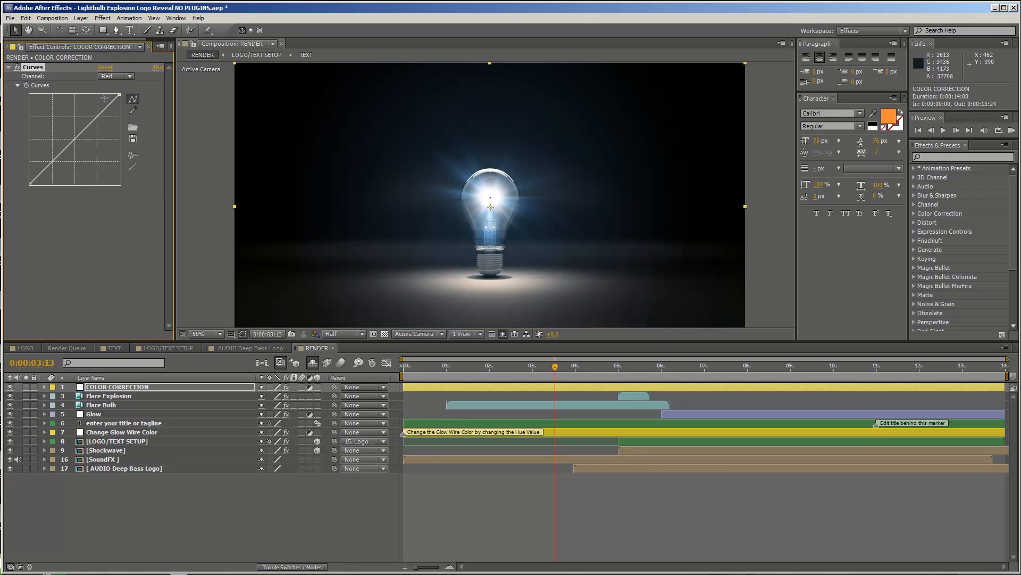
pyautogui.moveTo(470, 219)
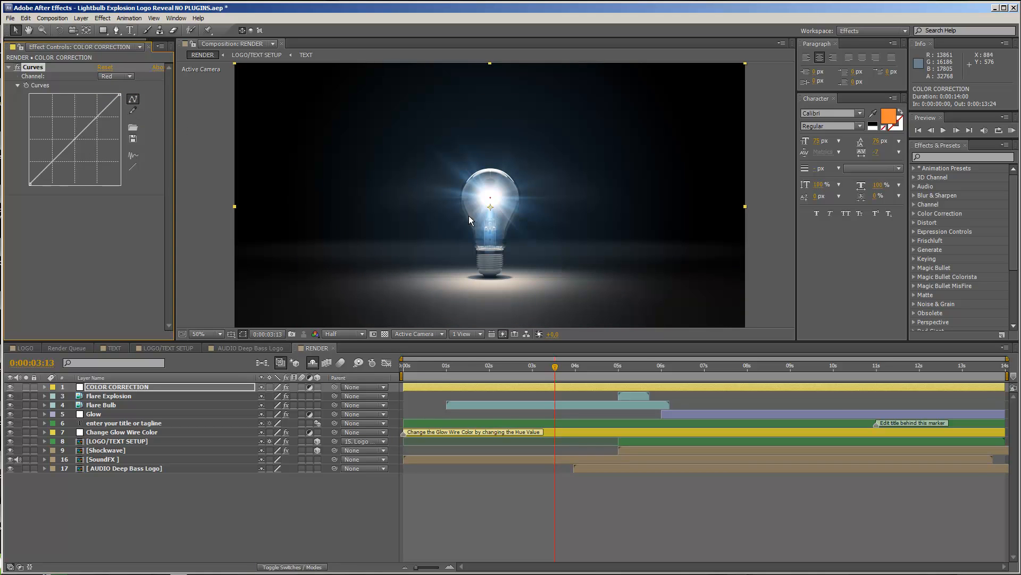
pyautogui.moveTo(129, 328)
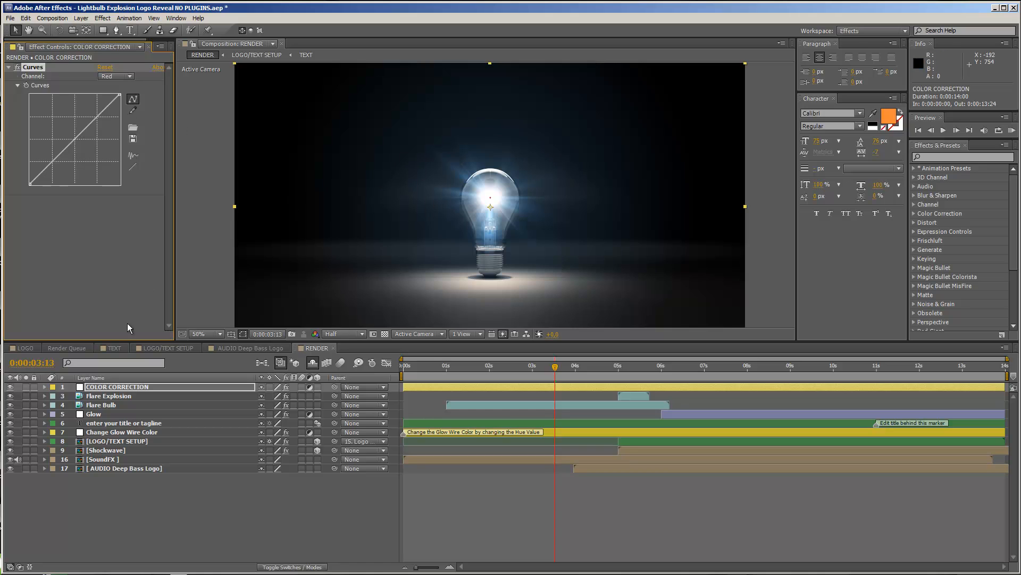
# Set Flare Bulb's Tritone Midtones to orange so the intact bulb glows warm
pyautogui.click(101, 404)
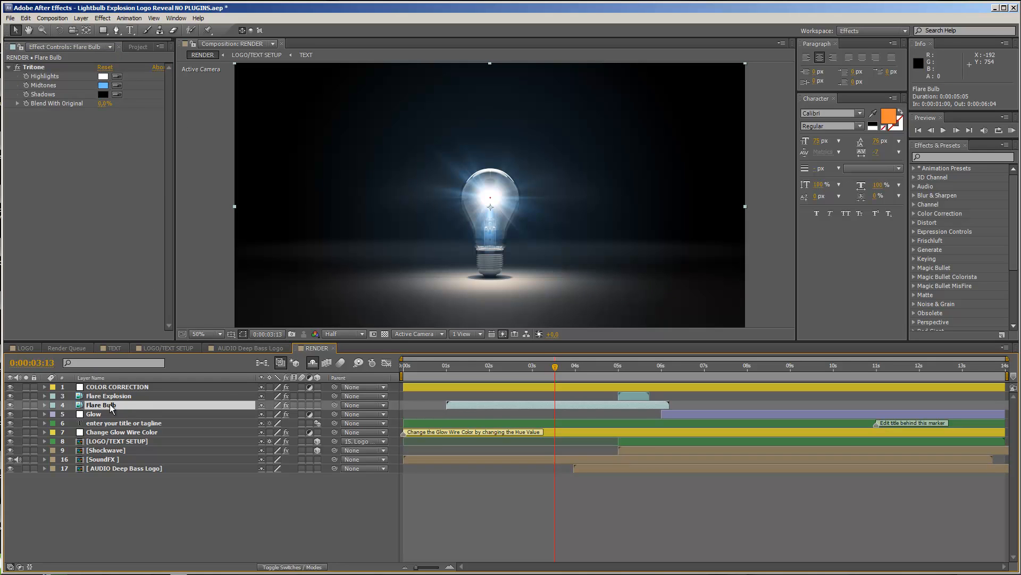
pyautogui.moveTo(105, 93)
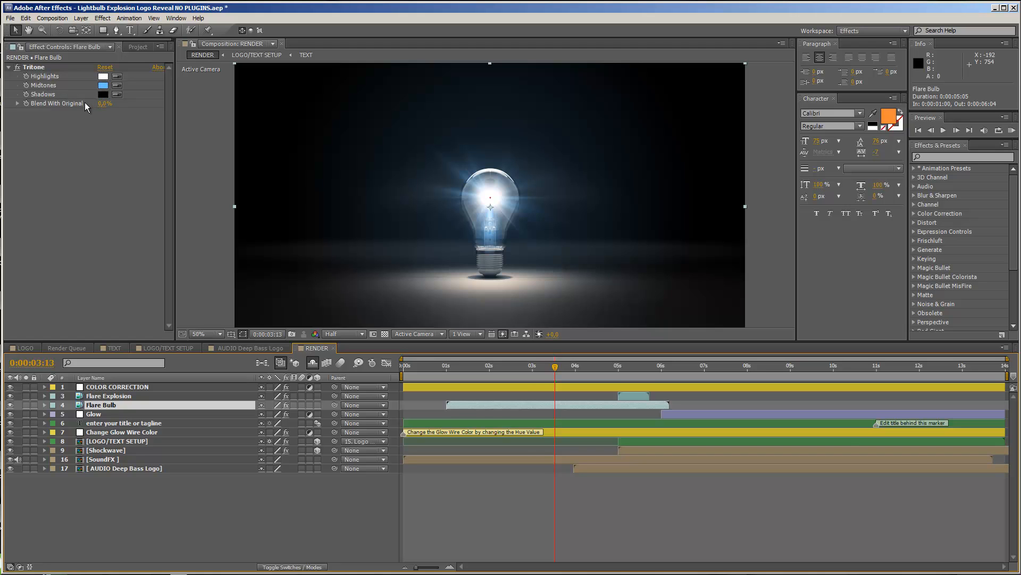
pyautogui.click(102, 85)
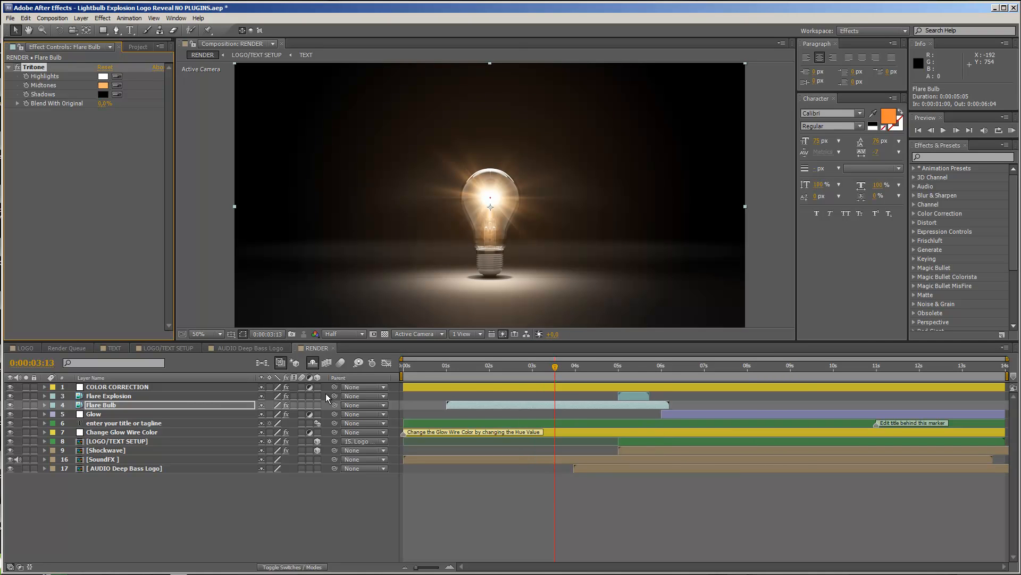
pyautogui.moveTo(625, 374)
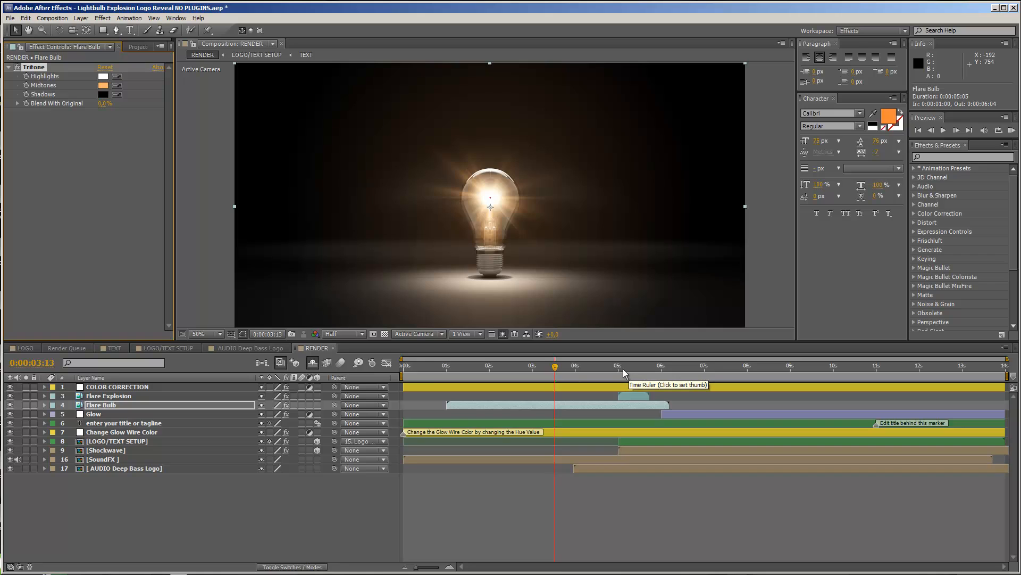
# At the explosion, set Flare Explosion's Tritone midtone colour, then select Shockwave's Tint
pyautogui.click(620, 364)
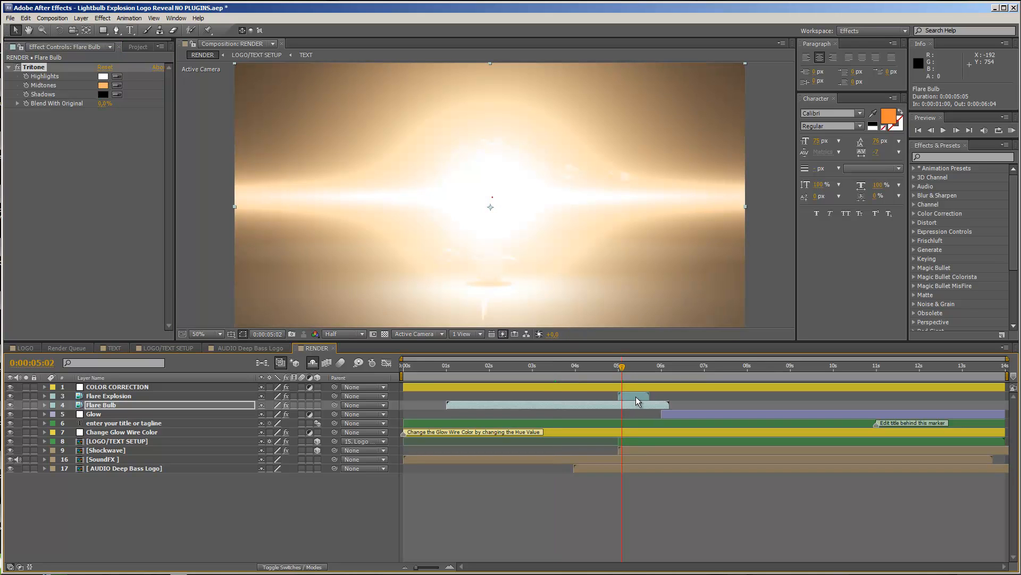
pyautogui.click(109, 396)
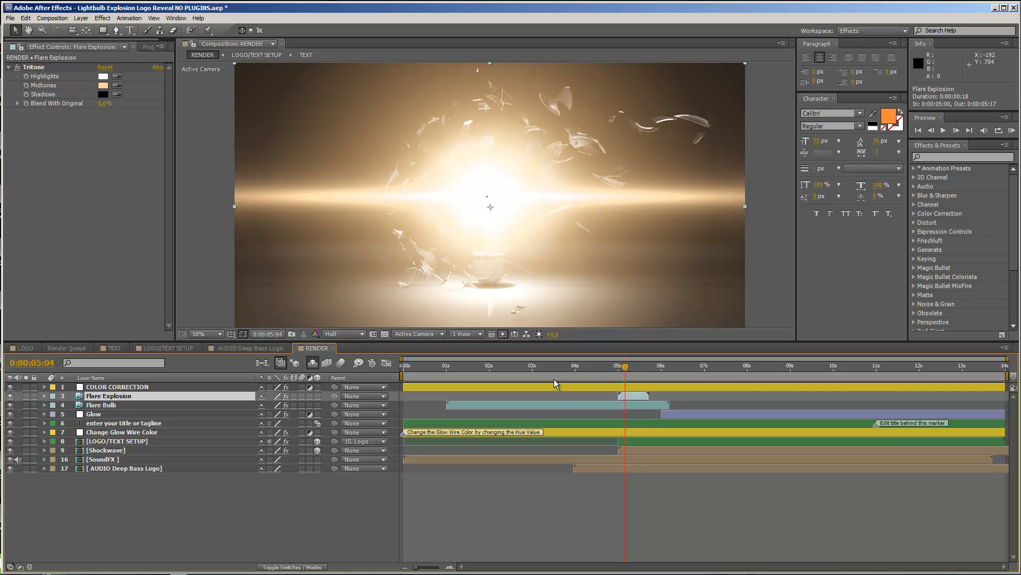
pyautogui.click(103, 86)
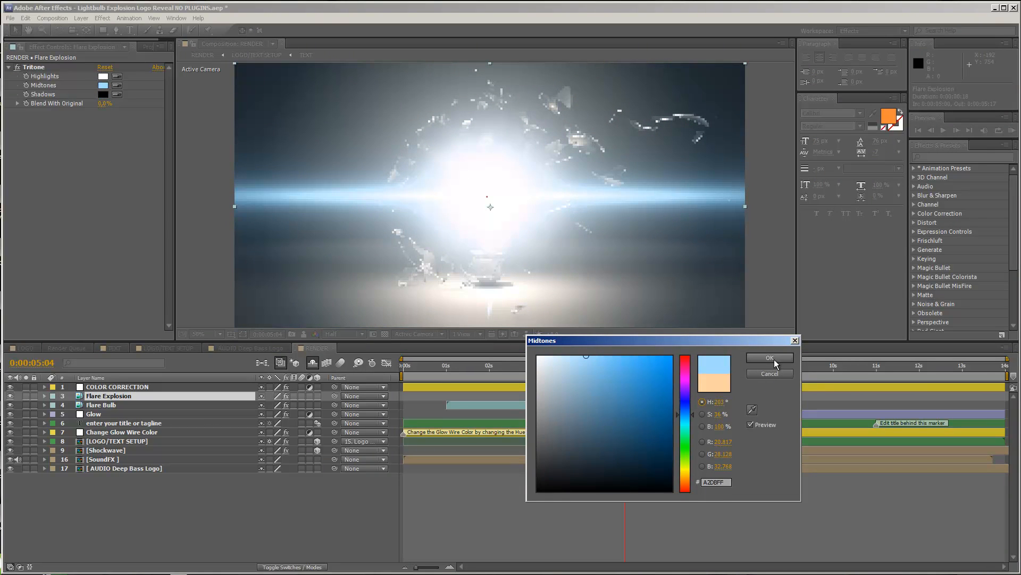
pyautogui.click(771, 357)
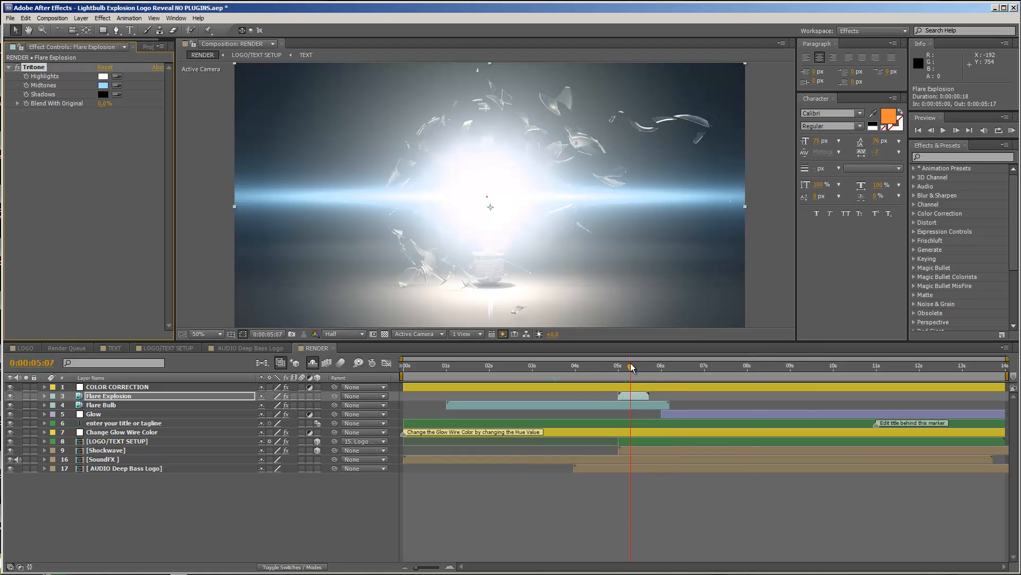
pyautogui.click(644, 365)
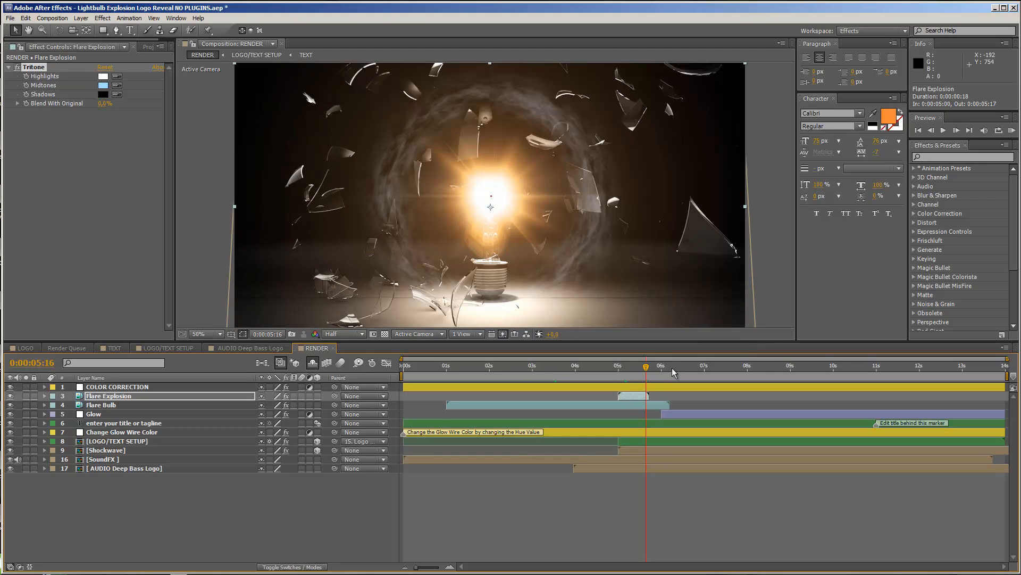
pyautogui.moveTo(494, 133)
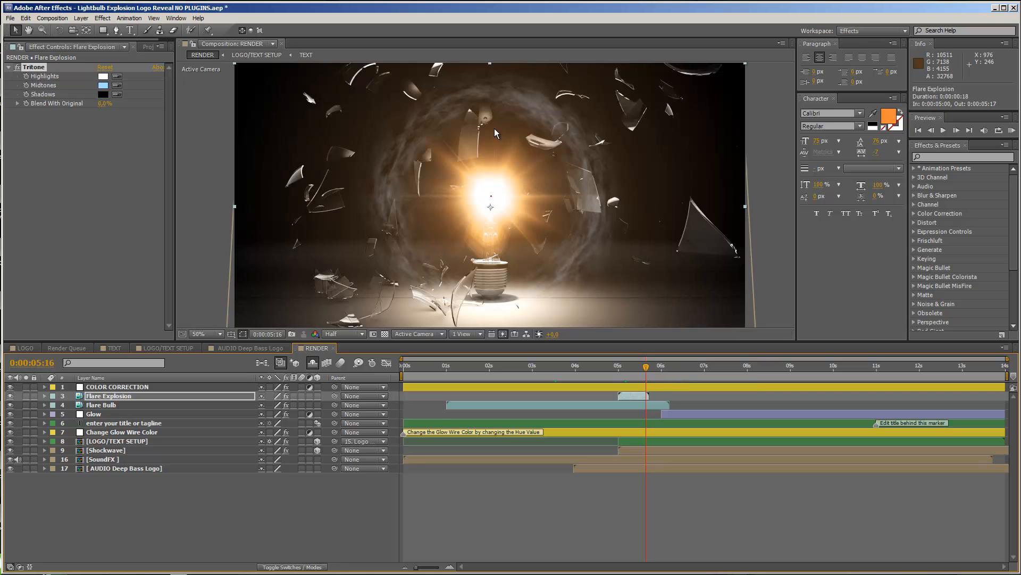
pyautogui.moveTo(407, 154)
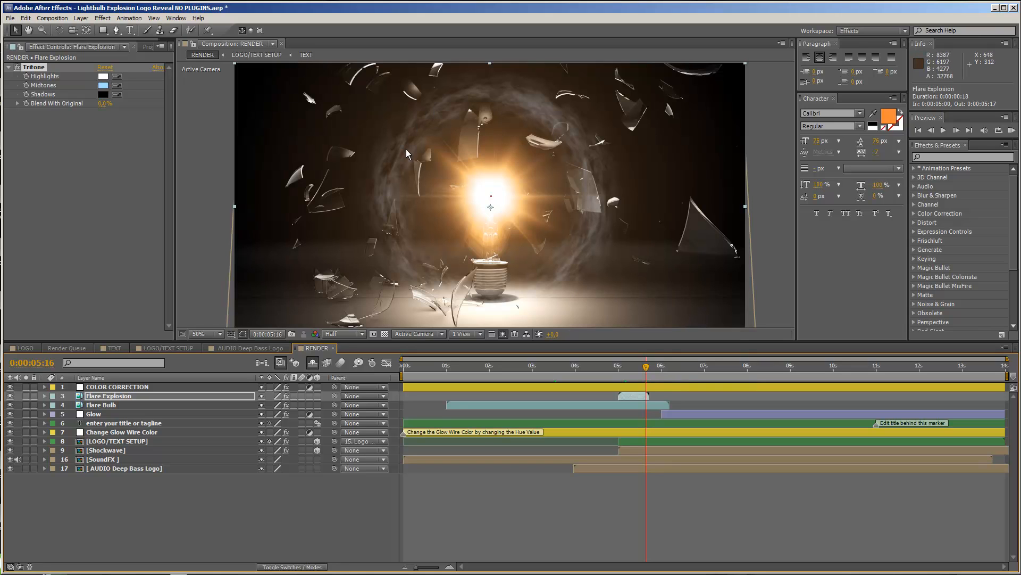
pyautogui.moveTo(136, 466)
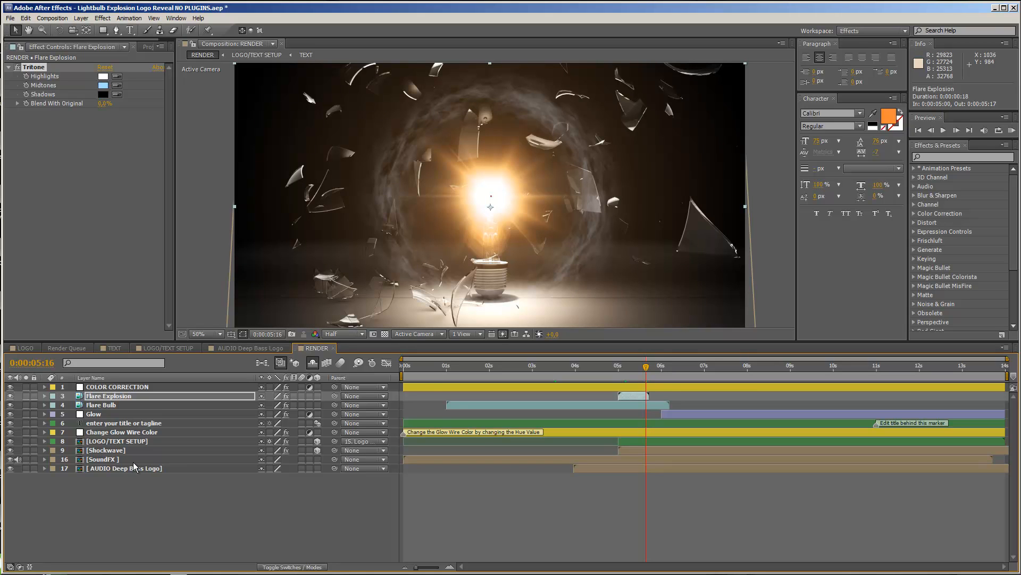
pyautogui.click(105, 449)
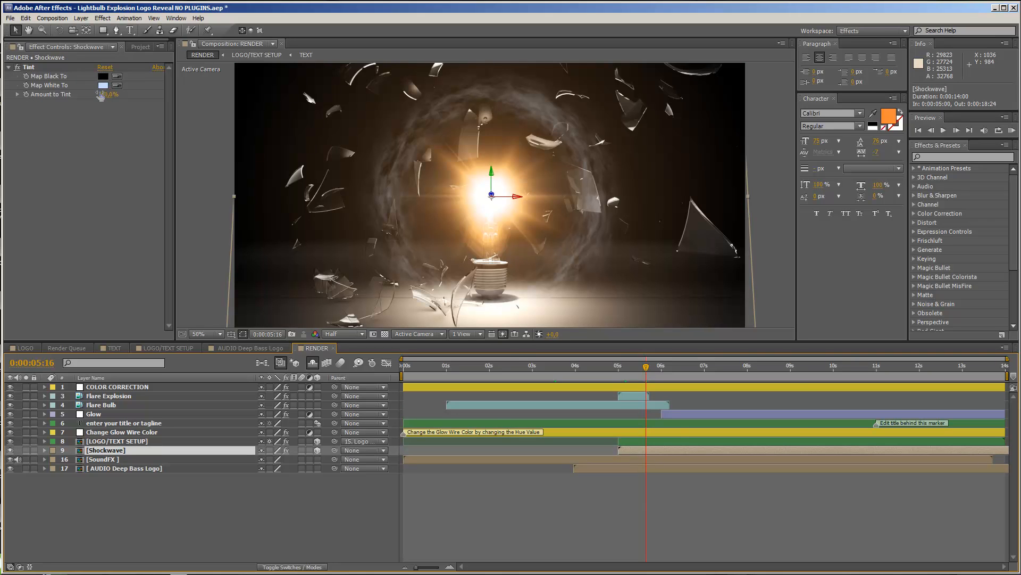
# Map Shockwave Tint's white to pale cream and scrub past 5:24 and 6:19 toward the reveal
pyautogui.click(103, 85)
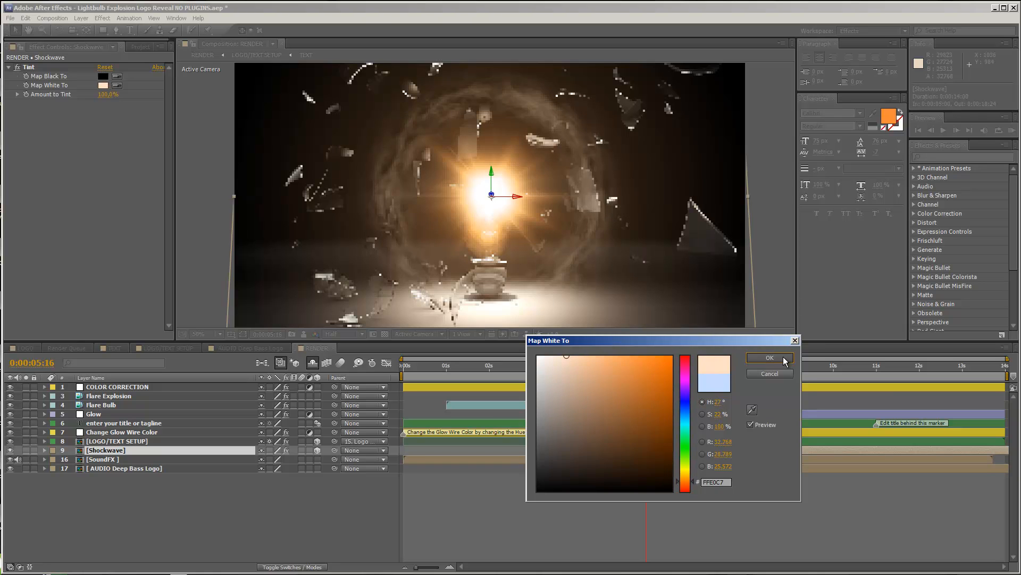
pyautogui.click(769, 357)
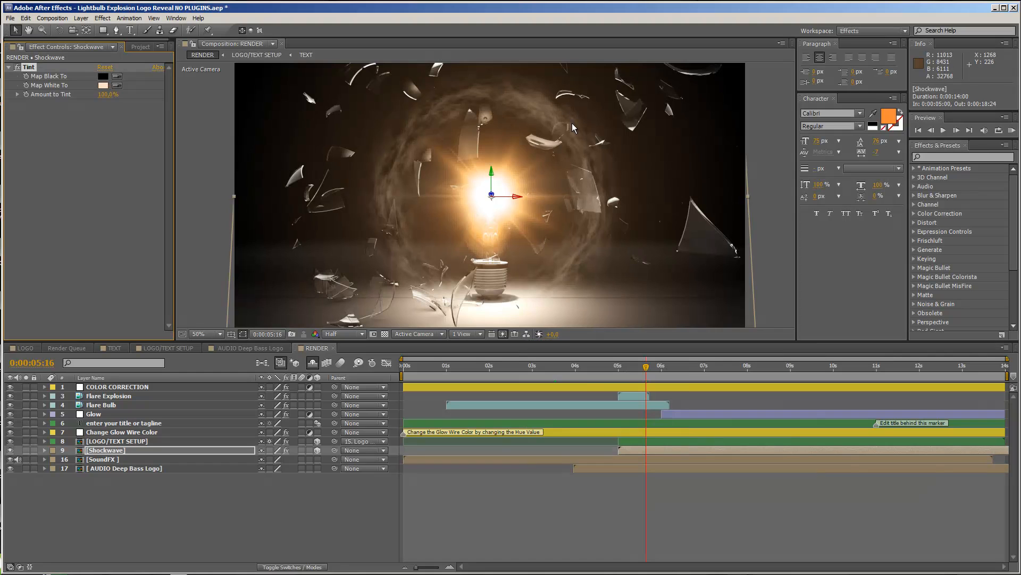
pyautogui.click(204, 333)
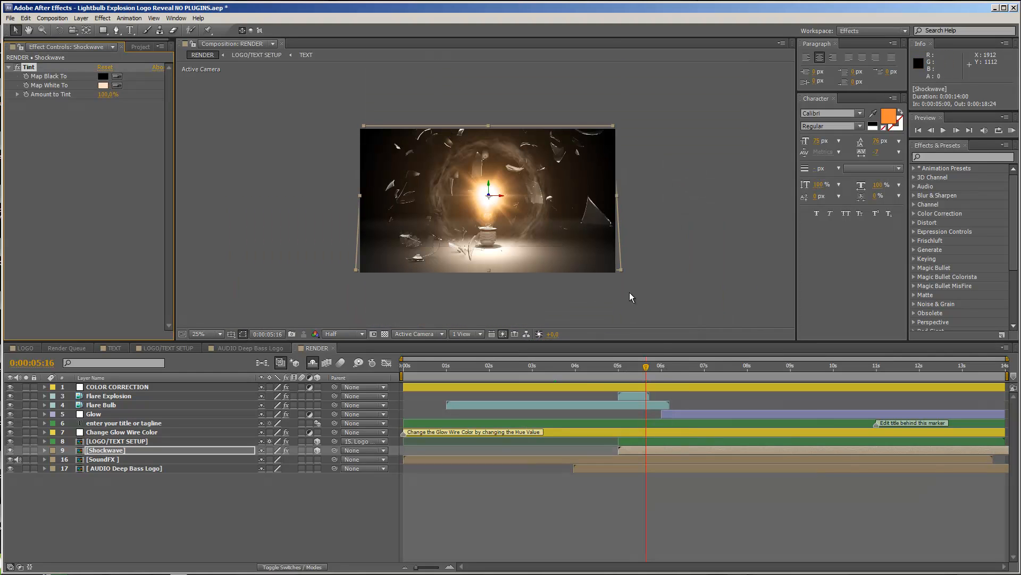
pyautogui.click(660, 365)
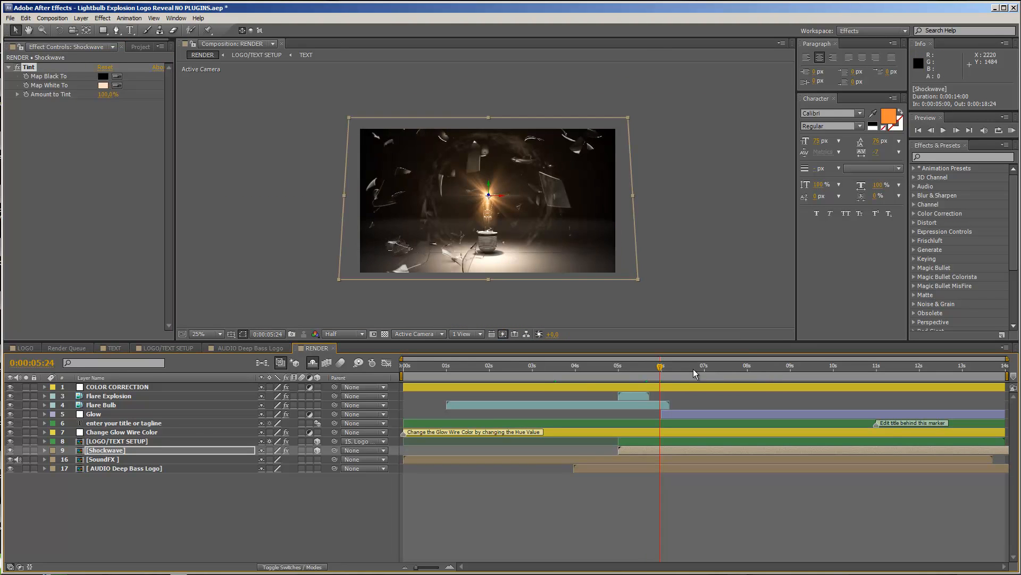
pyautogui.click(695, 365)
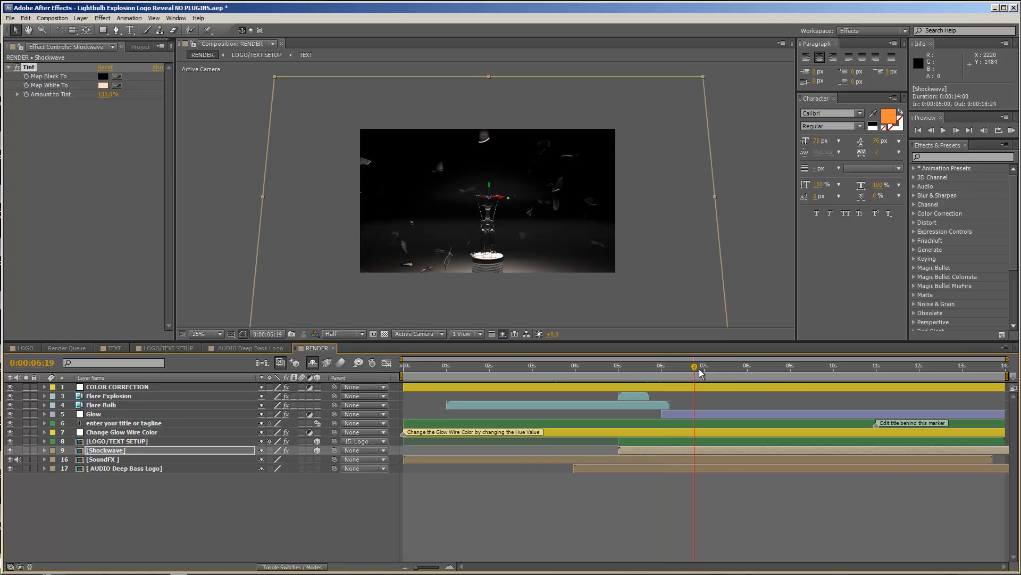
pyautogui.click(730, 365)
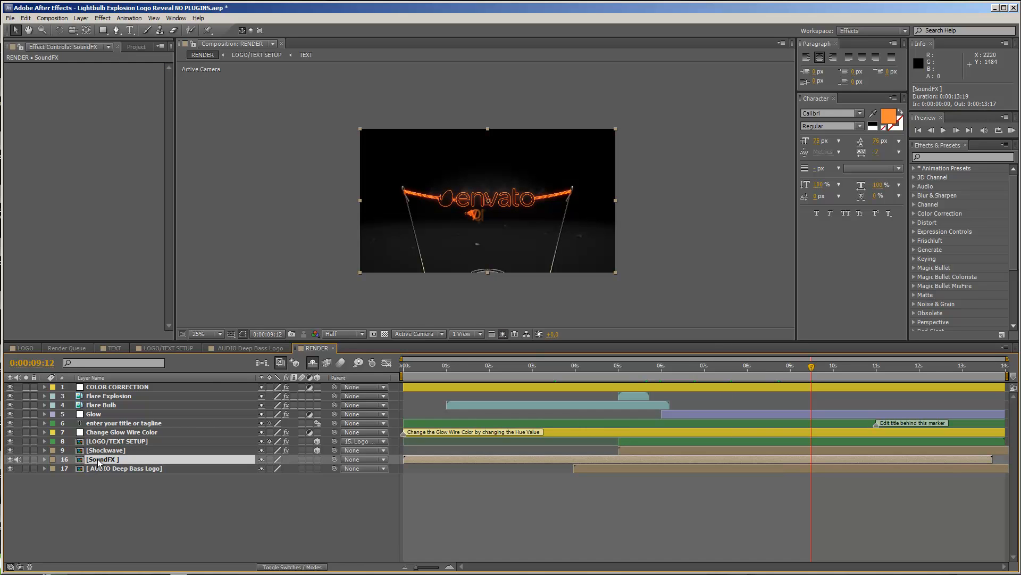
# Show the SoundFX waveform, park the time at its 4–5 s peak, then move to the AUDIO Deep Bass Logo comp
pyautogui.doubleClick(102, 459)
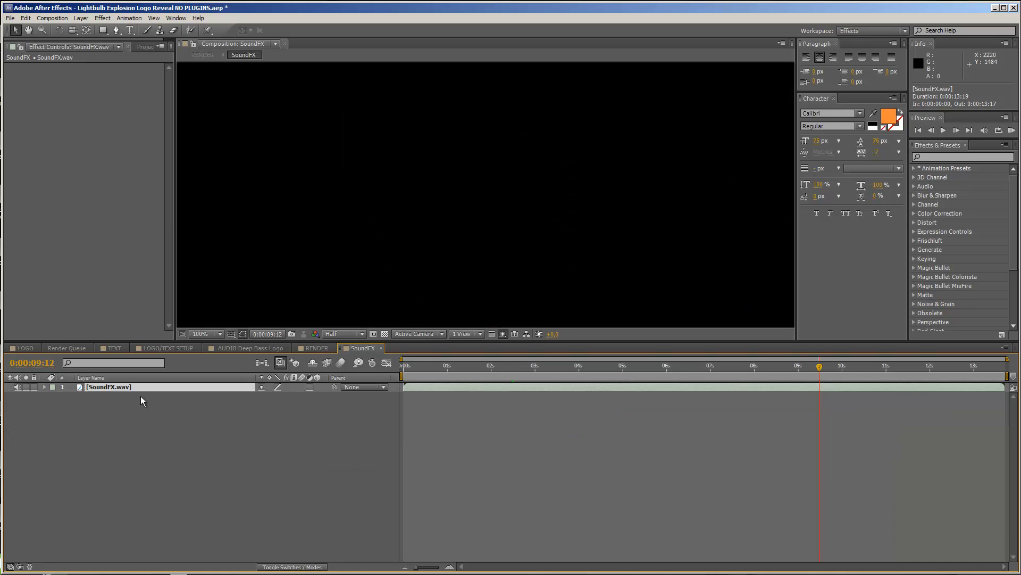
pyautogui.click(44, 386)
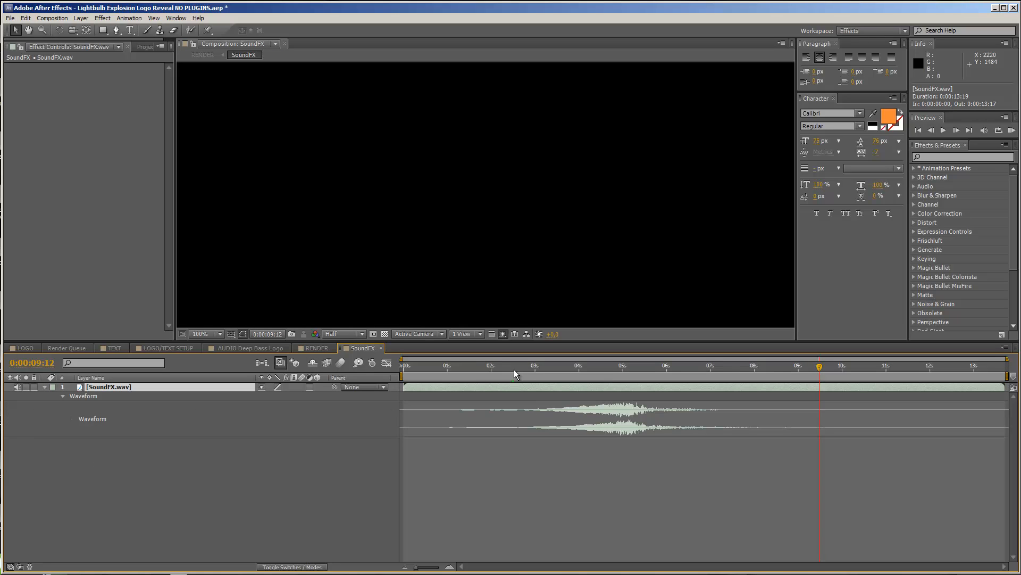
pyautogui.click(605, 365)
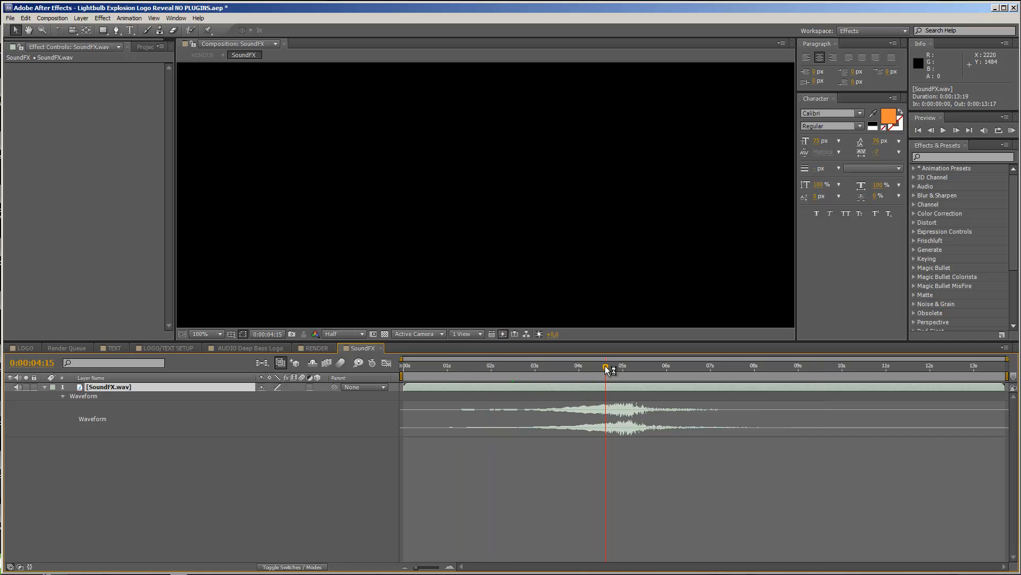
pyautogui.moveTo(606, 371)
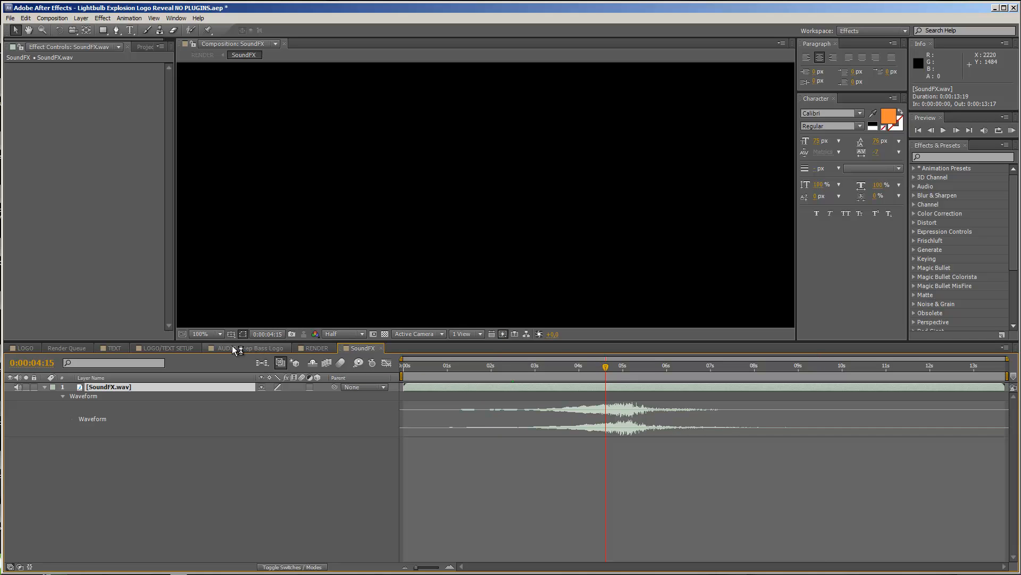
pyautogui.moveTo(236, 350)
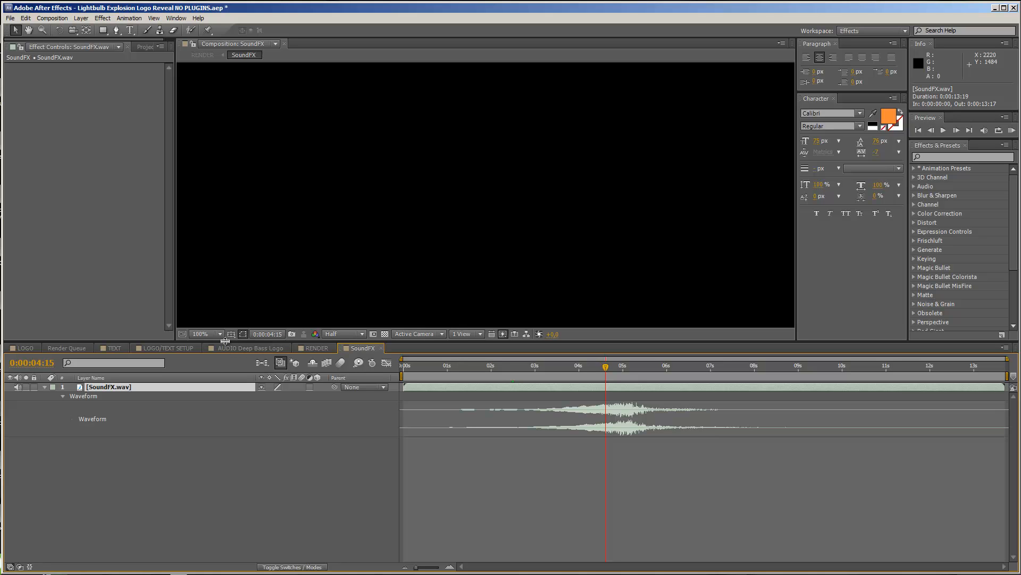
pyautogui.click(249, 347)
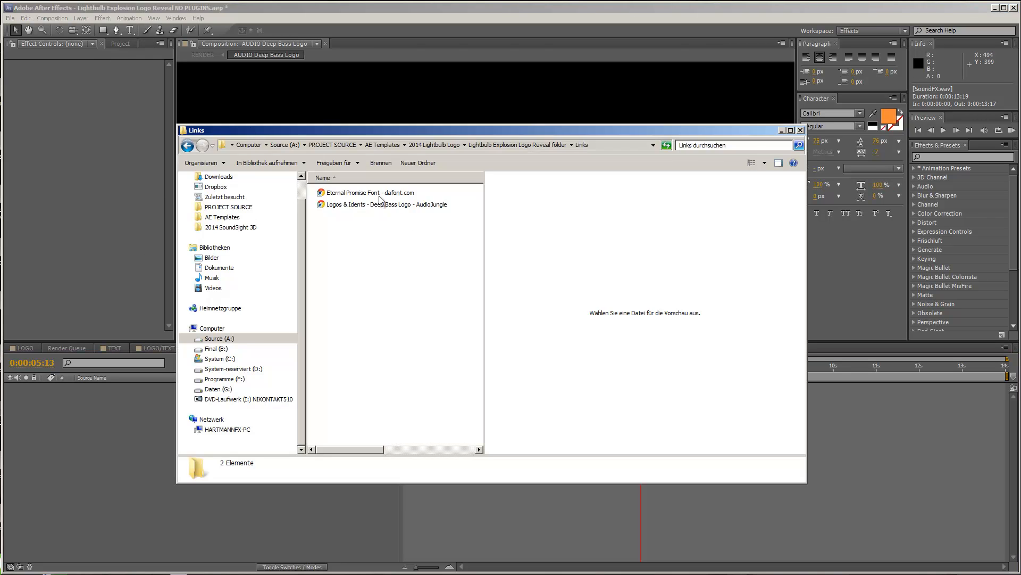
pyautogui.click(382, 204)
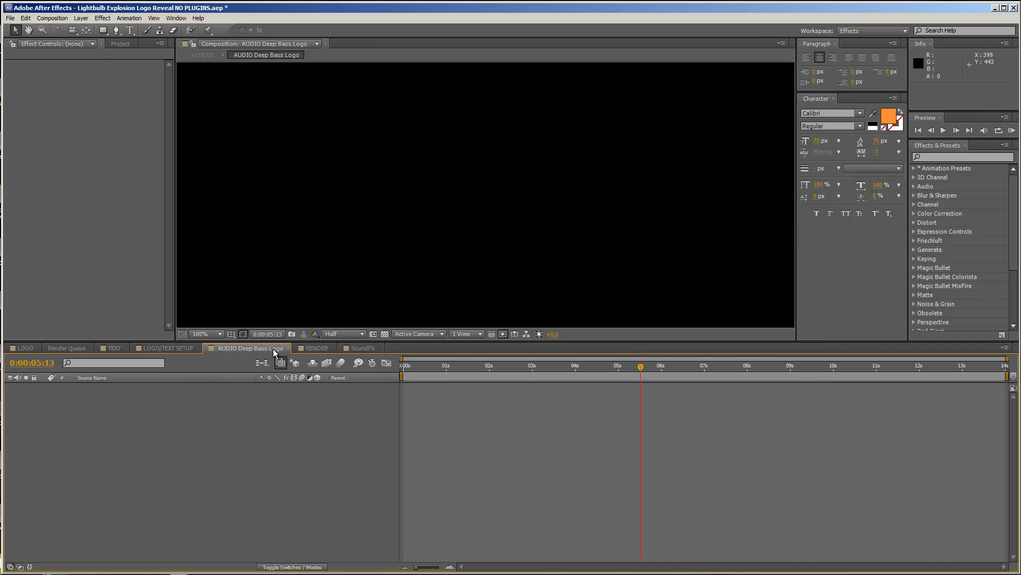
pyautogui.moveTo(383, 388)
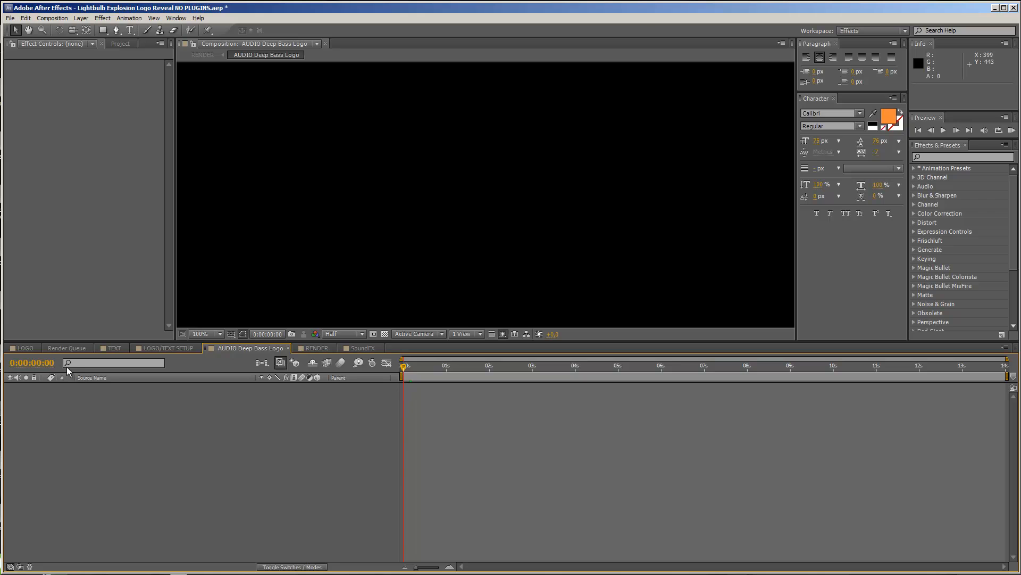
# Check the AUDIO Deep Bass Logo layer's start in RENDER, peek inside its precomp, and jump to the logo reveal
pyautogui.click(315, 347)
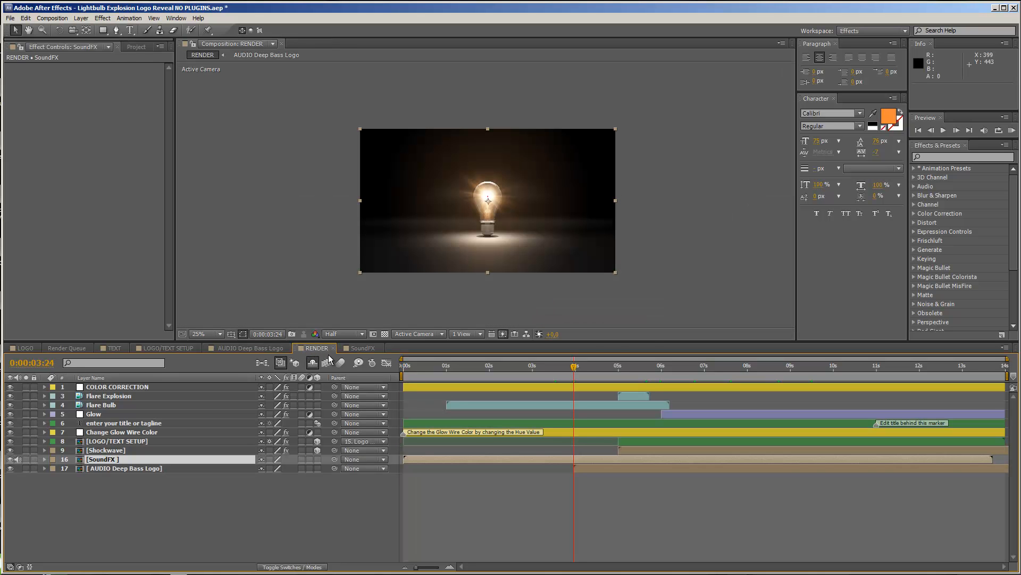
pyautogui.moveTo(135, 476)
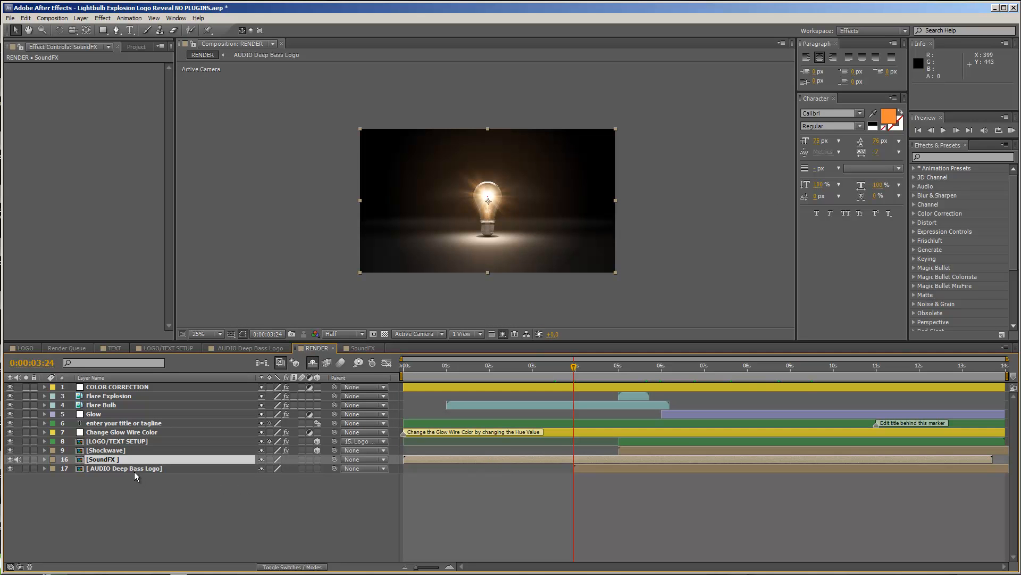
pyautogui.click(127, 468)
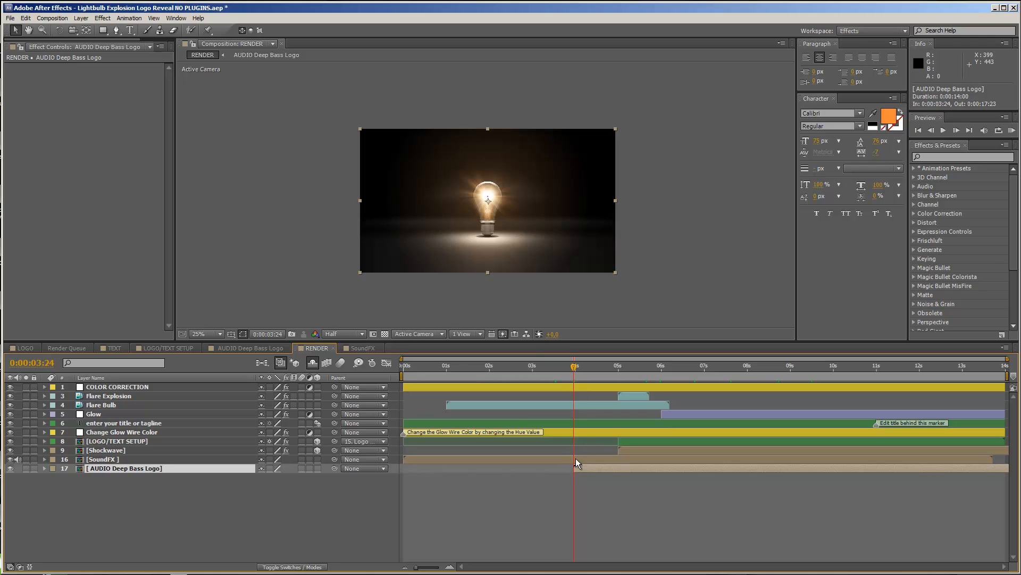
pyautogui.moveTo(576, 375)
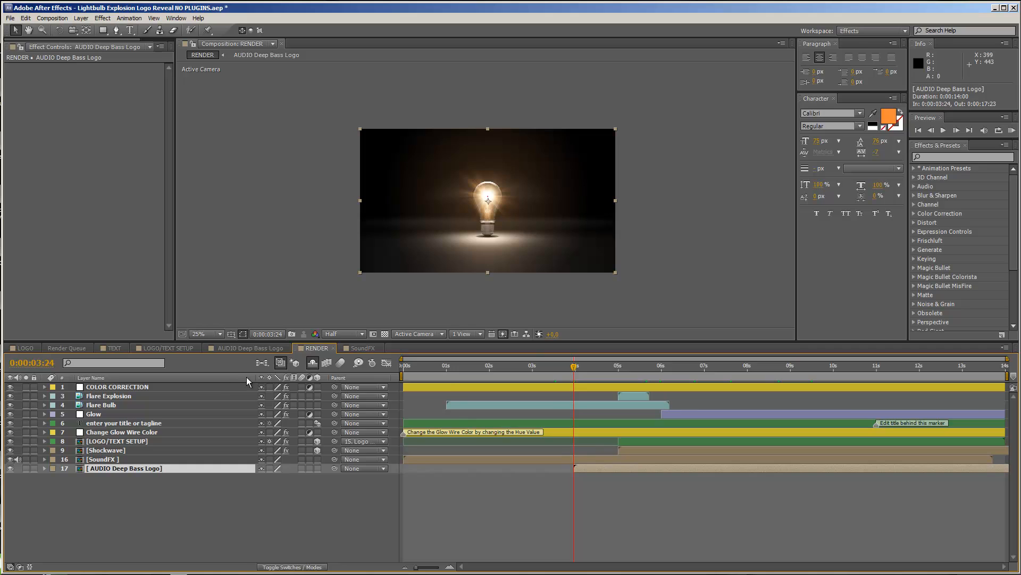
pyautogui.moveTo(258, 352)
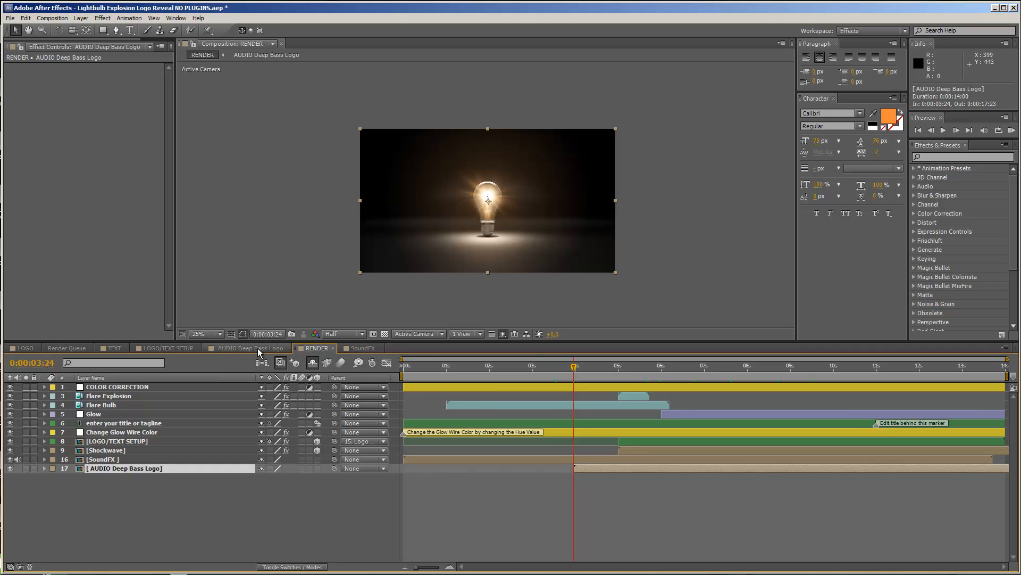
pyautogui.click(248, 347)
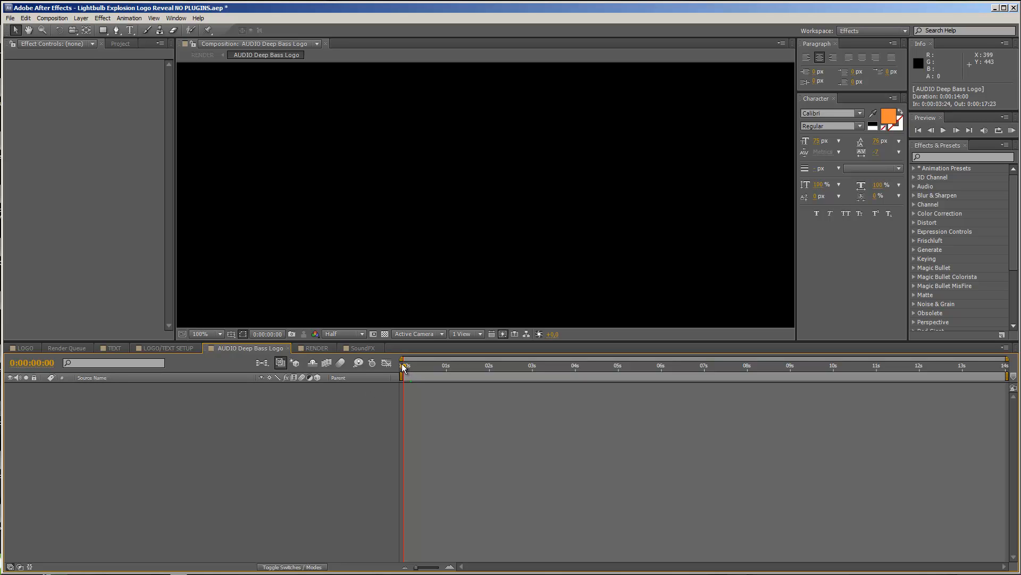
pyautogui.moveTo(363, 375)
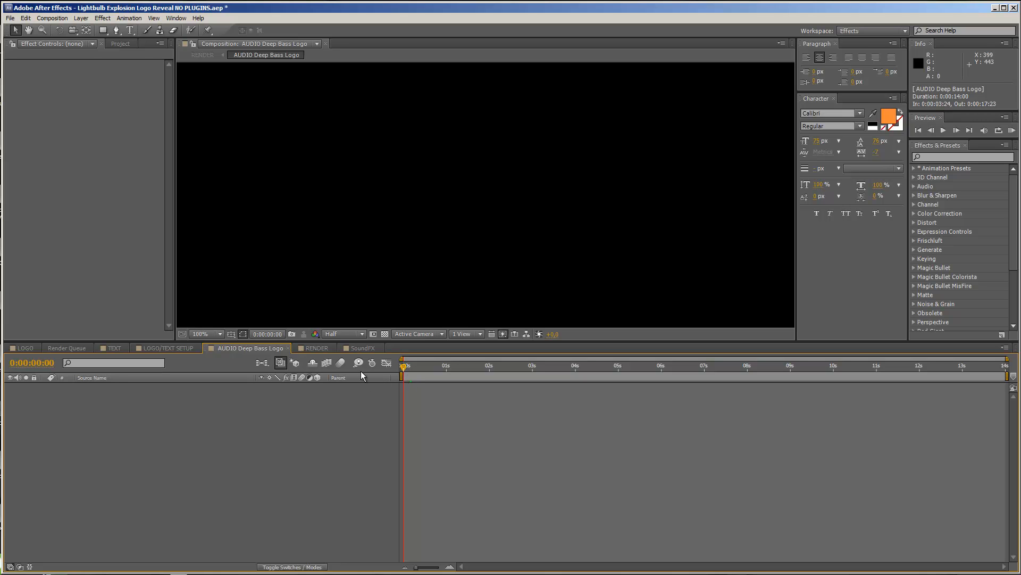
pyautogui.click(315, 347)
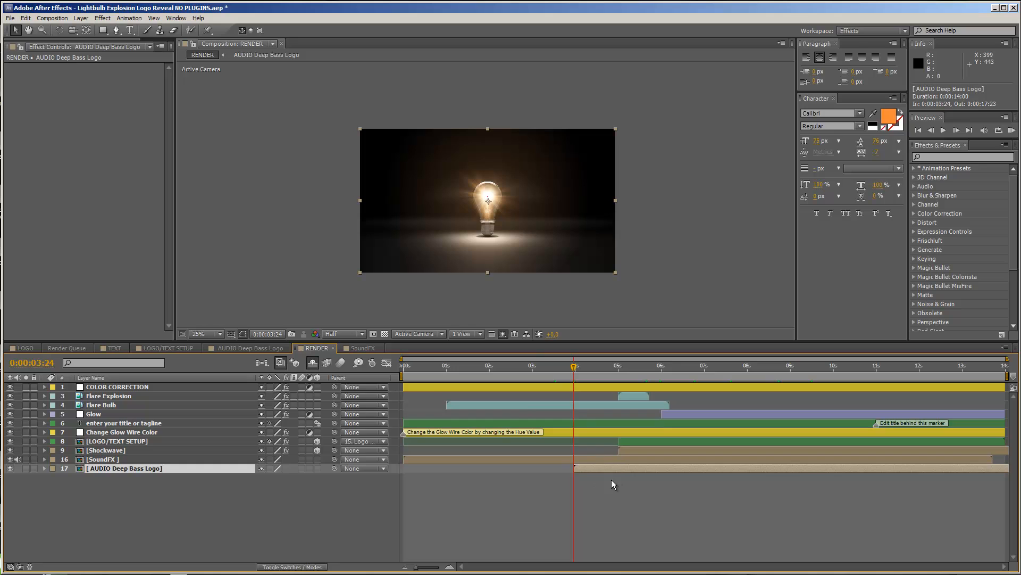
pyautogui.moveTo(617, 375)
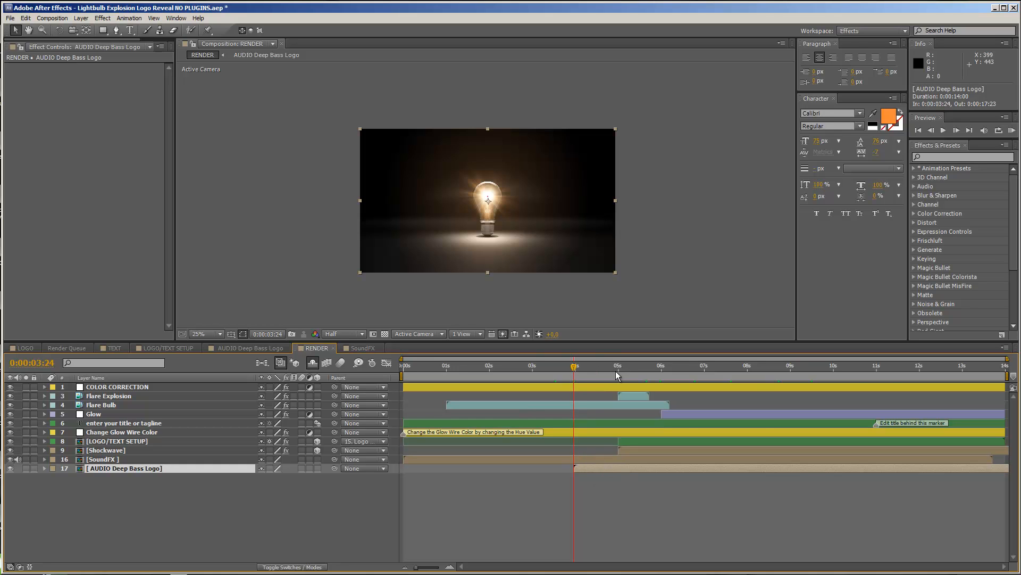
pyautogui.click(651, 365)
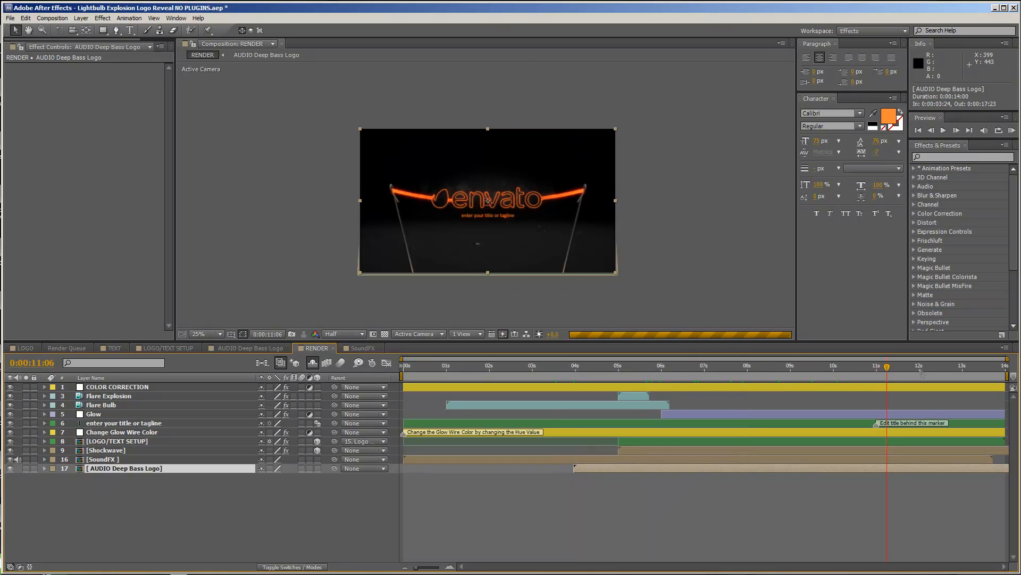
# Review the final envato logo frame on the orange wire near 12 seconds
pyautogui.click(921, 365)
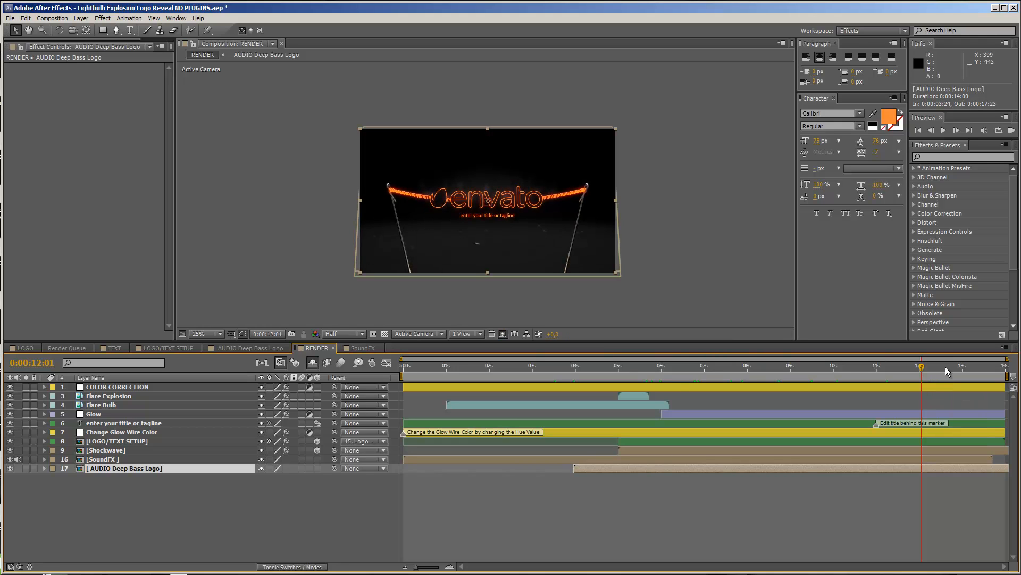
pyautogui.moveTo(948, 373)
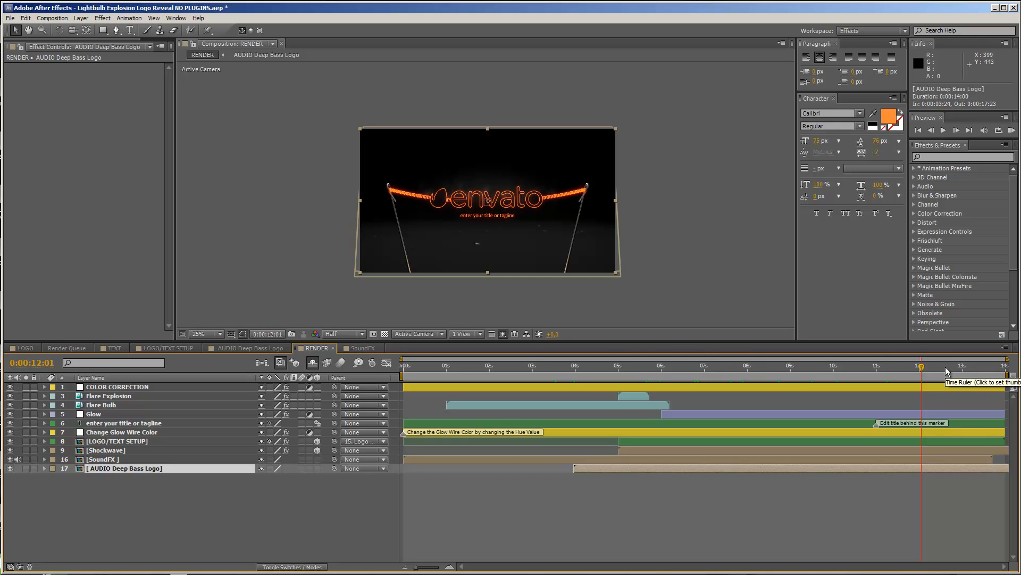